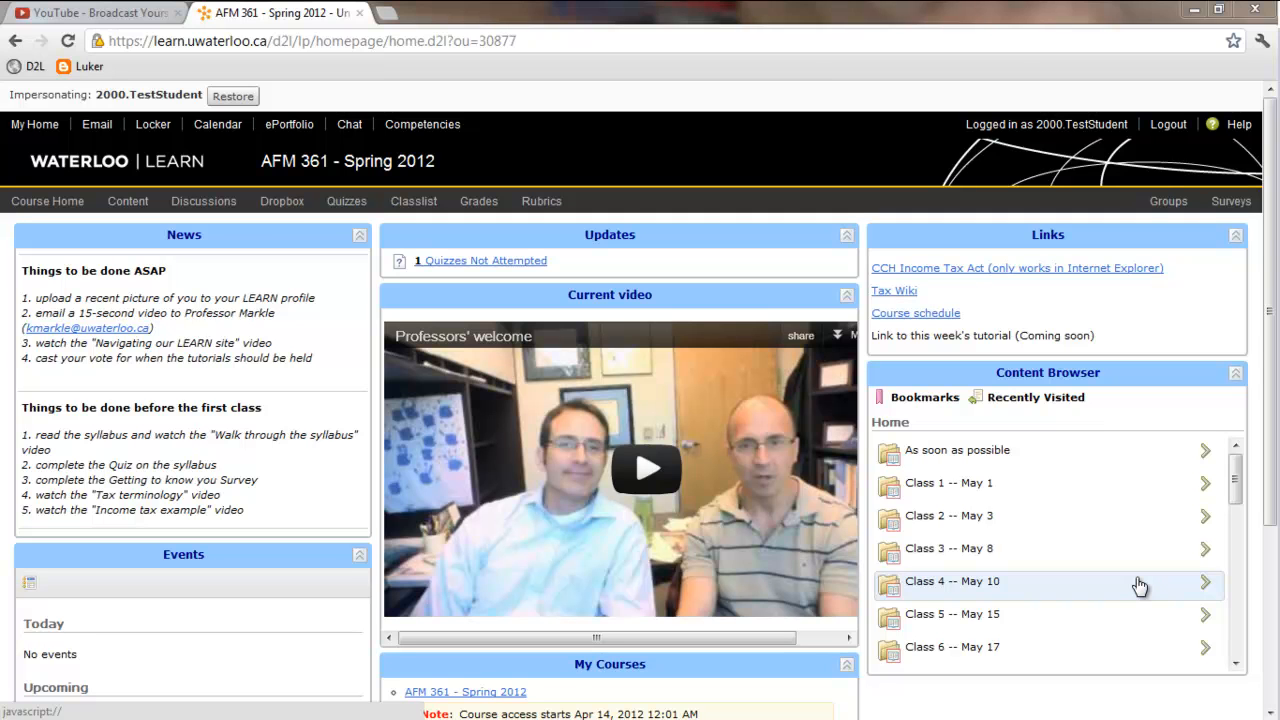
{"action": "mouse_move", "coordinate": [1154, 590]}
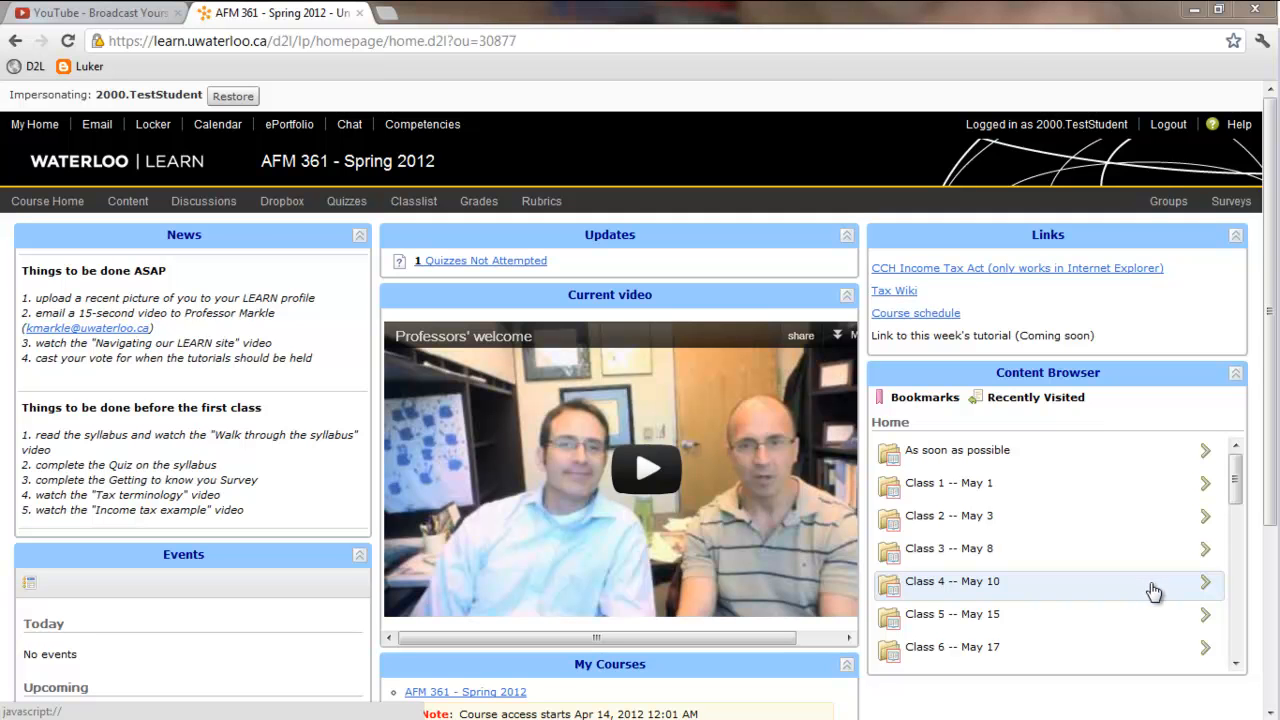
{"action": "mouse_move", "coordinate": [1128, 500]}
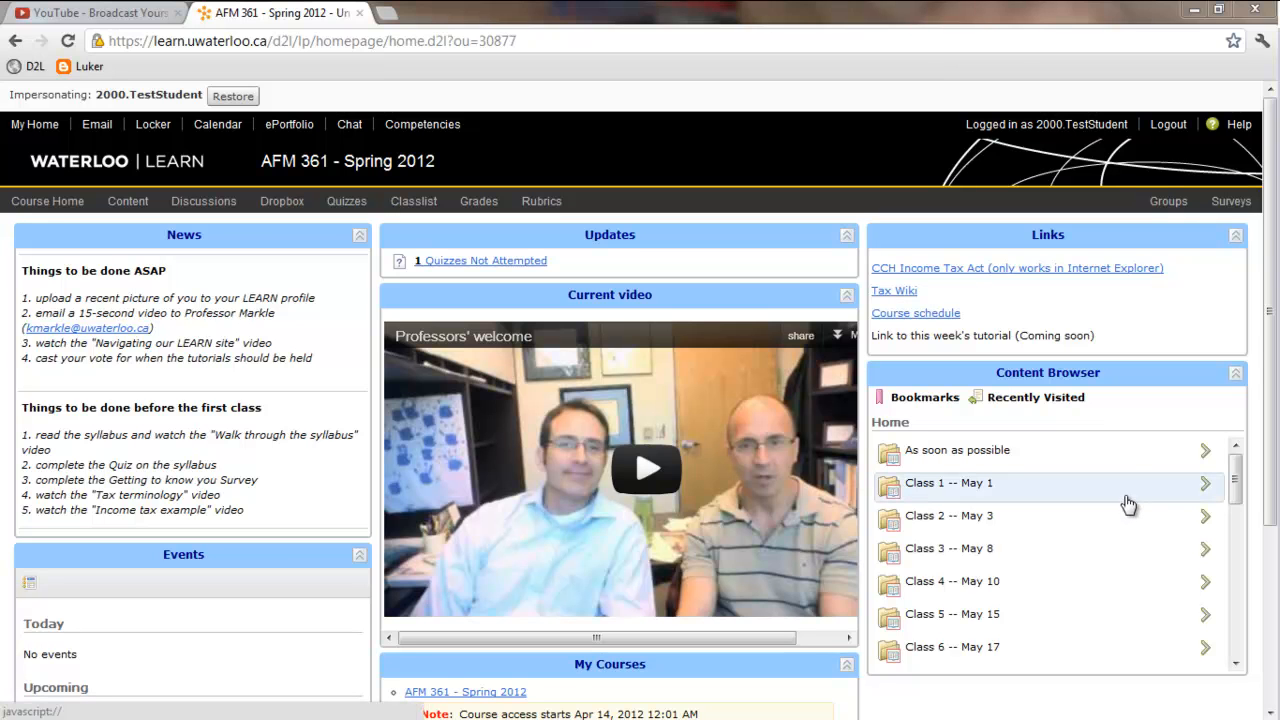
{"action": "mouse_move", "coordinate": [1124, 504]}
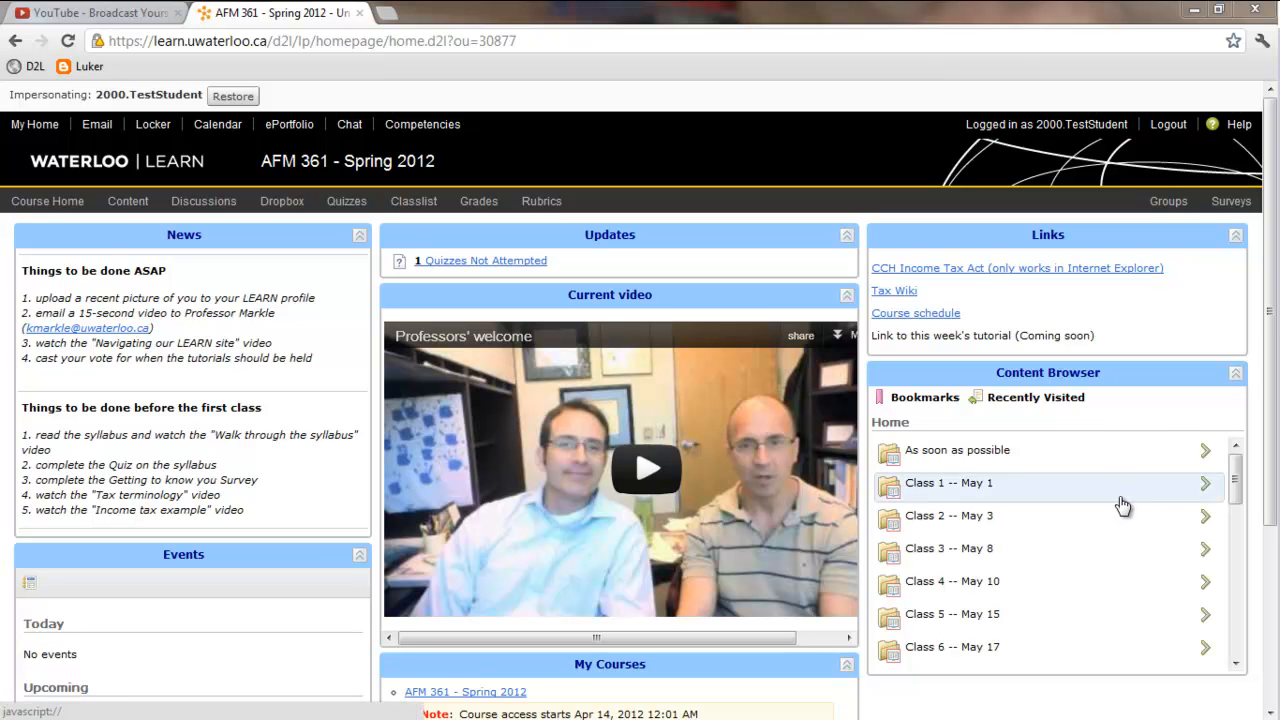
{"action": "mouse_move", "coordinate": [1112, 496]}
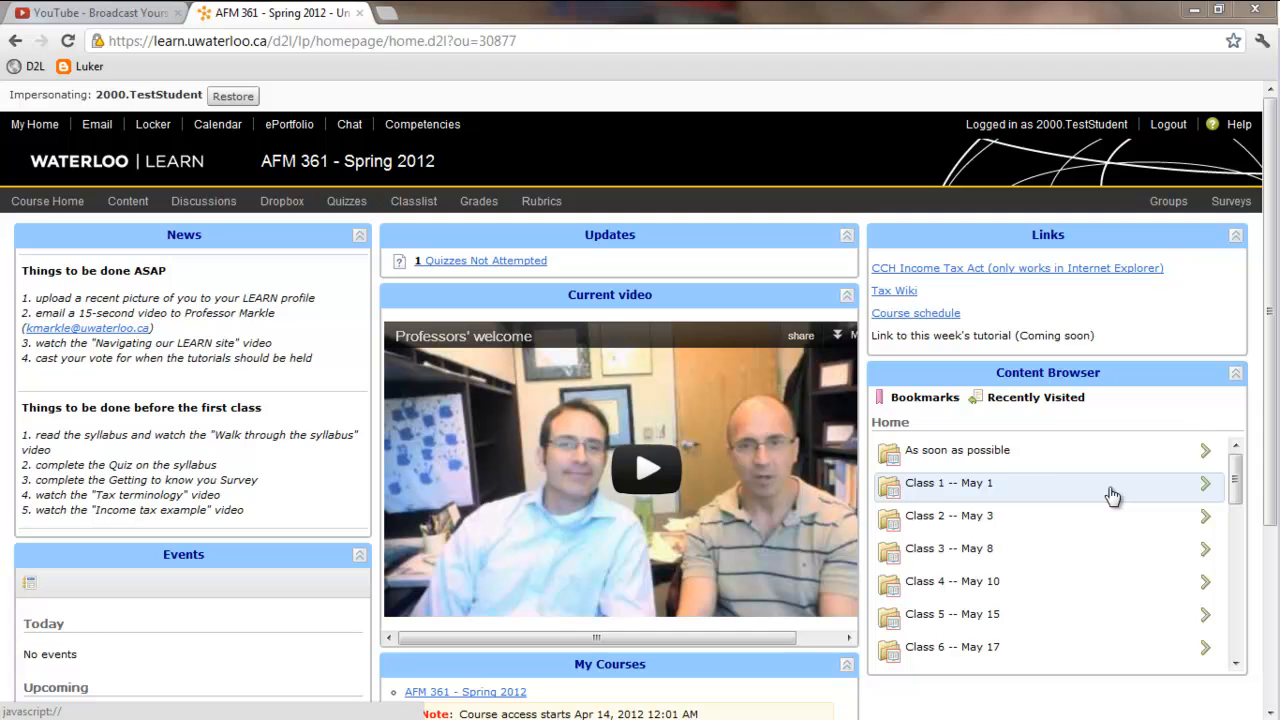
{"action": "mouse_move", "coordinate": [648, 340]}
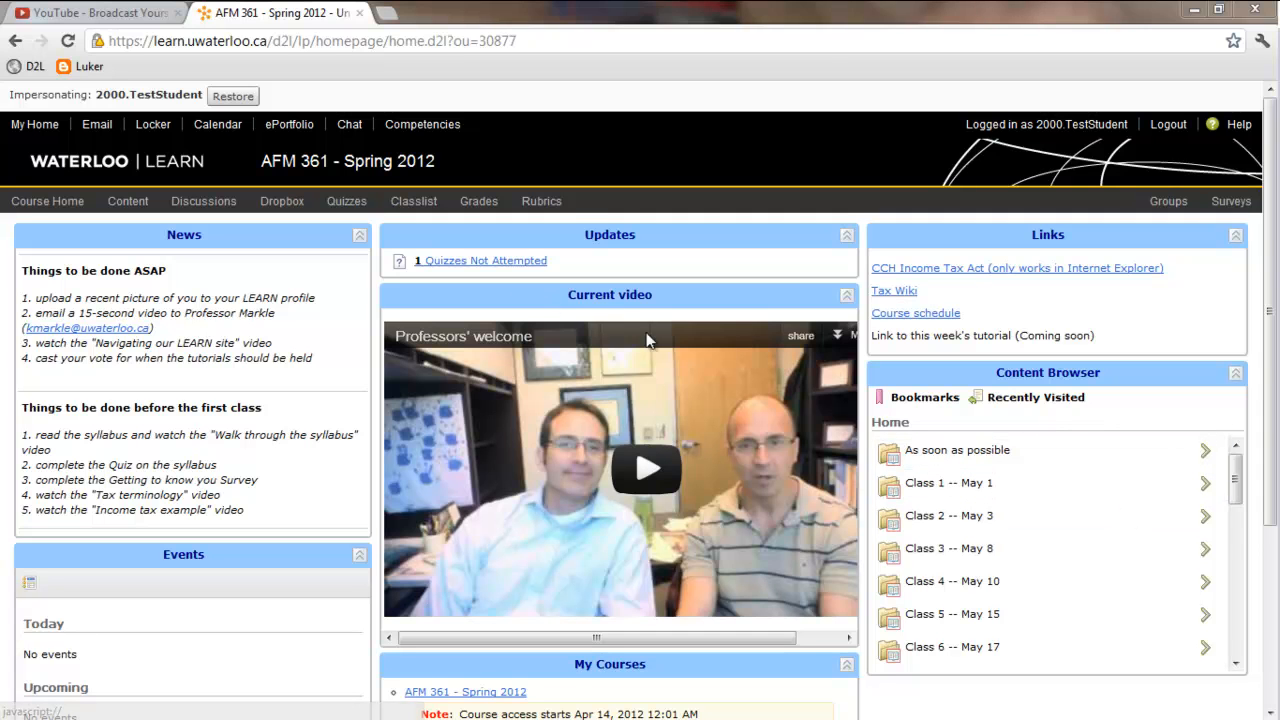
{"action": "mouse_move", "coordinate": [576, 224]}
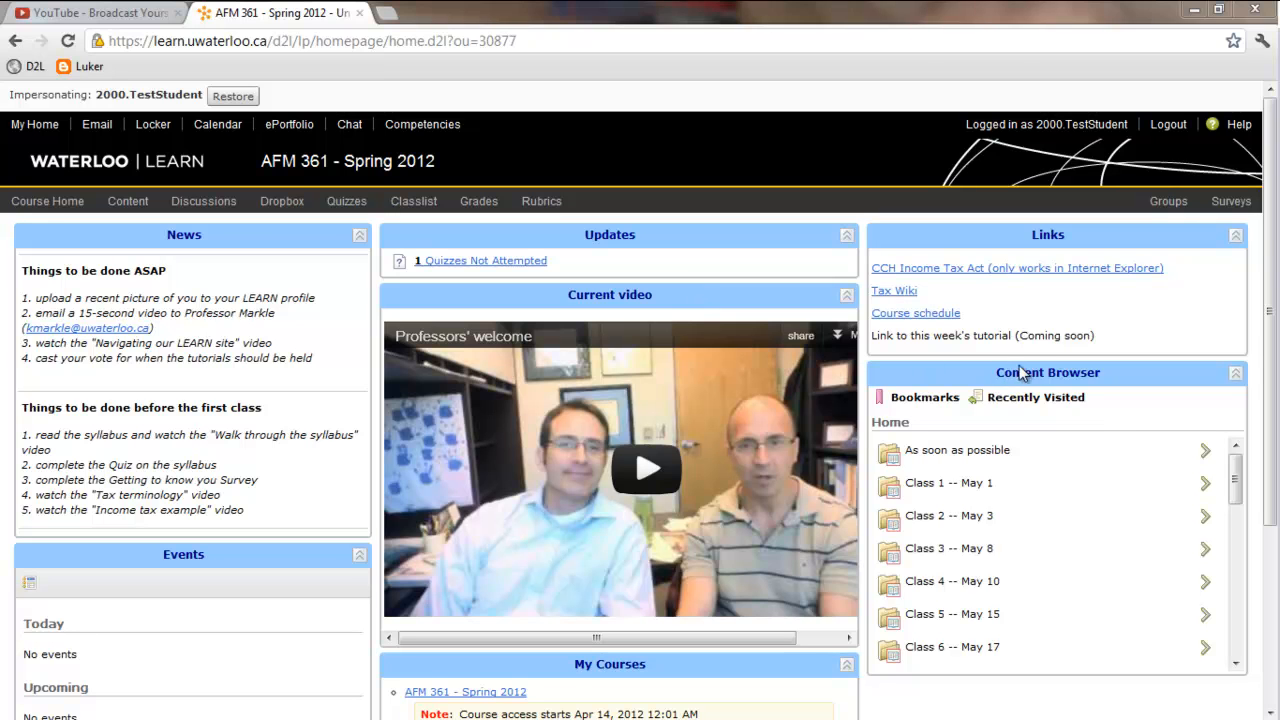
{"action": "mouse_move", "coordinate": [1030, 380]}
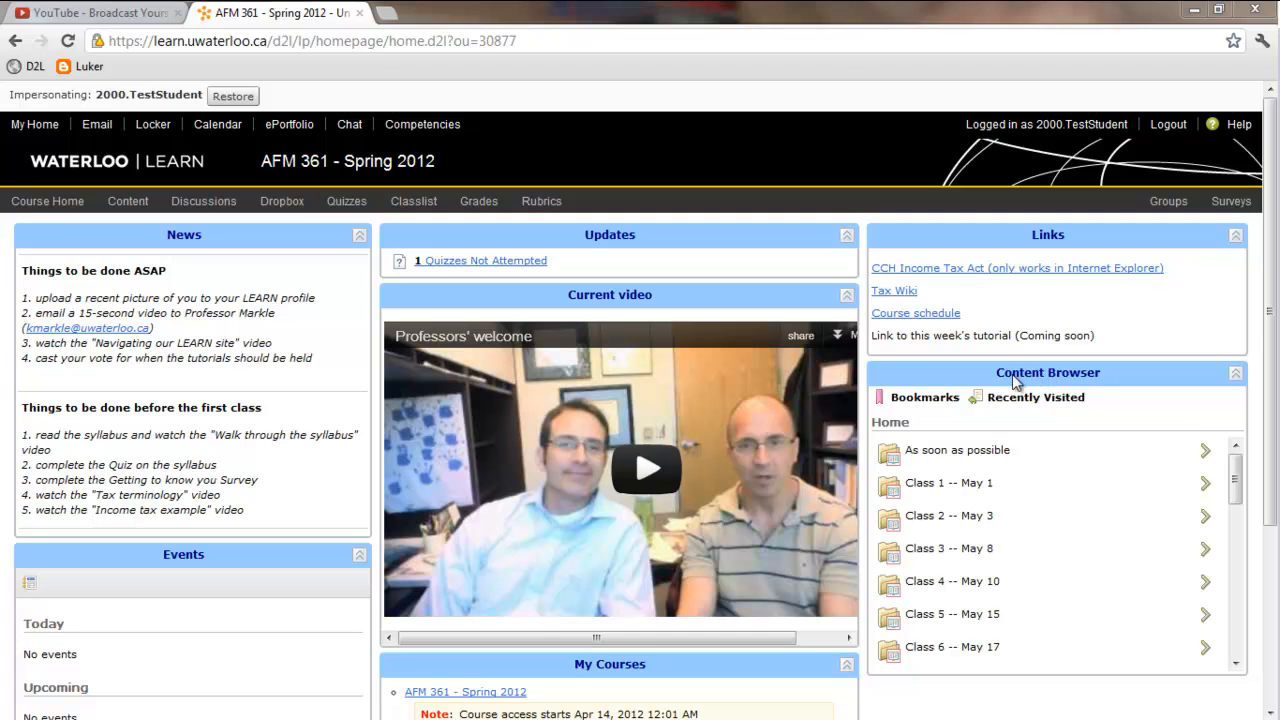
{"action": "mouse_move", "coordinate": [1104, 398]}
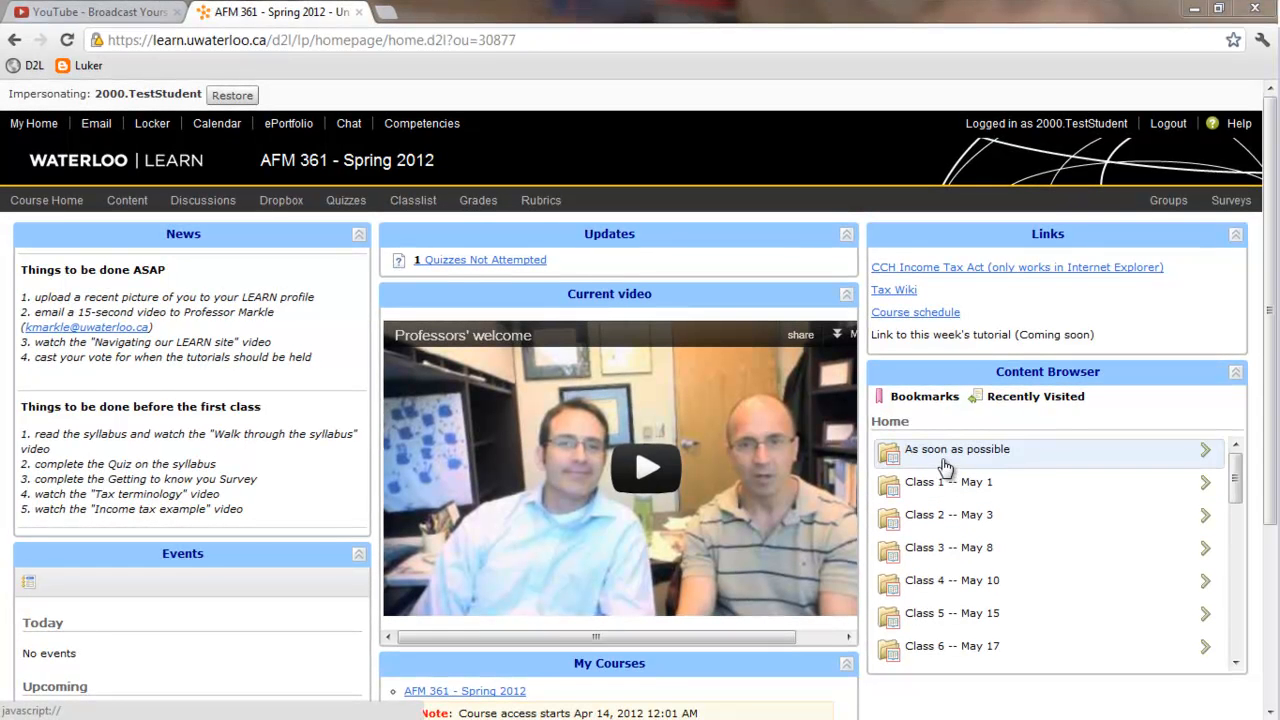
Step: Browse the 'As soon as possible' course content and the table of contents, then return to Course Home
{"action": "left_click", "coordinate": [956, 448]}
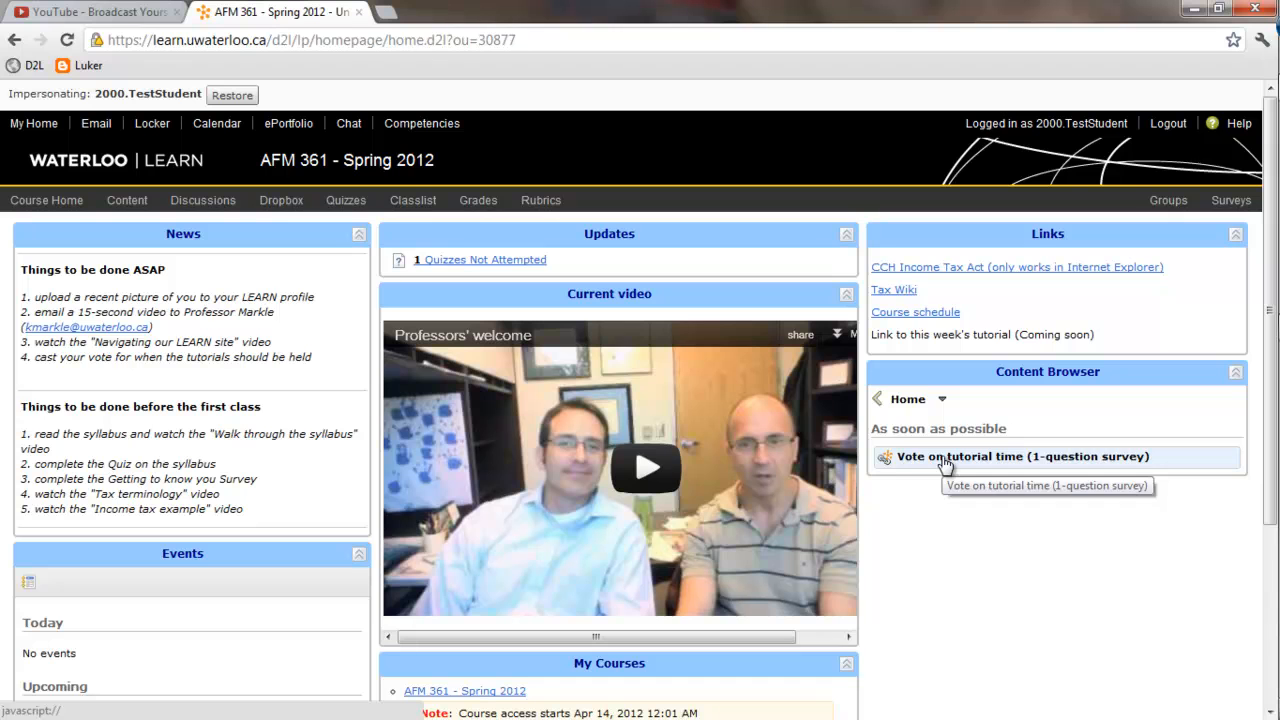
{"action": "mouse_move", "coordinate": [940, 476]}
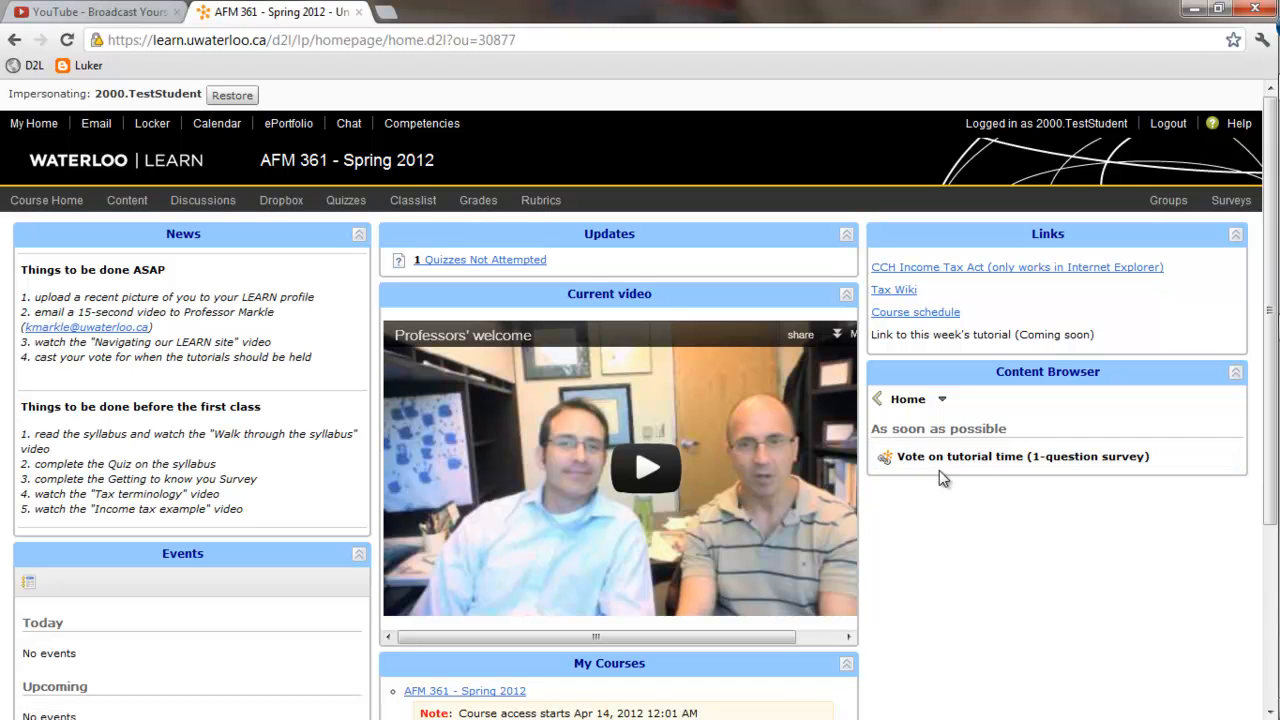
{"action": "mouse_move", "coordinate": [944, 456]}
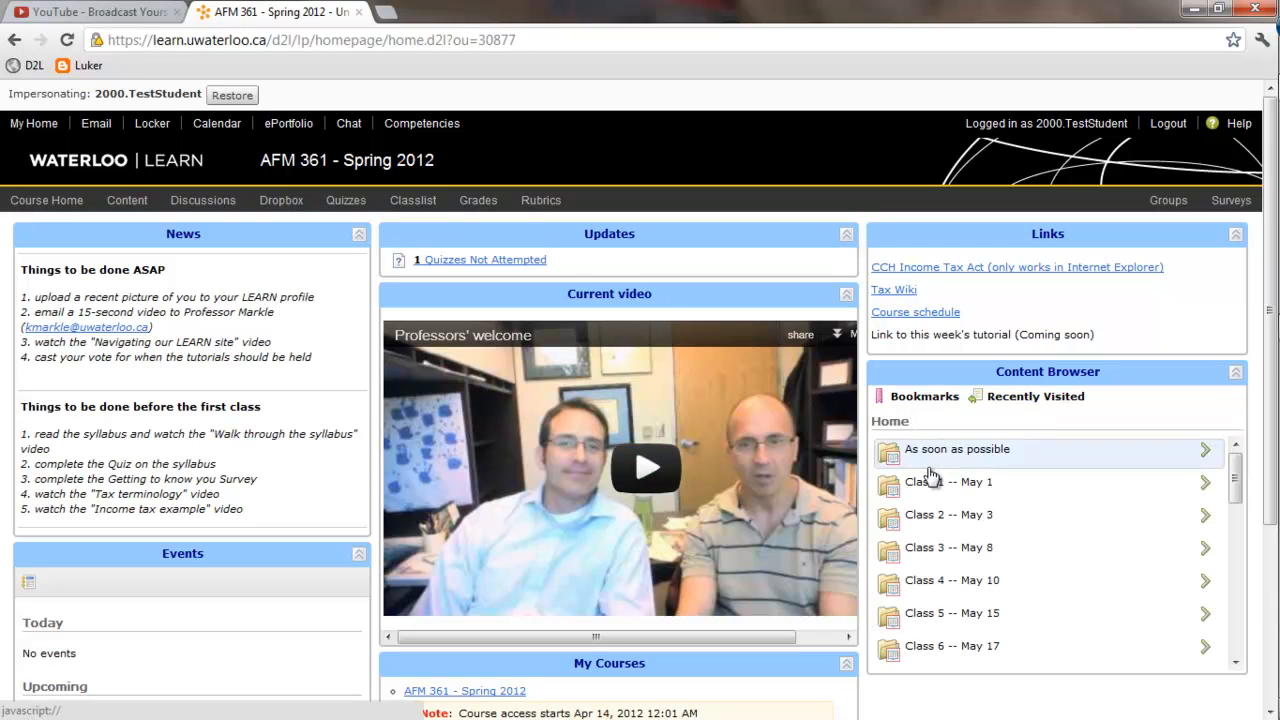
{"action": "left_click", "coordinate": [948, 480]}
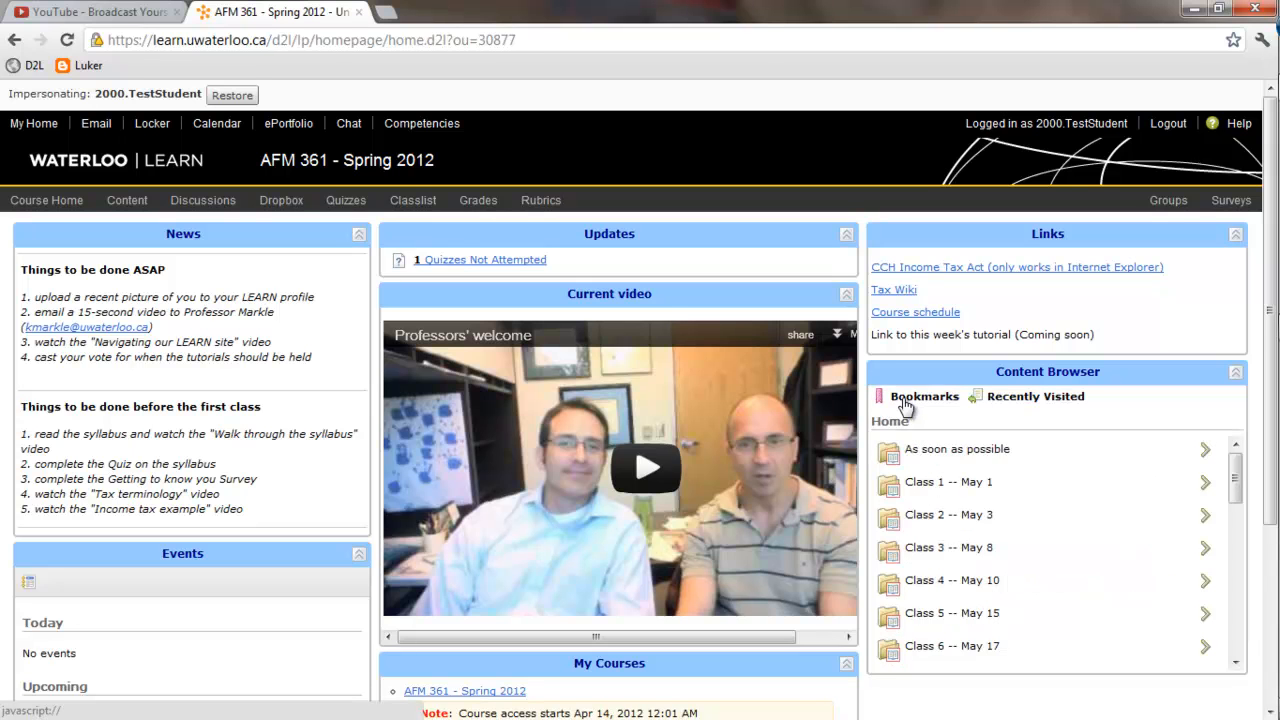
{"action": "mouse_move", "coordinate": [536, 332]}
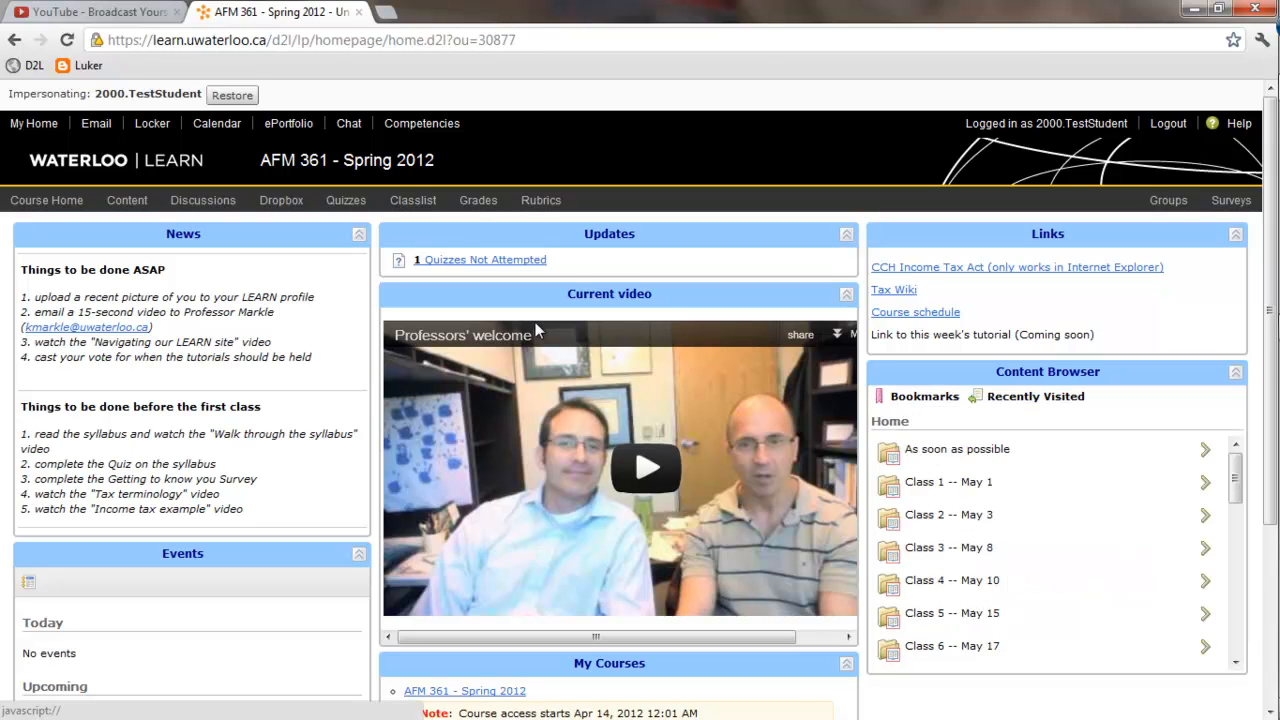
{"action": "mouse_move", "coordinate": [116, 228]}
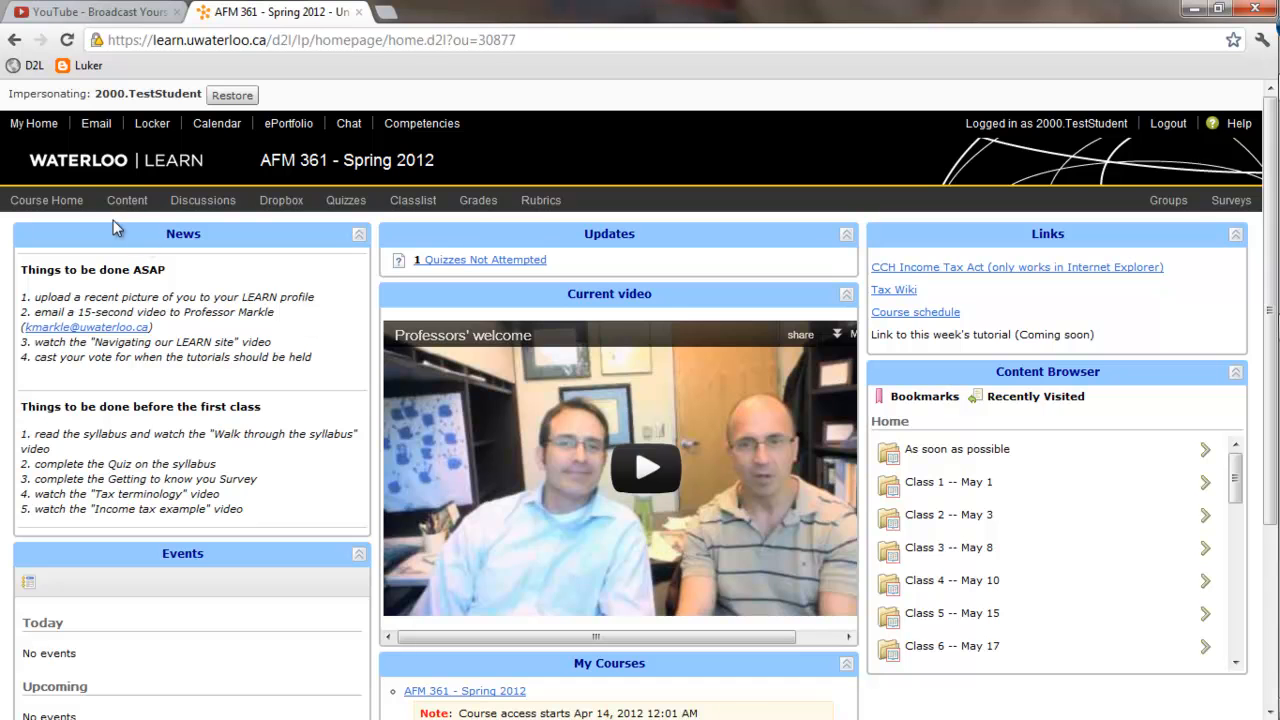
{"action": "left_click", "coordinate": [126, 200]}
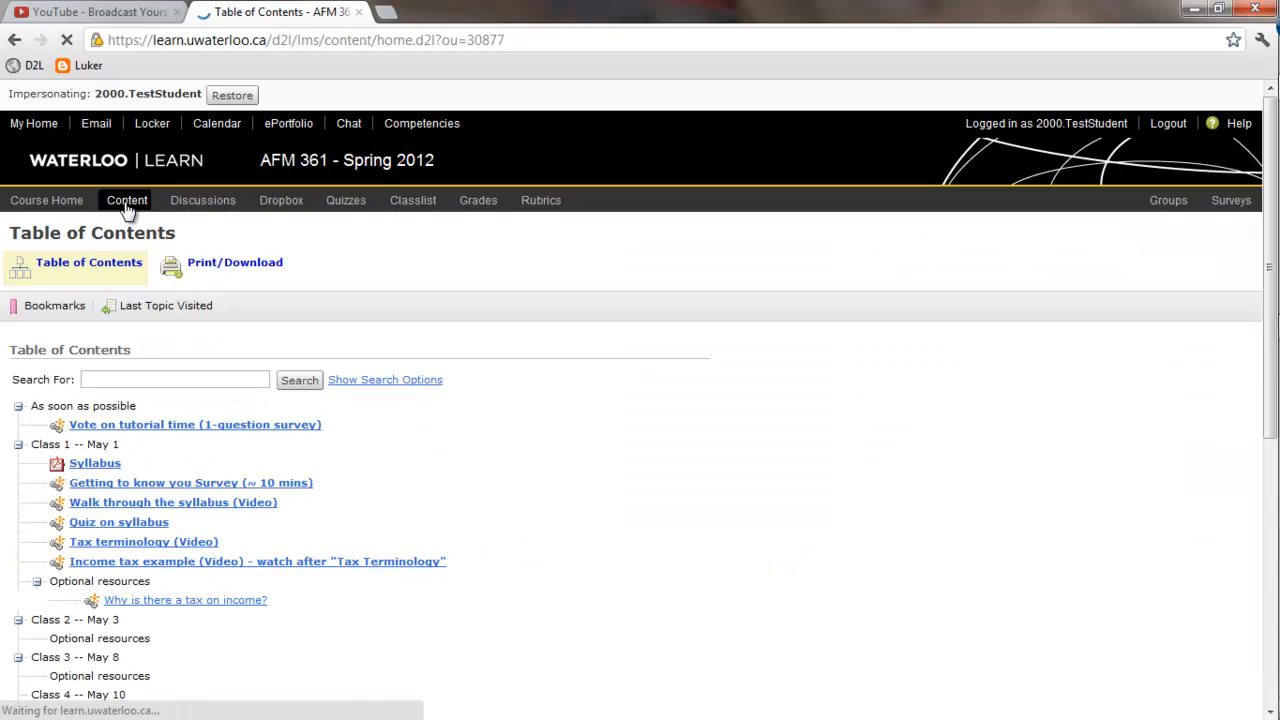
{"action": "scroll", "scroll_direction": "down", "scroll_amount": 3}
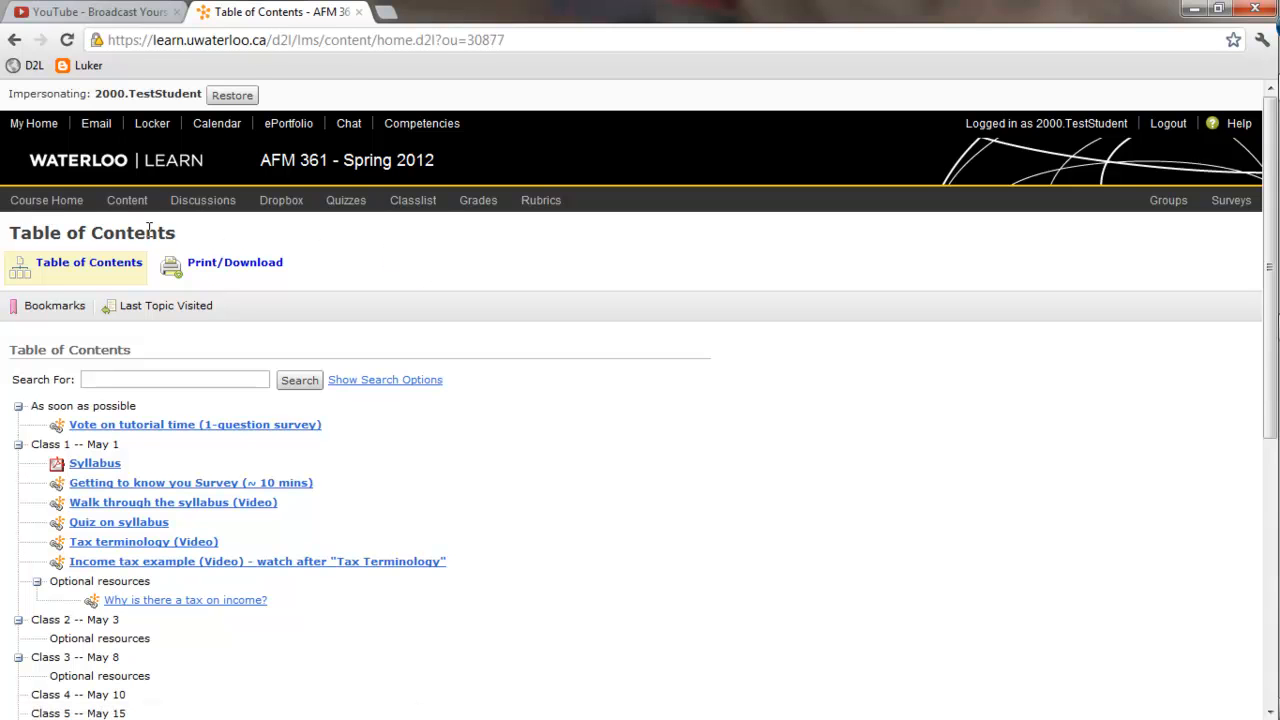
{"action": "mouse_move", "coordinate": [46, 200]}
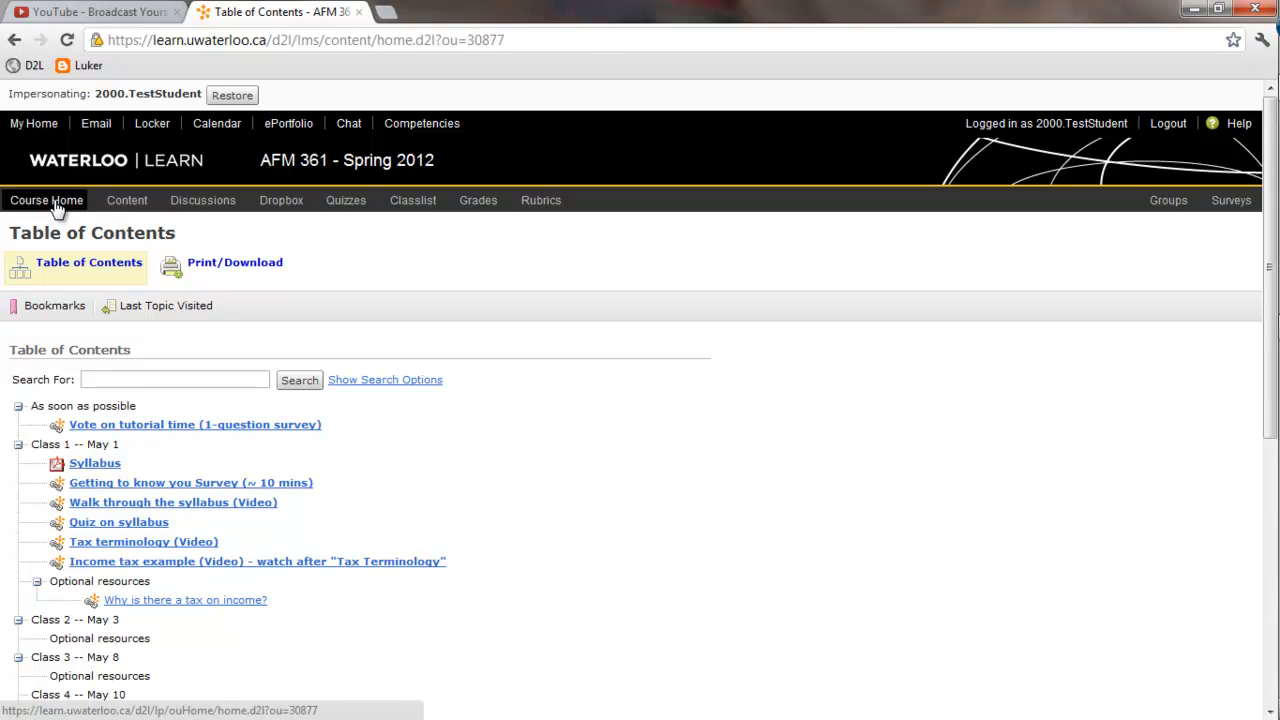
{"action": "left_click", "coordinate": [46, 200]}
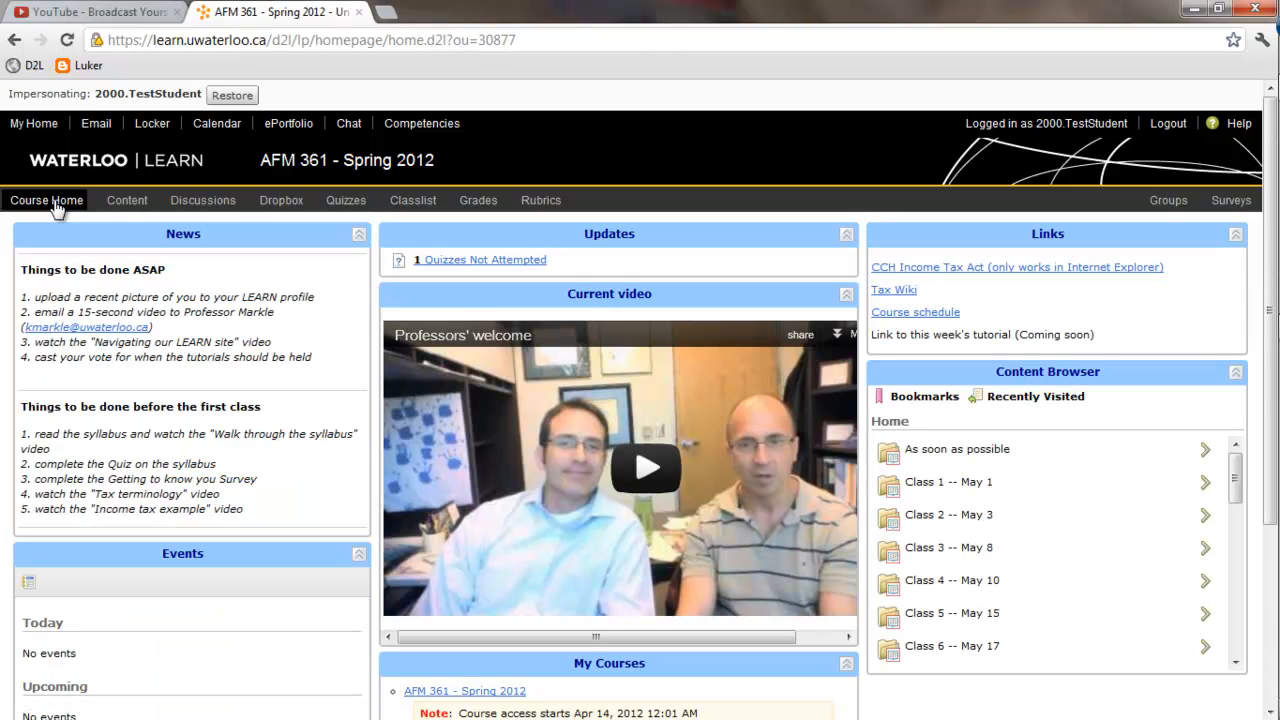
{"action": "mouse_move", "coordinate": [96, 202]}
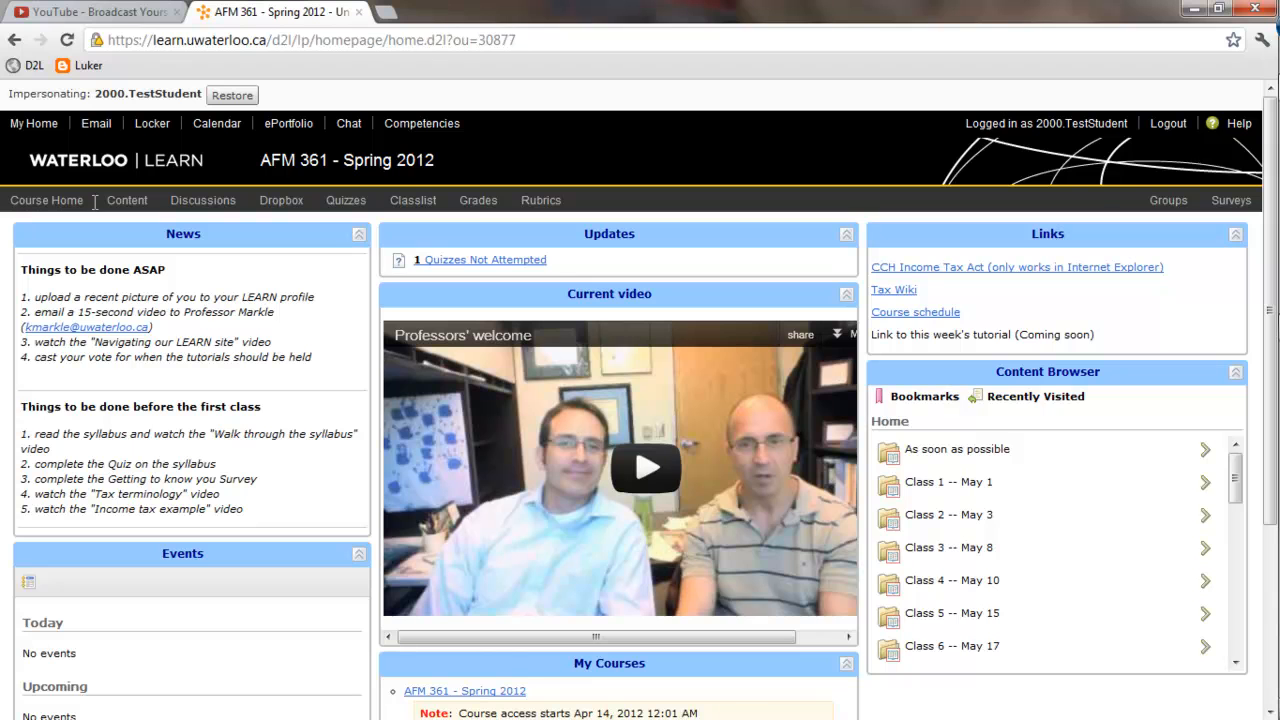
{"action": "mouse_move", "coordinate": [450, 276]}
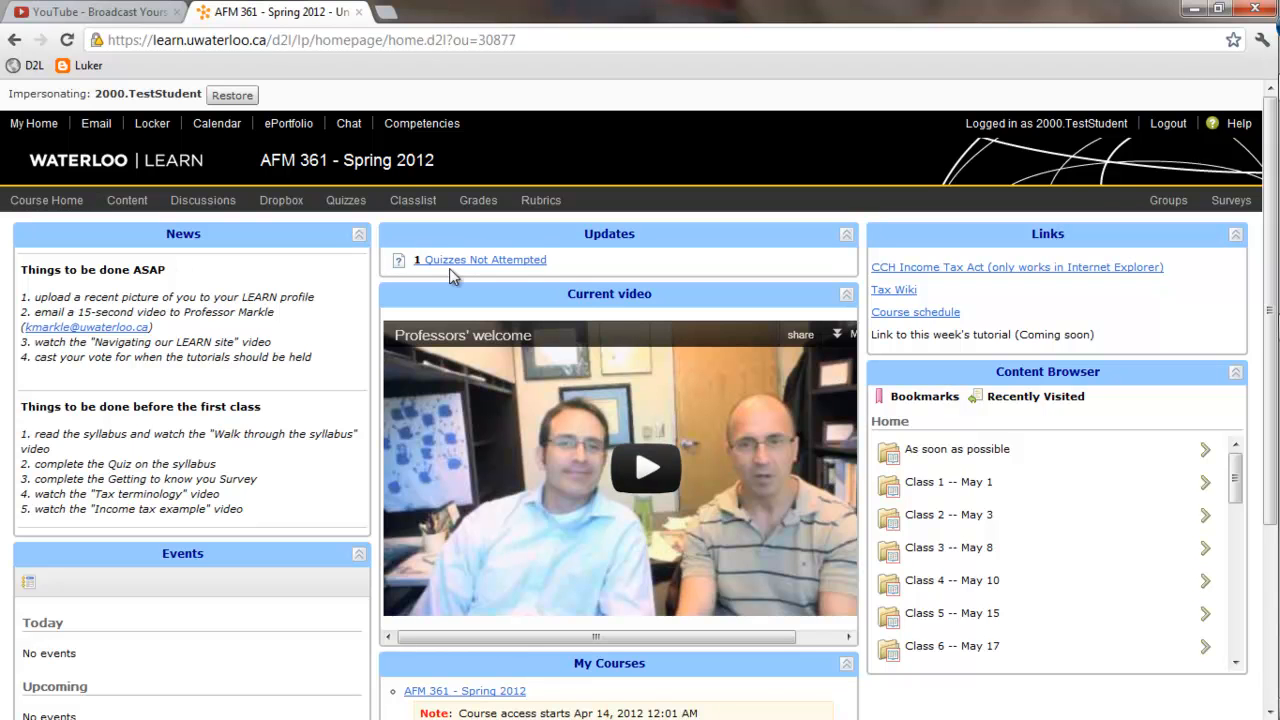
{"action": "mouse_move", "coordinate": [484, 260]}
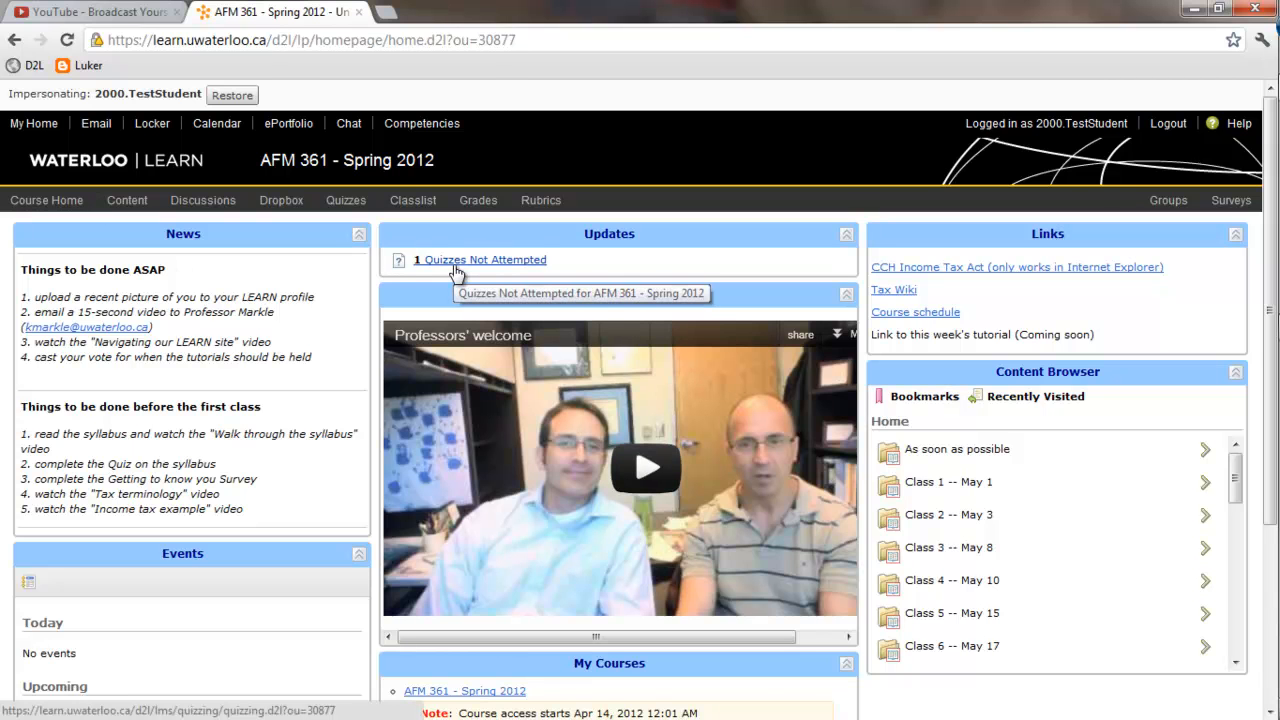
{"action": "mouse_move", "coordinate": [350, 298]}
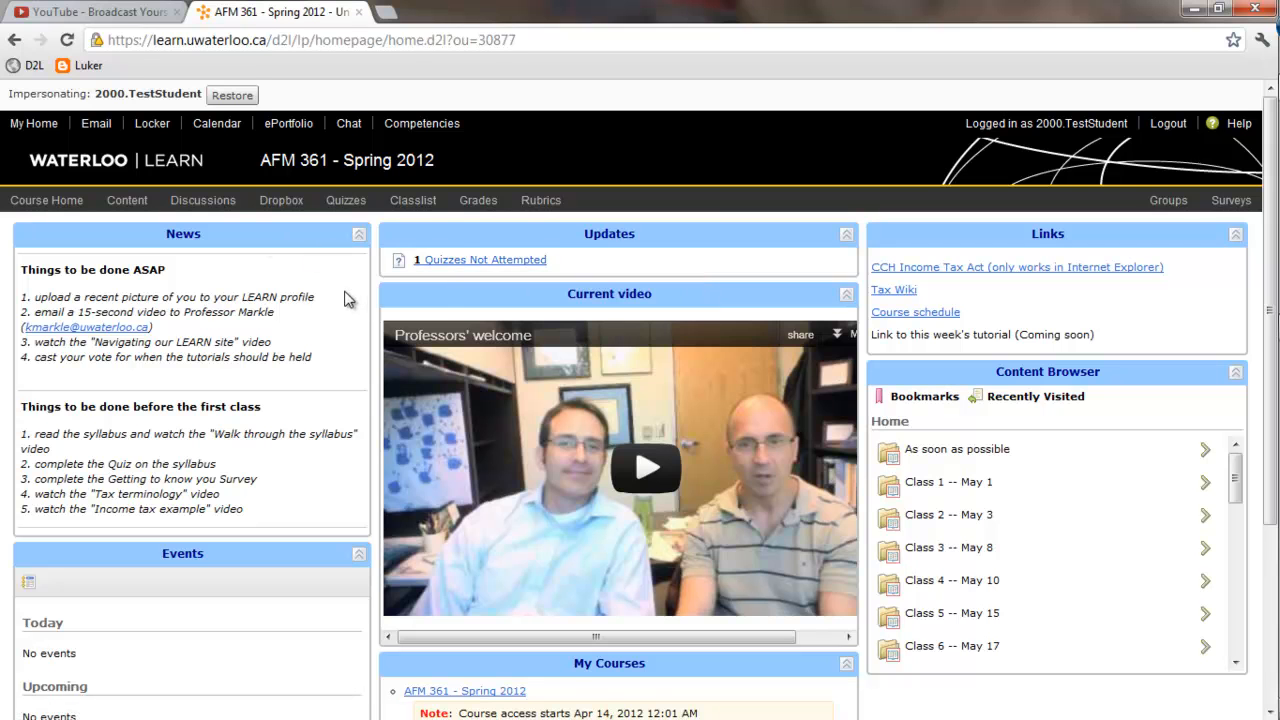
Step: Go to Discussions and view the empty General questions topic
{"action": "left_click", "coordinate": [204, 200]}
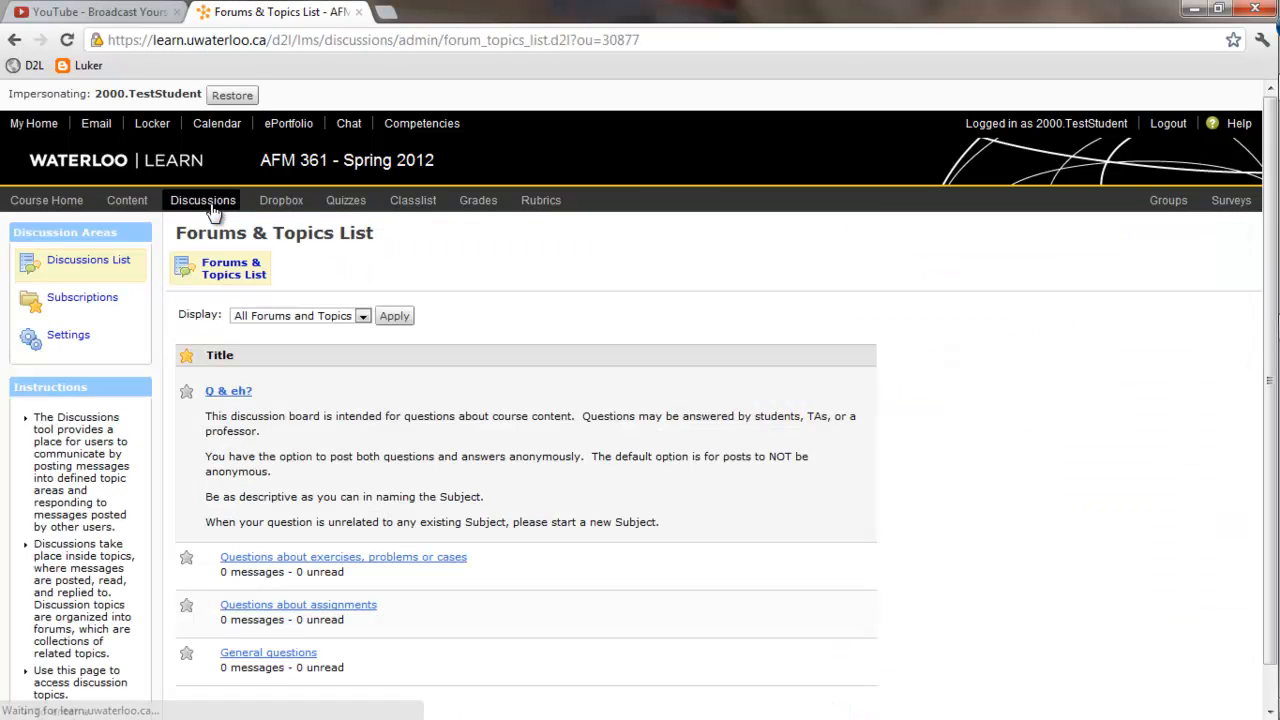
{"action": "mouse_move", "coordinate": [388, 288]}
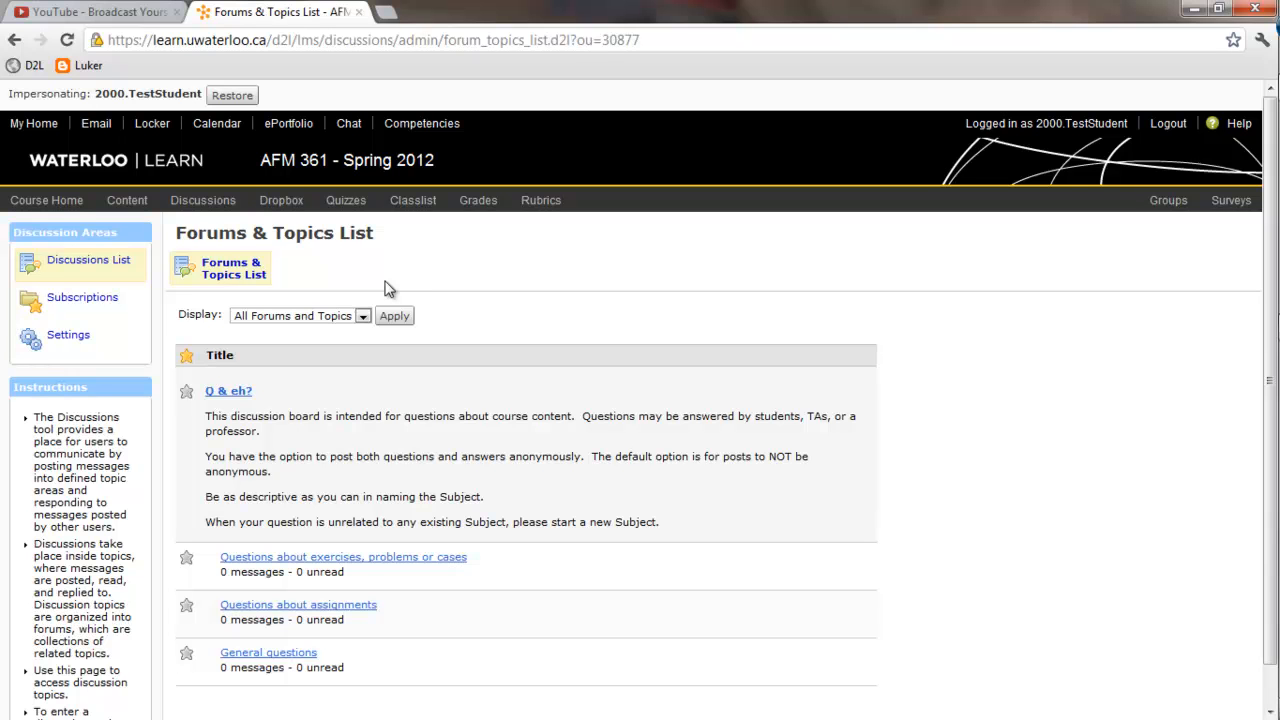
{"action": "mouse_move", "coordinate": [392, 288]}
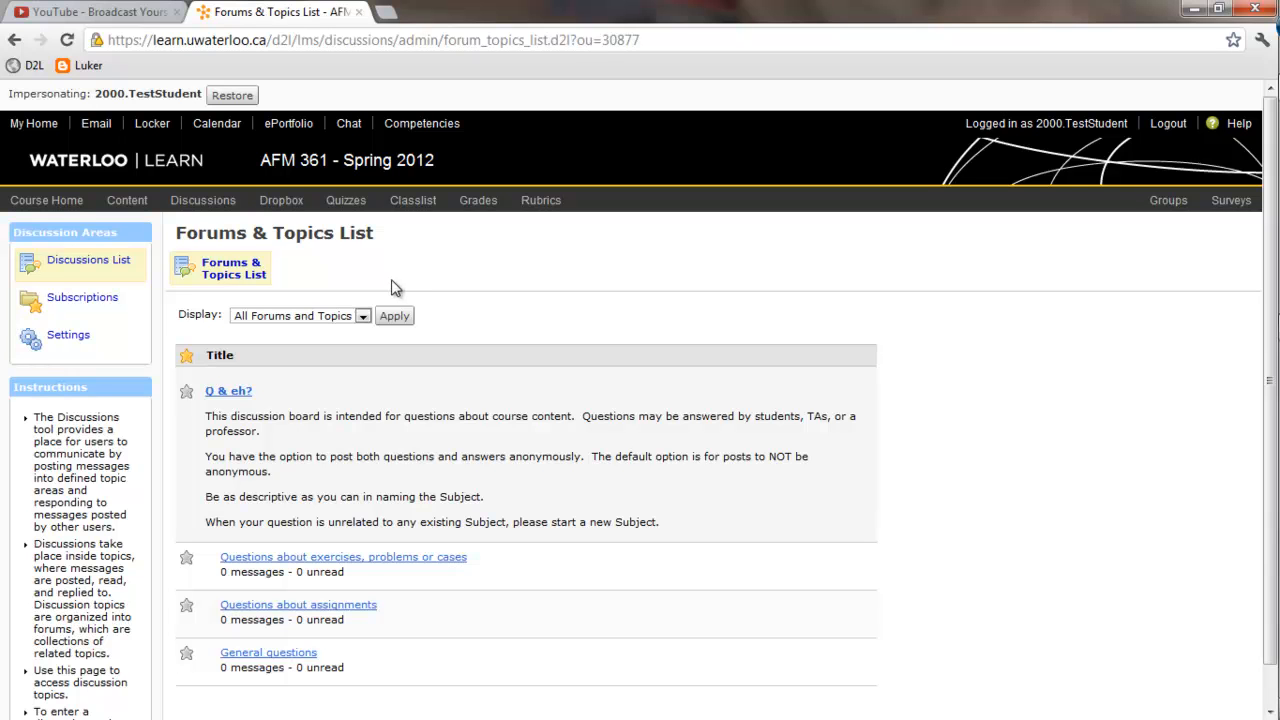
{"action": "mouse_move", "coordinate": [336, 588]}
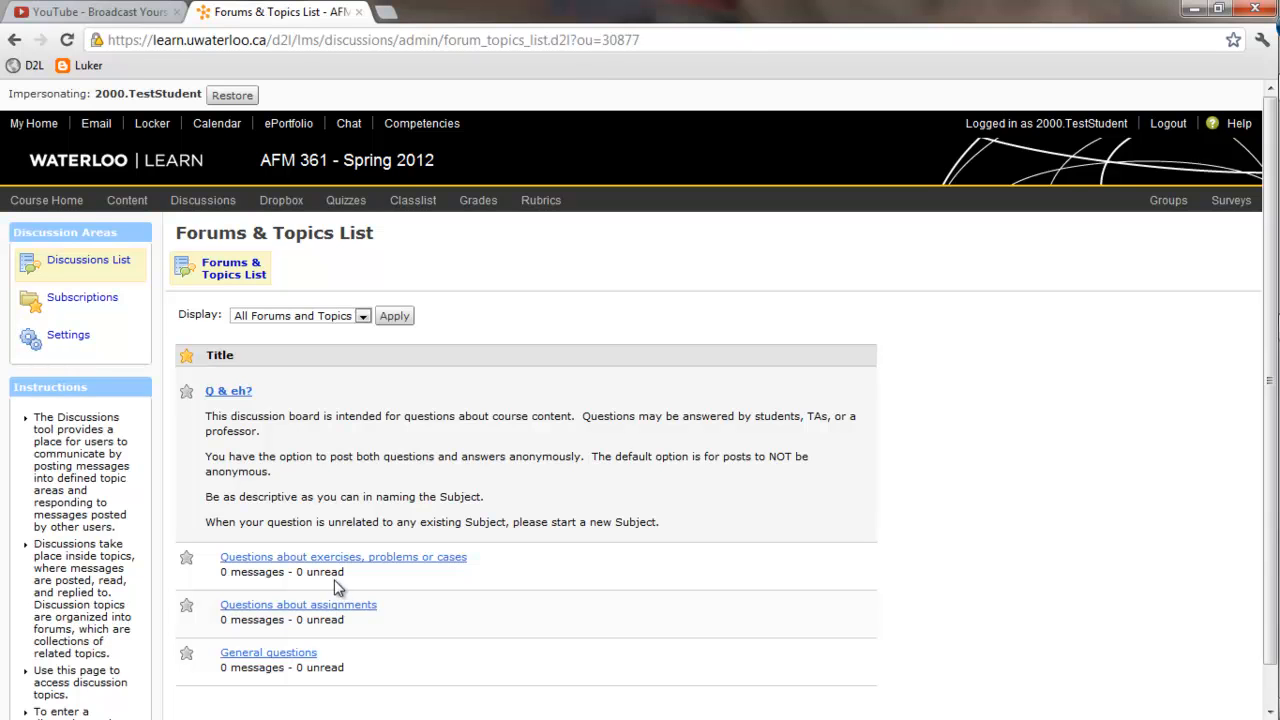
{"action": "mouse_move", "coordinate": [268, 652]}
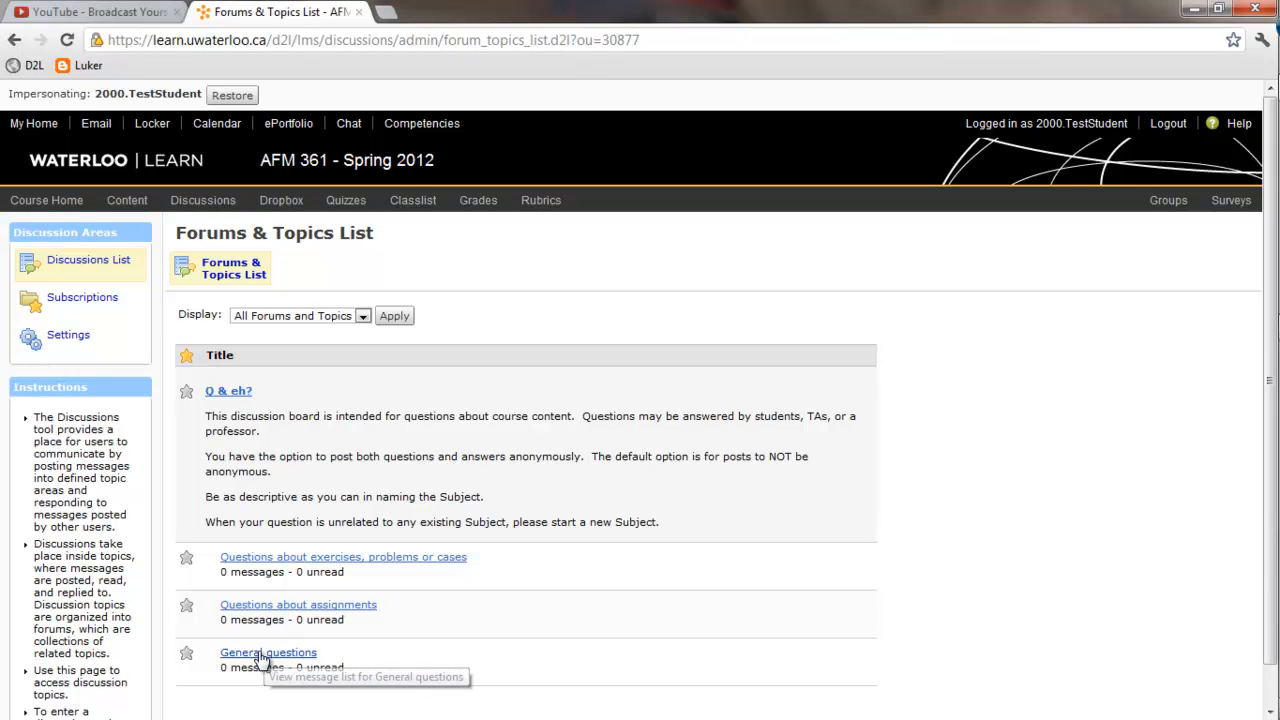
{"action": "mouse_move", "coordinate": [288, 660]}
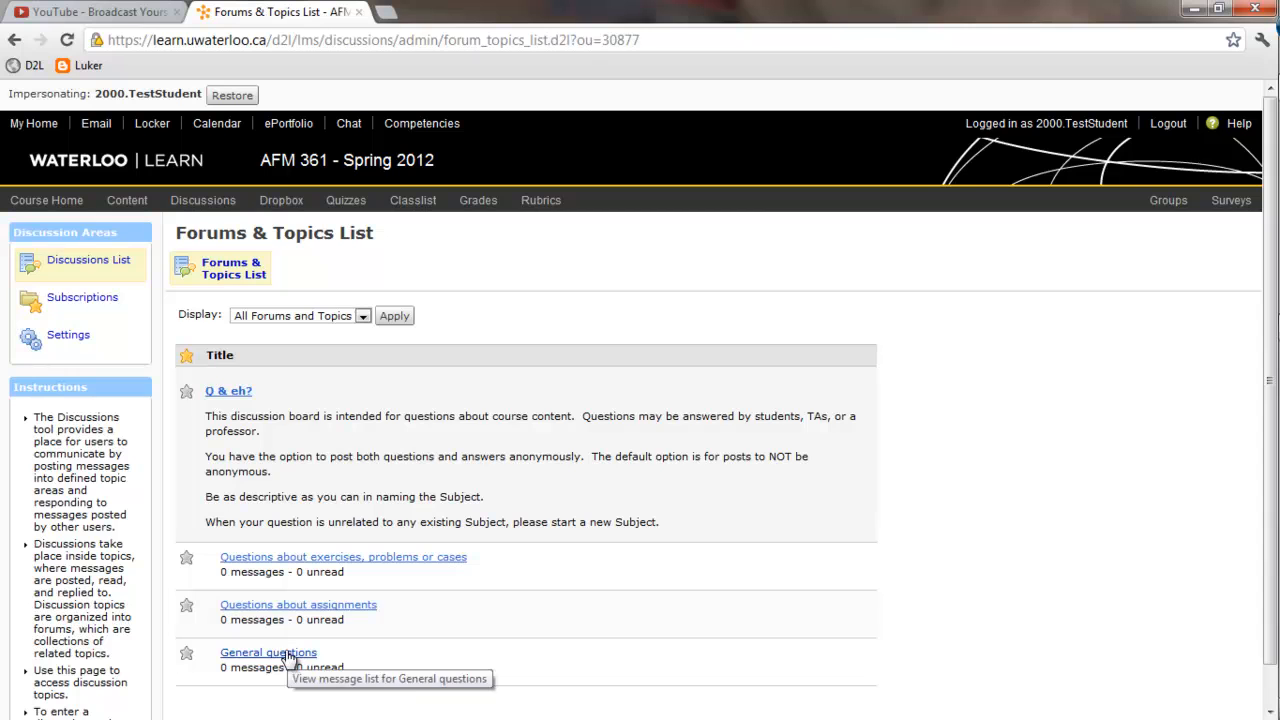
{"action": "left_click", "coordinate": [268, 652]}
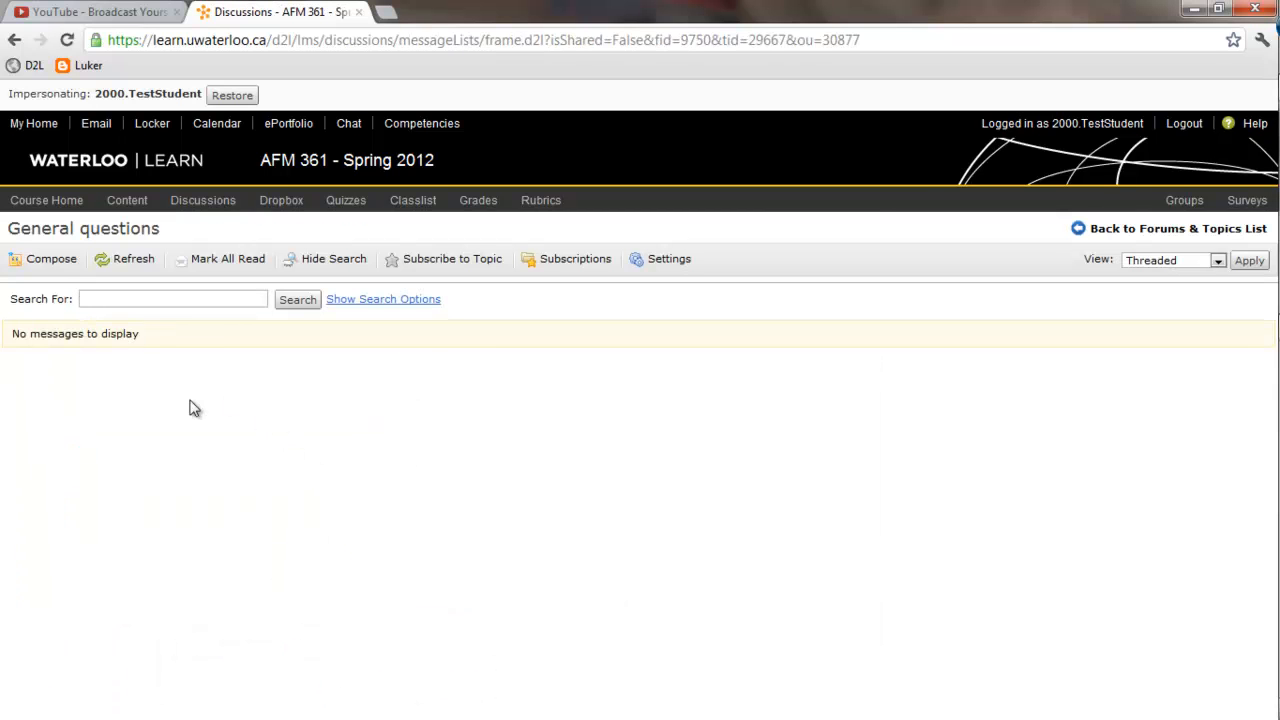
{"action": "mouse_move", "coordinate": [120, 288]}
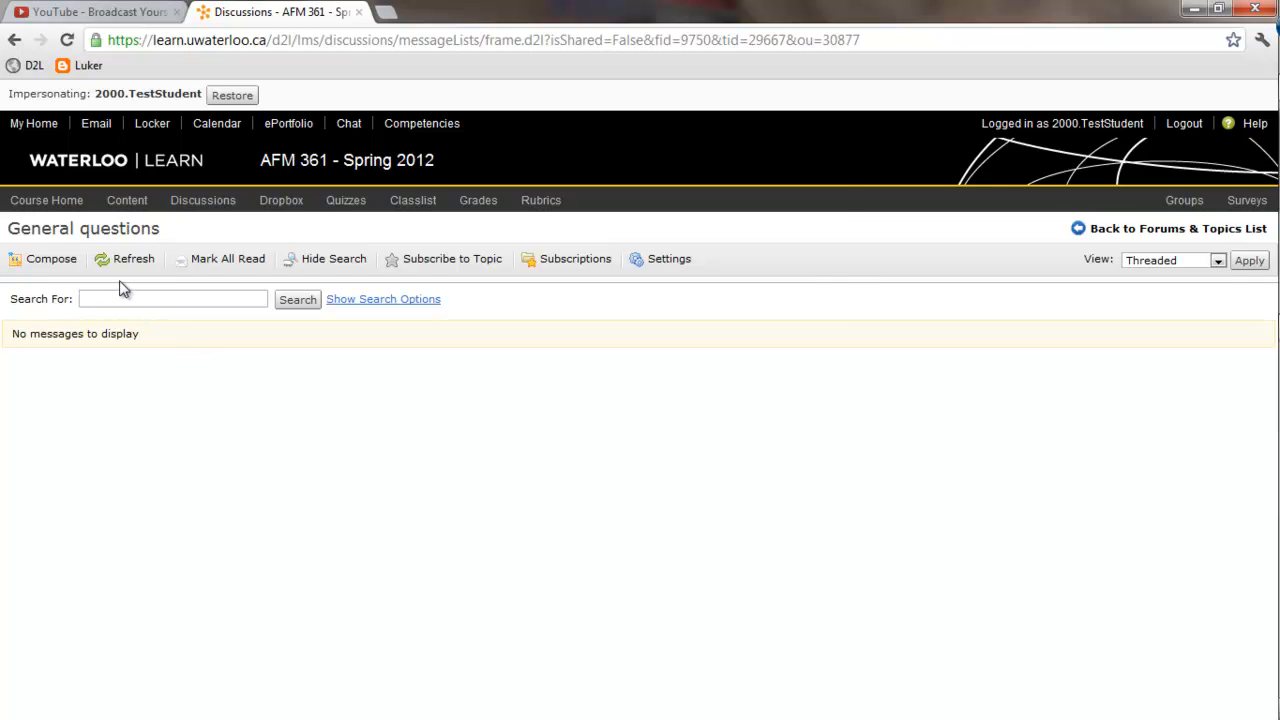
Step: Compose a new post with subject and message 'When do classes start?'
{"action": "left_click", "coordinate": [52, 258]}
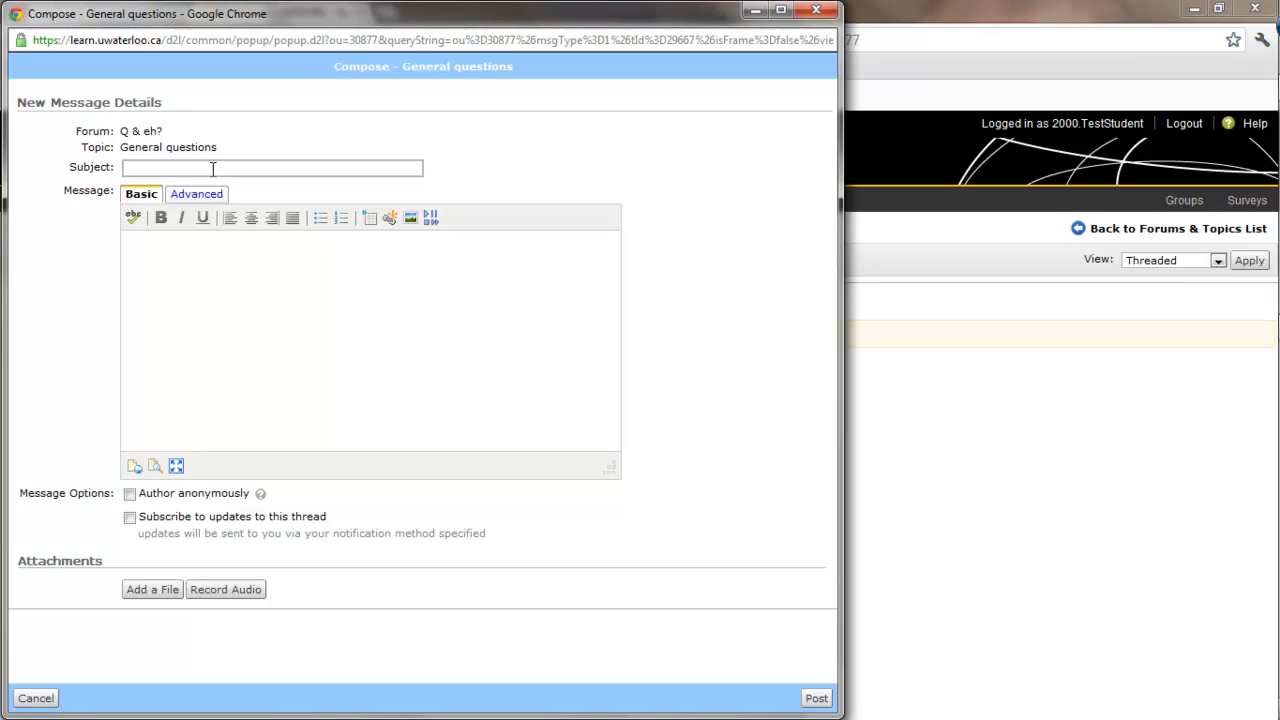
{"action": "type", "text": "Whe"}
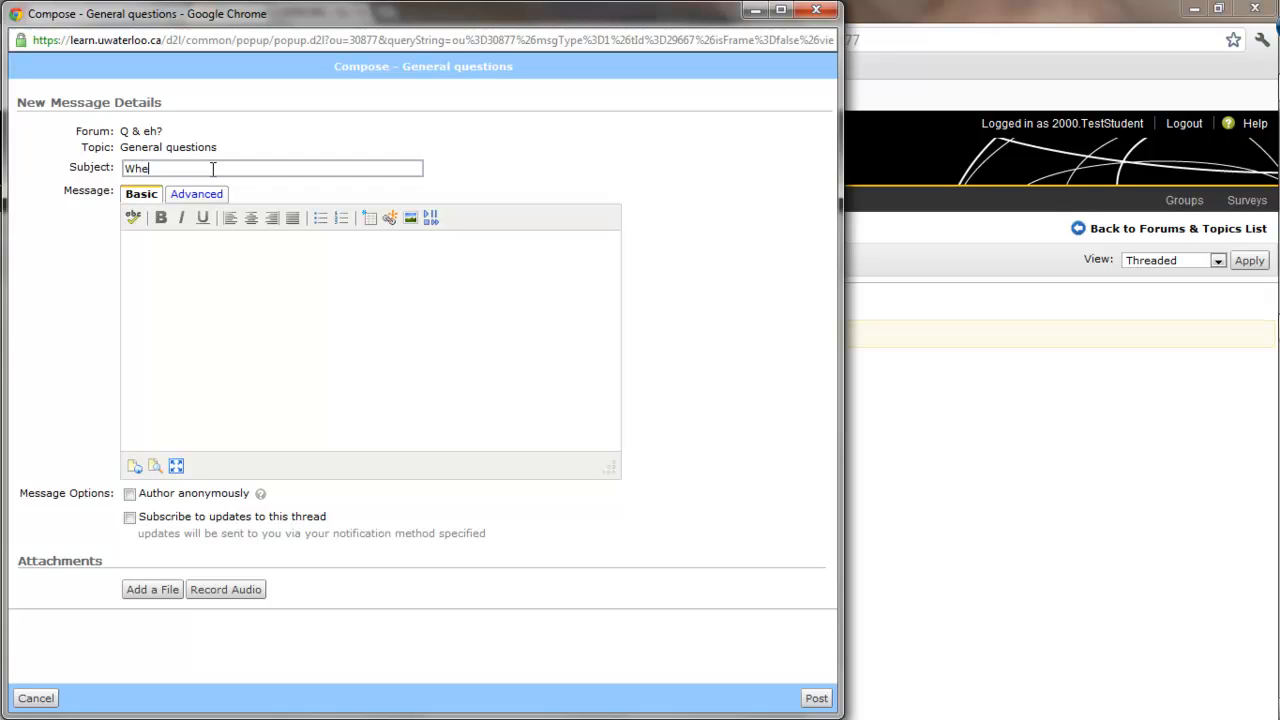
{"action": "type", "text": "n"}
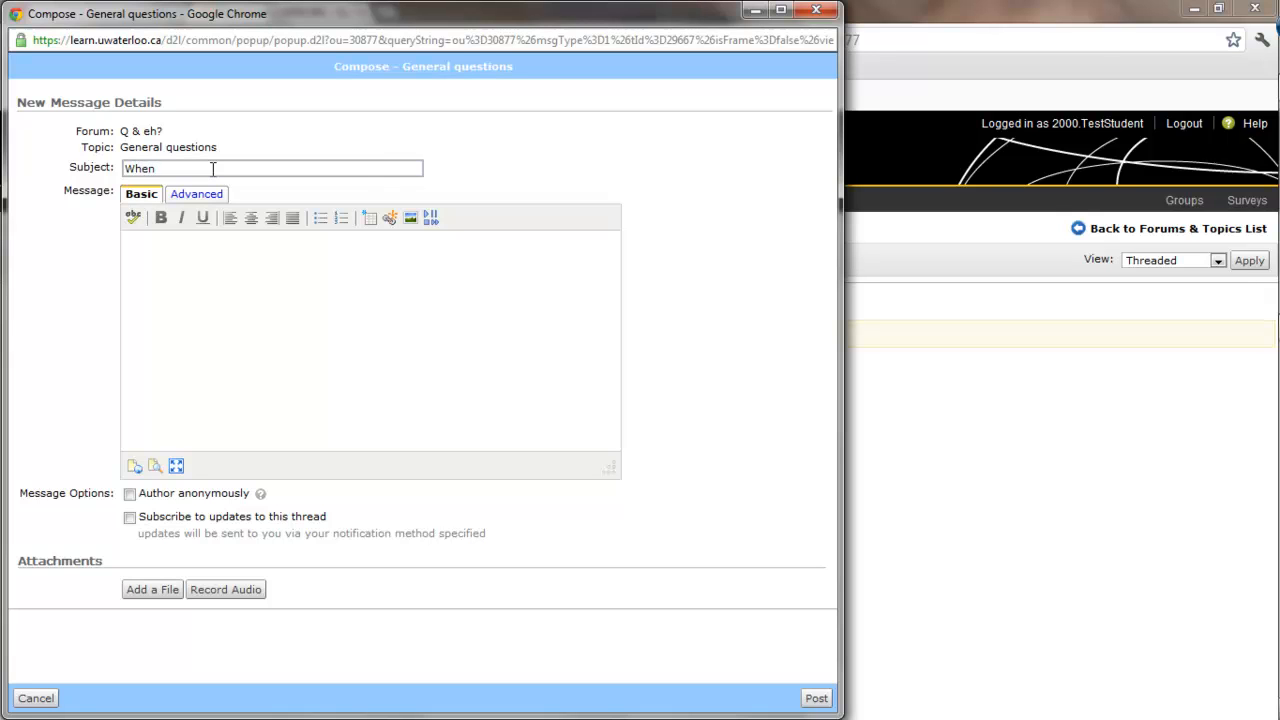
{"action": "type", "text": "do classes"}
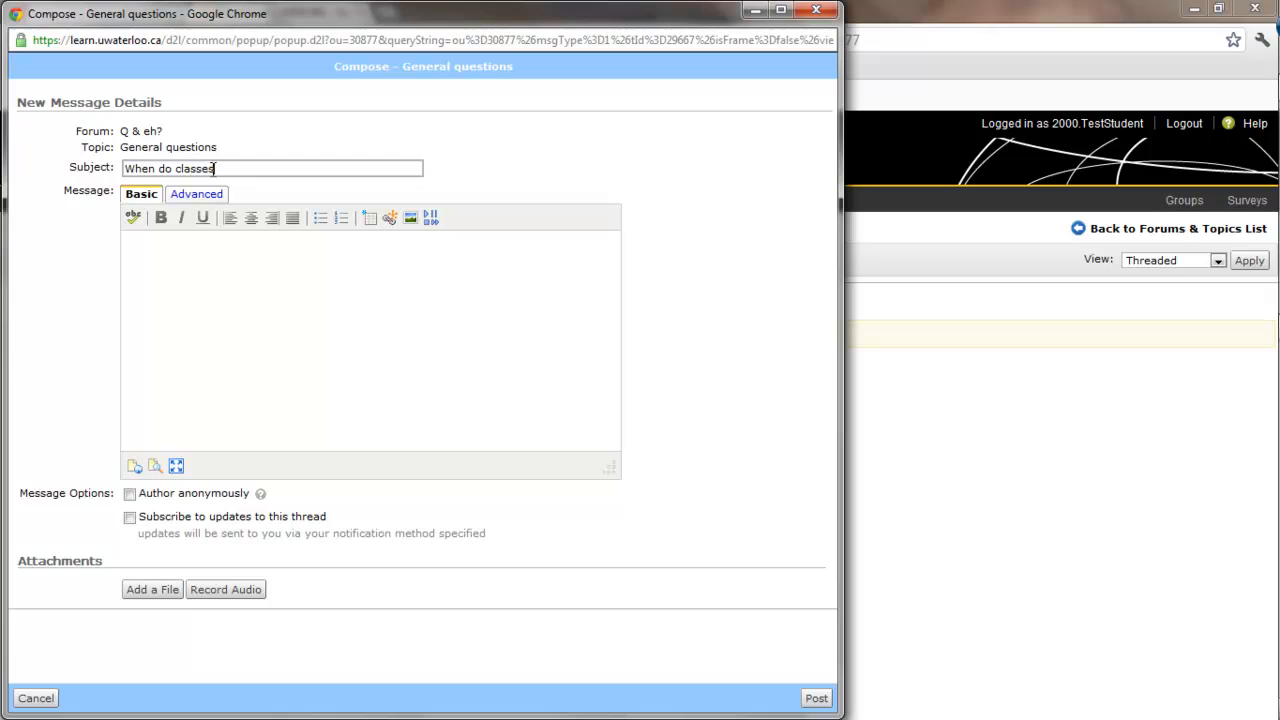
{"action": "type", "text": "start?"}
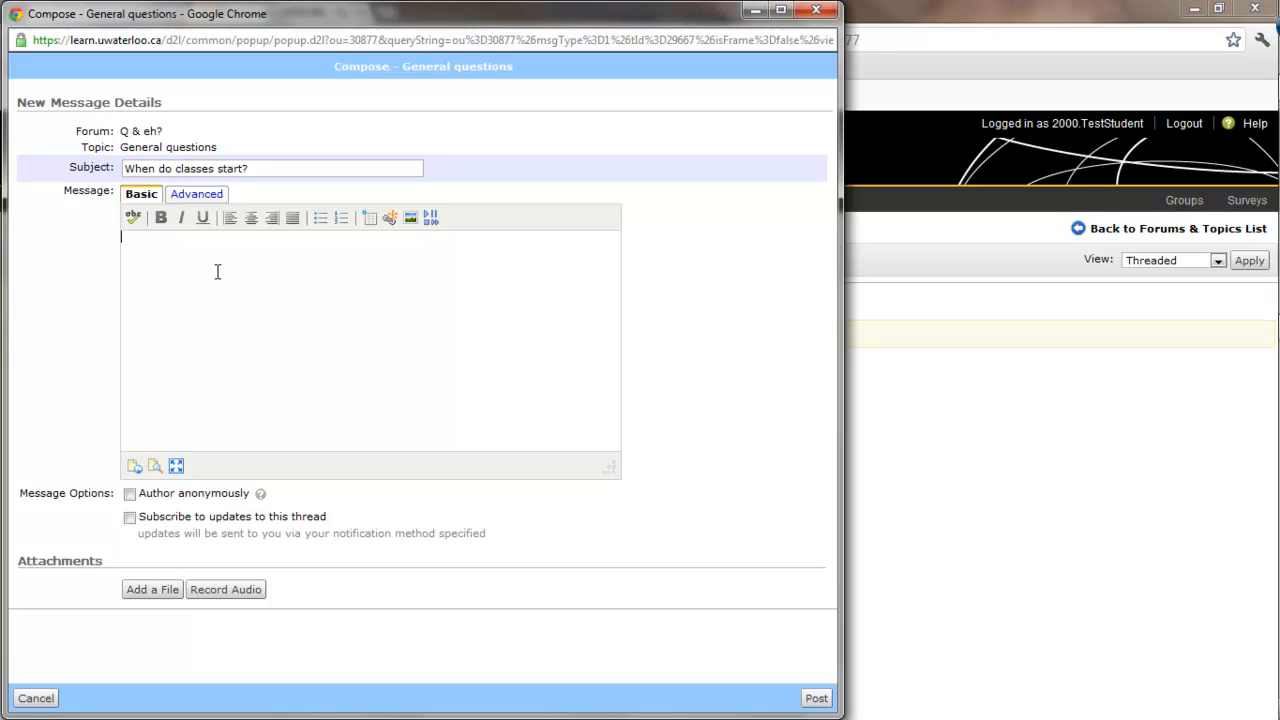
{"action": "type", "text": "see q"}
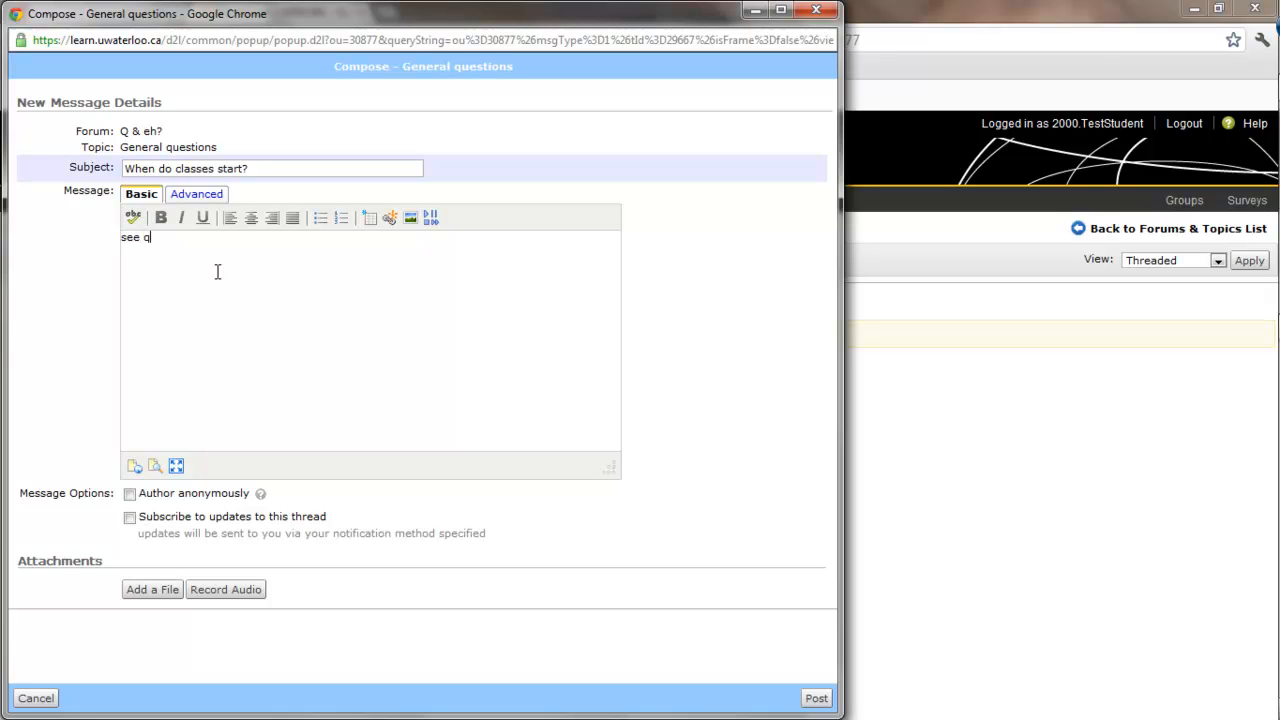
{"action": "type", "text": "When"}
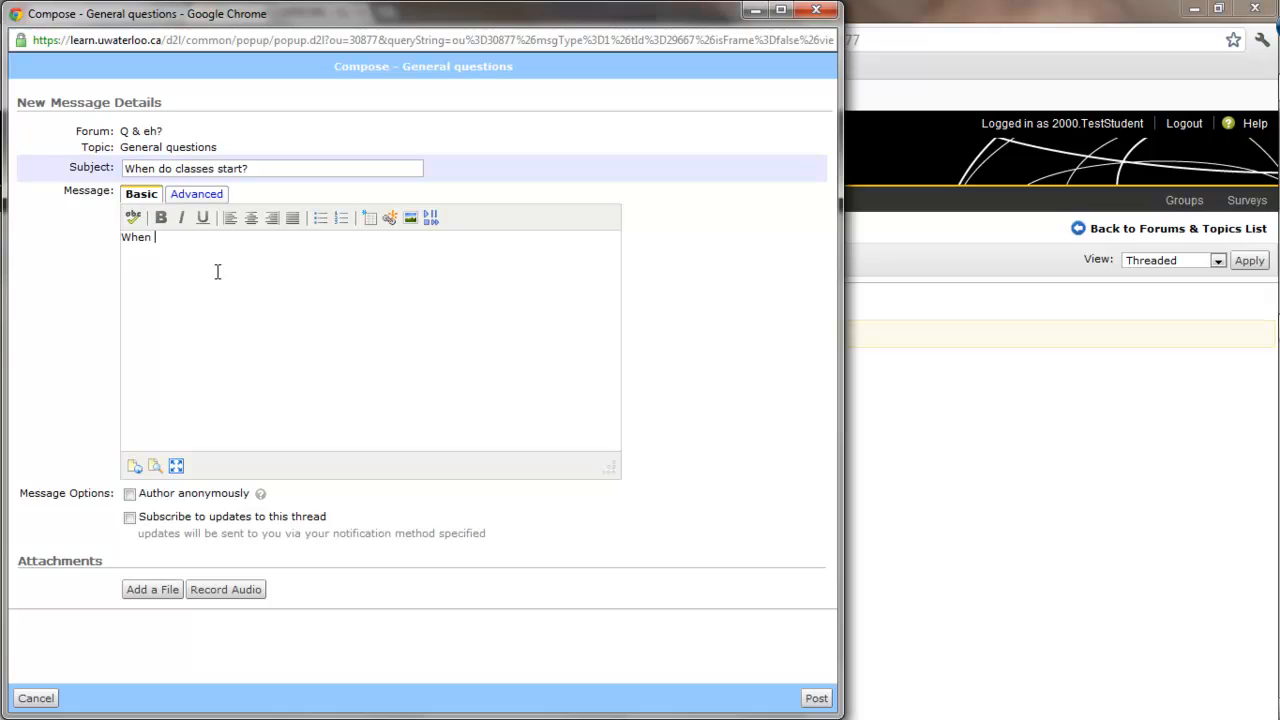
{"action": "type", "text": "do class"}
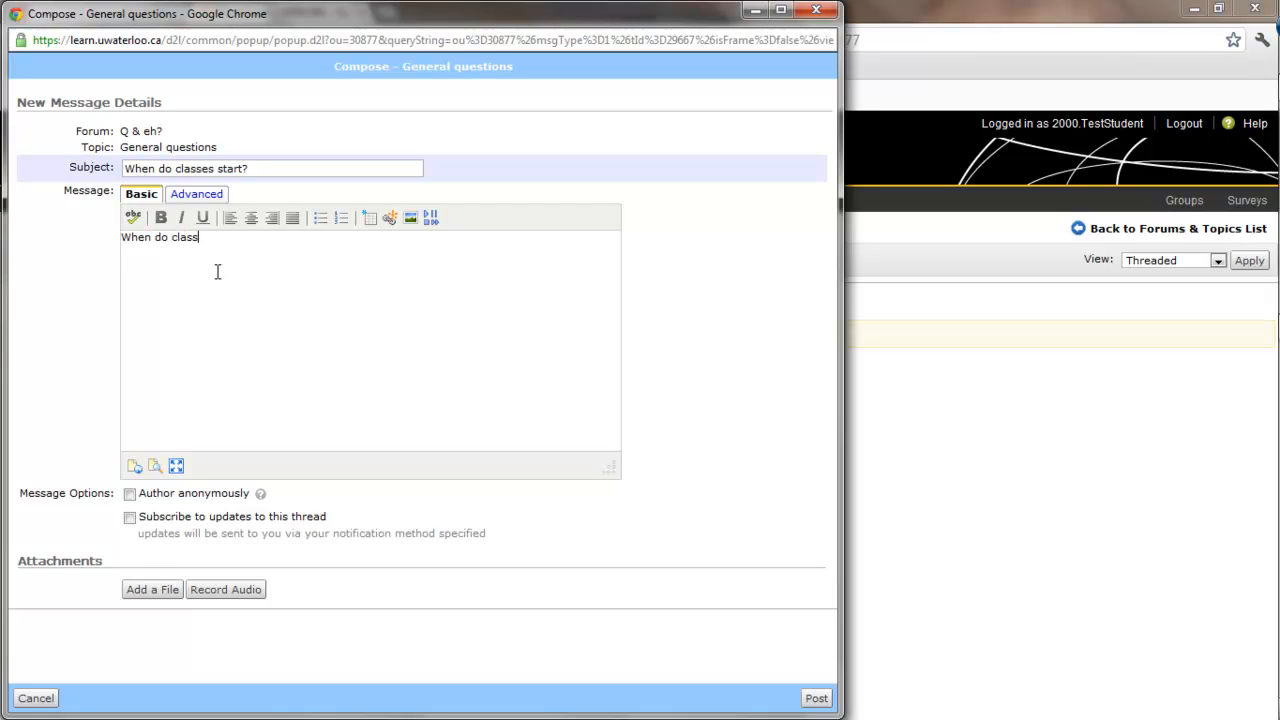
{"action": "type", "text": "es start?"}
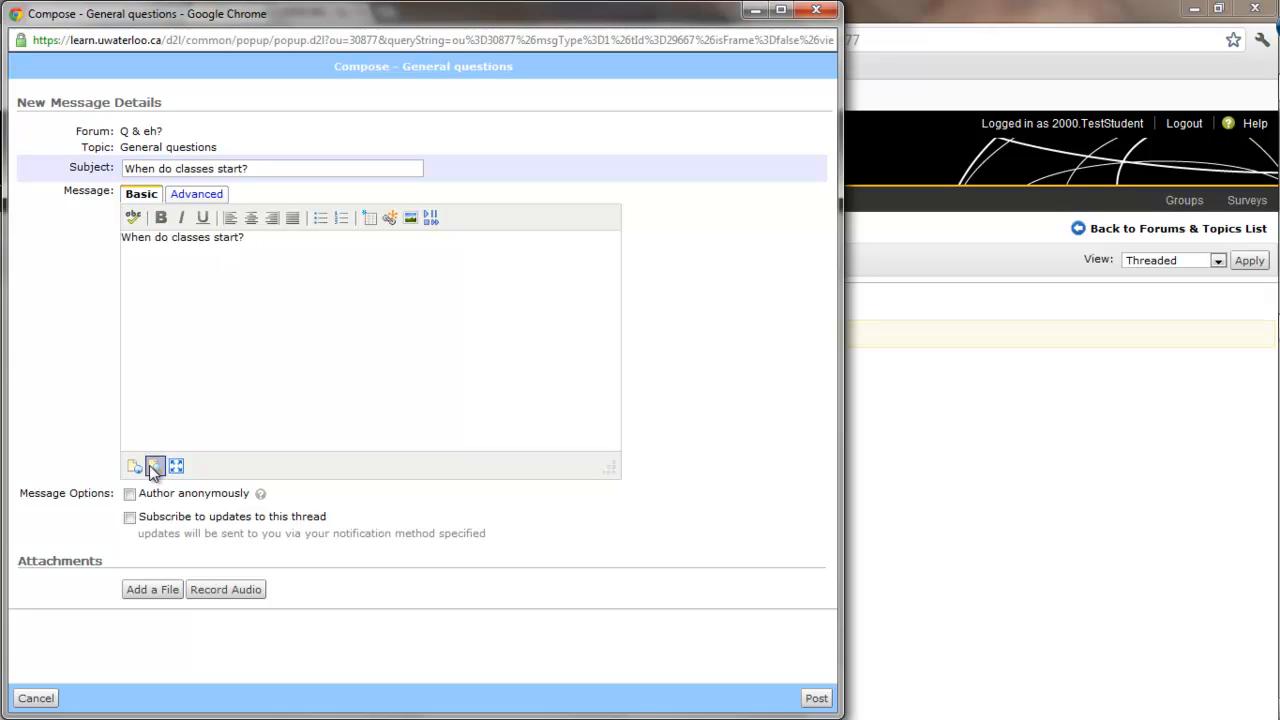
{"action": "mouse_move", "coordinate": [264, 490]}
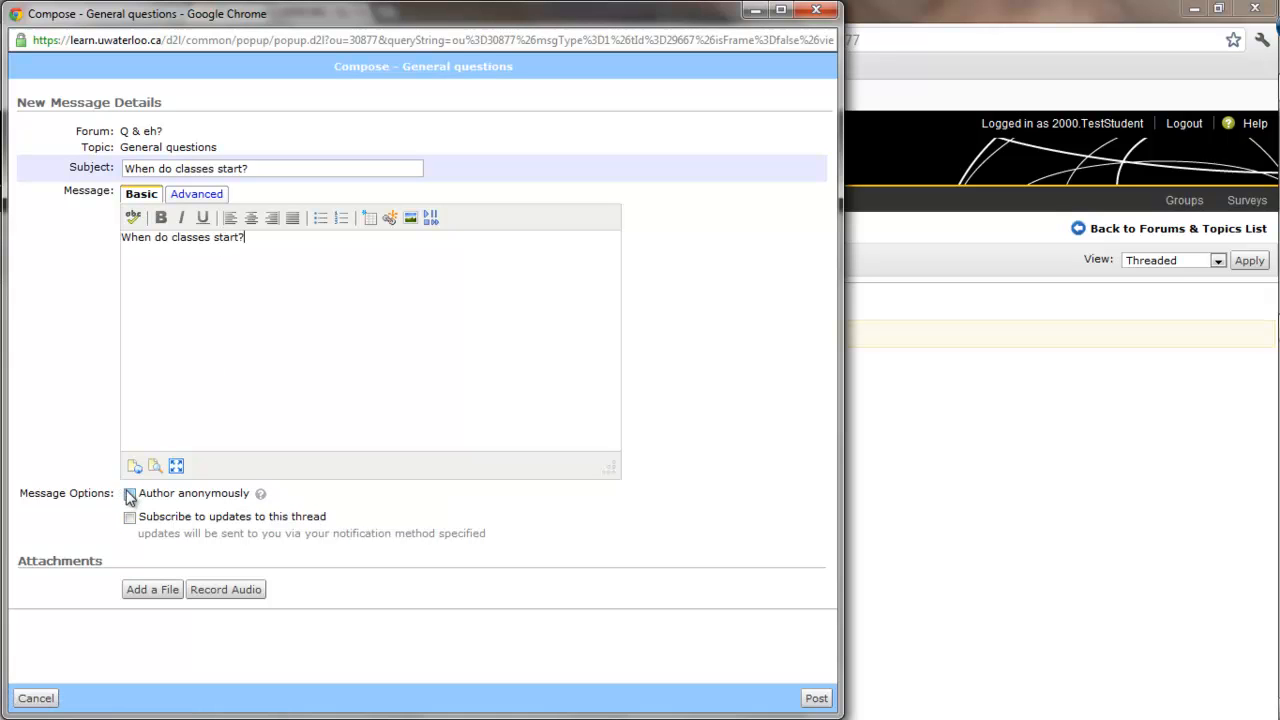
Step: Mark the post as Author anonymously and publish it
{"action": "left_click", "coordinate": [128, 492]}
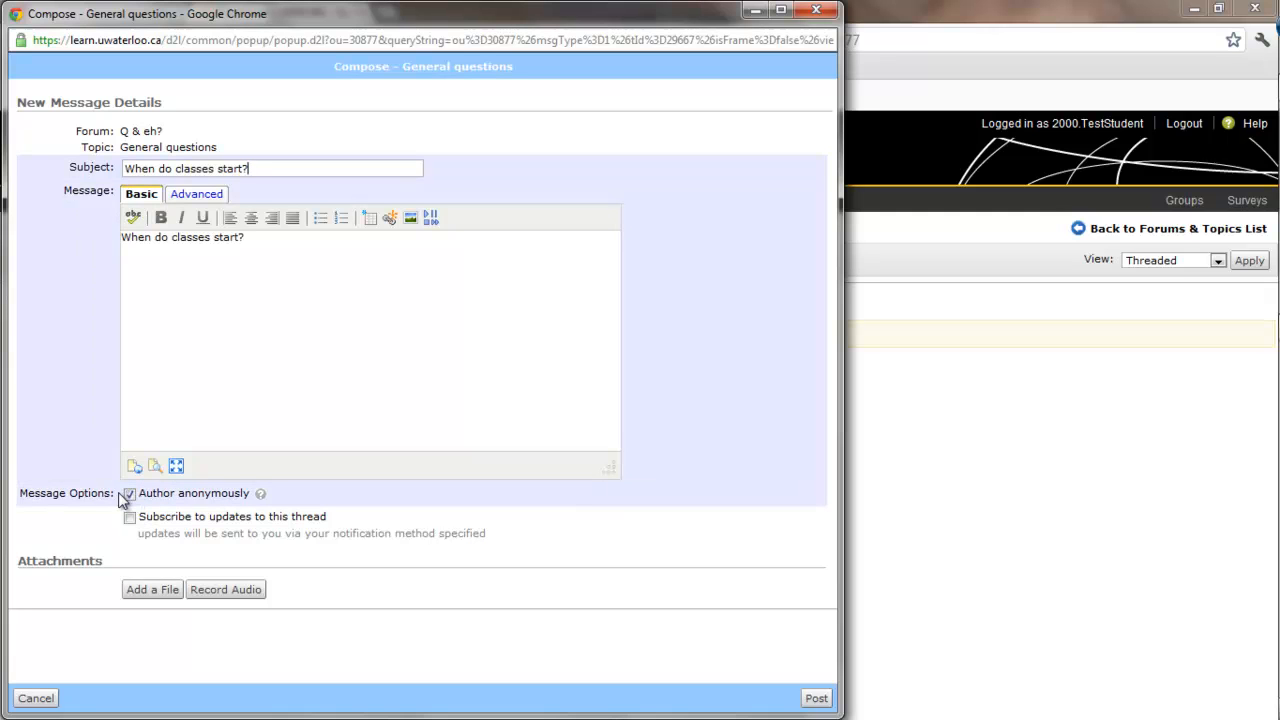
{"action": "left_click", "coordinate": [128, 492]}
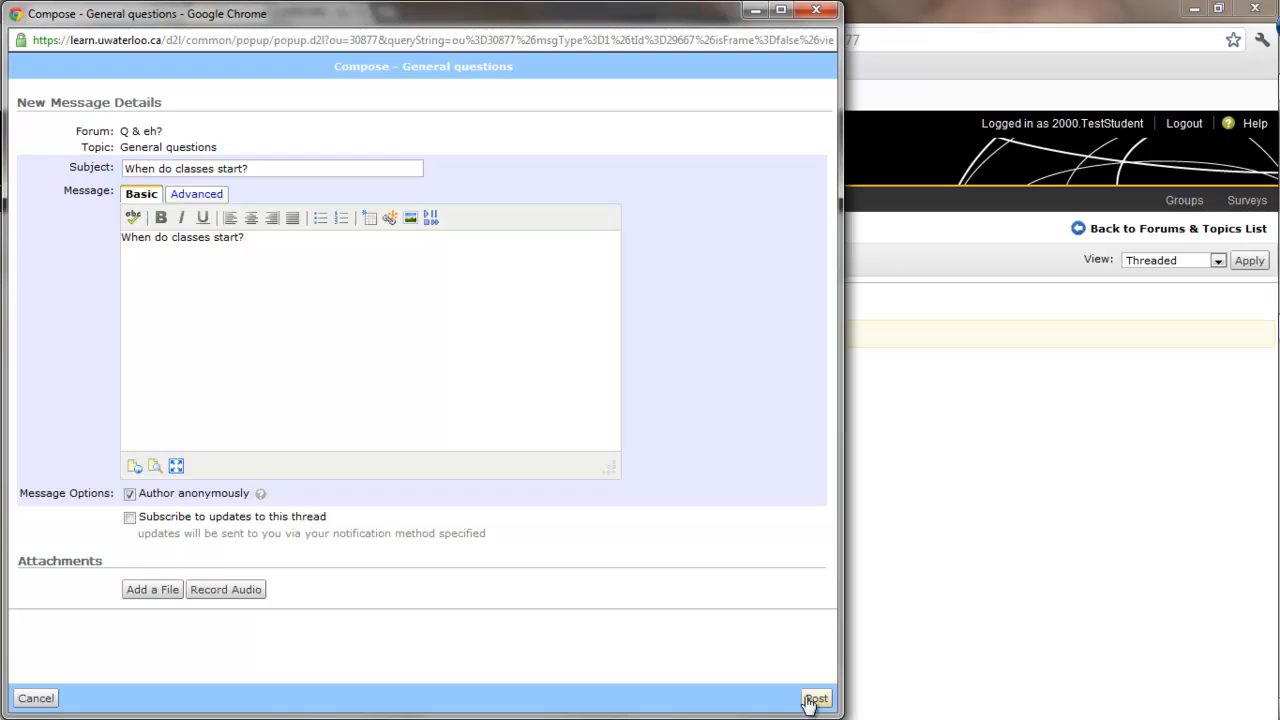
{"action": "left_click", "coordinate": [816, 698]}
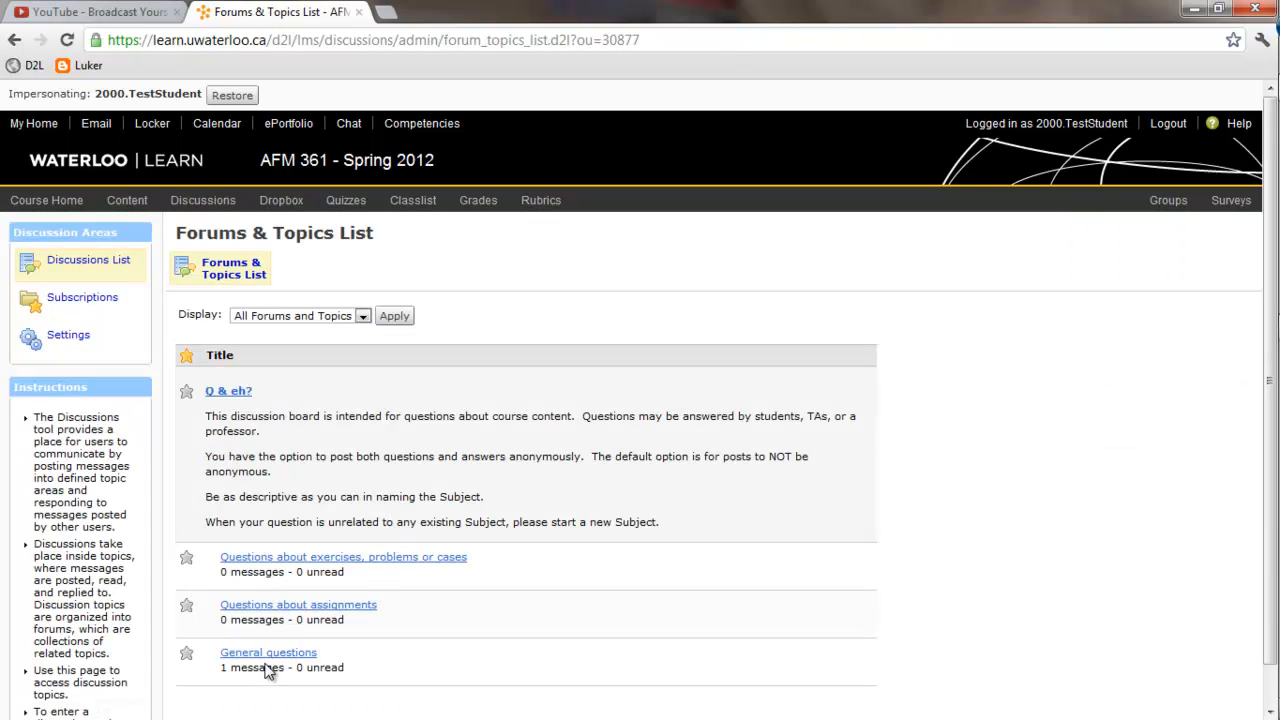
{"action": "mouse_move", "coordinate": [268, 652]}
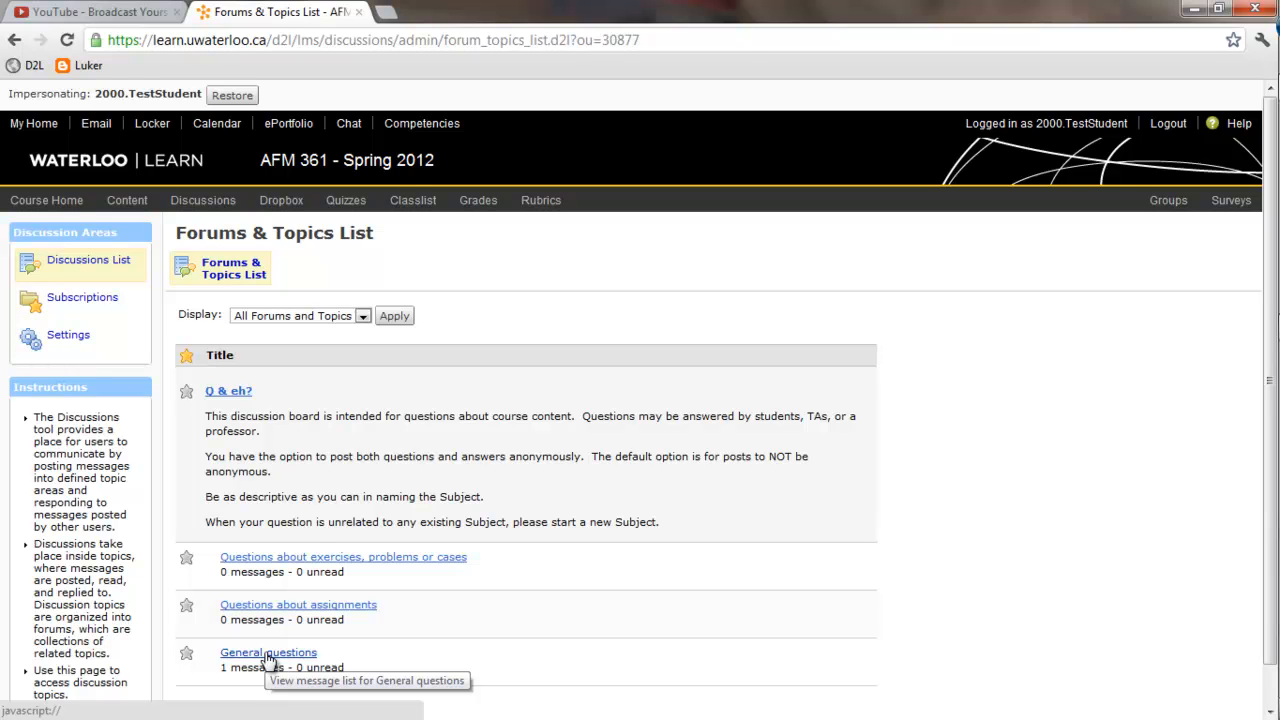
{"action": "mouse_move", "coordinate": [276, 600]}
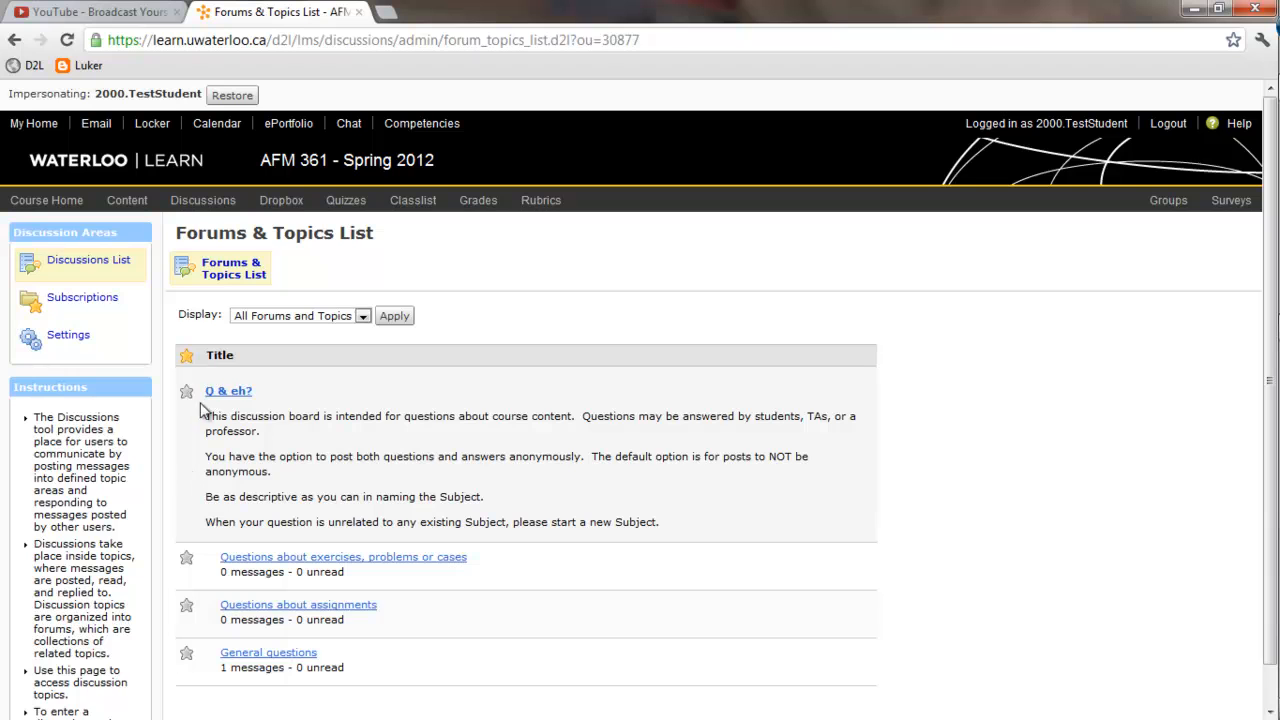
Step: Subscribe to the Q & eh? forum with notification frequency Immediately
{"action": "left_click", "coordinate": [186, 390]}
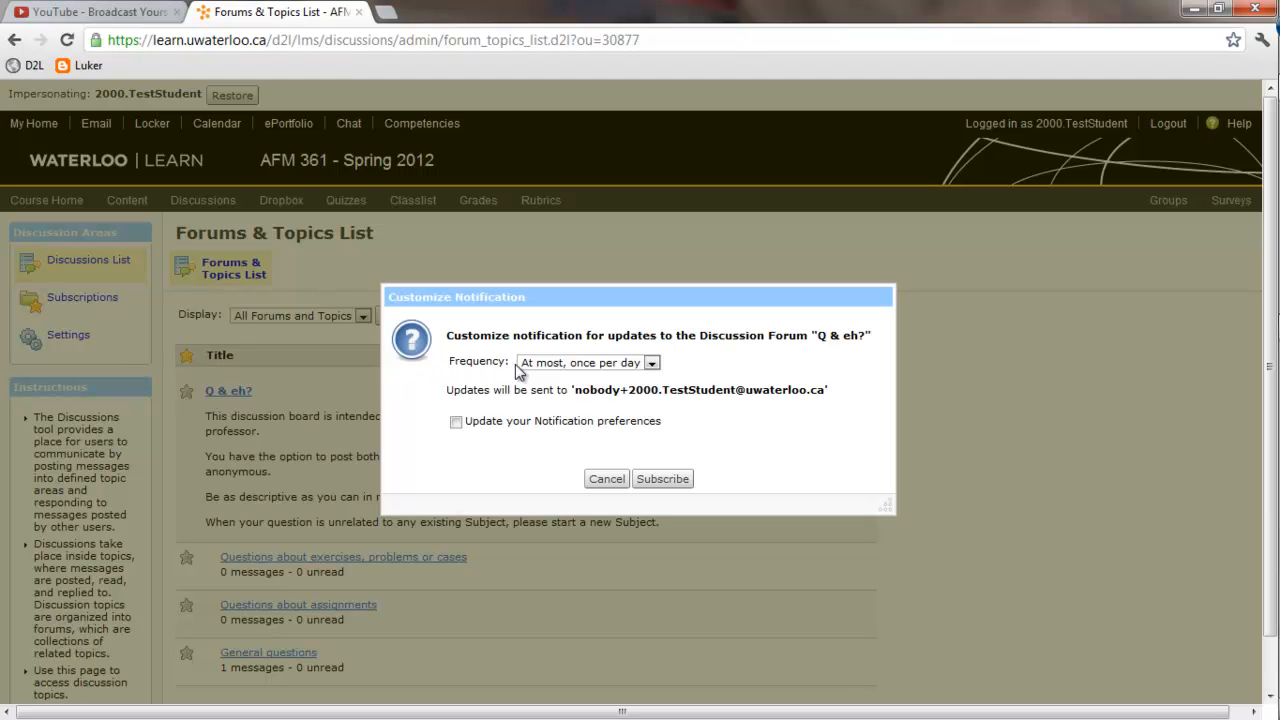
{"action": "left_click", "coordinate": [652, 362]}
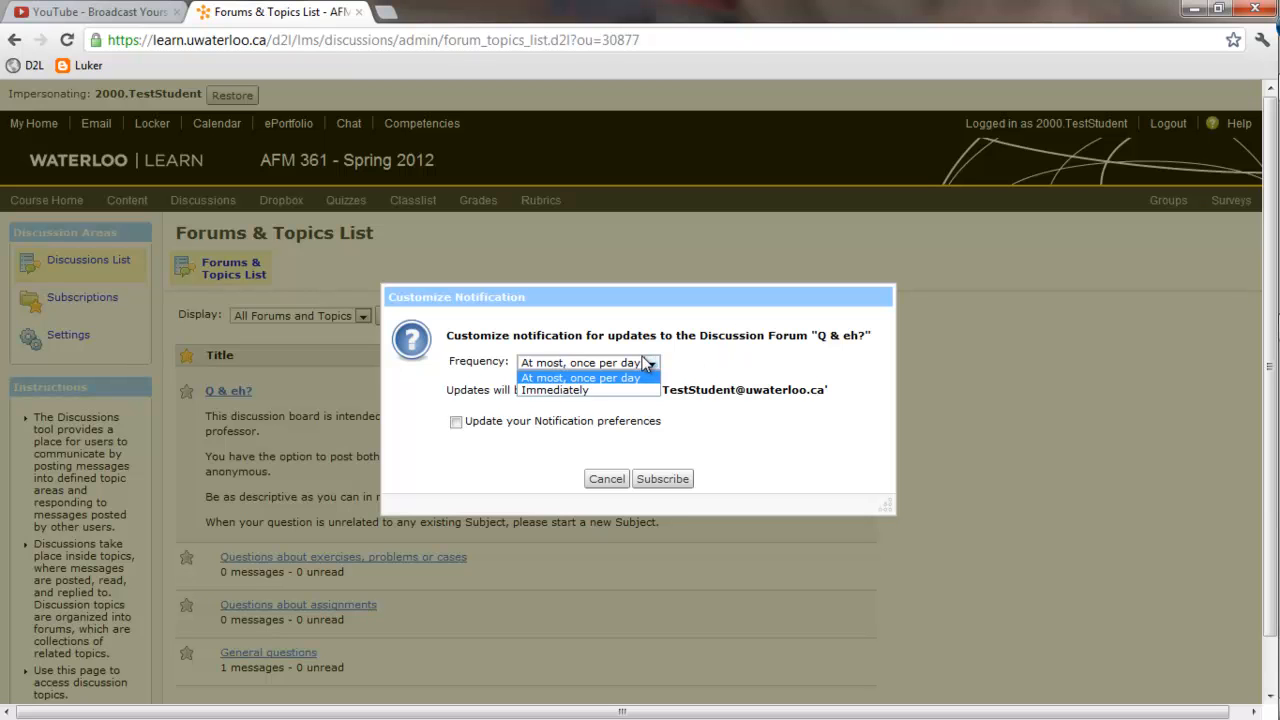
{"action": "left_click", "coordinate": [556, 390]}
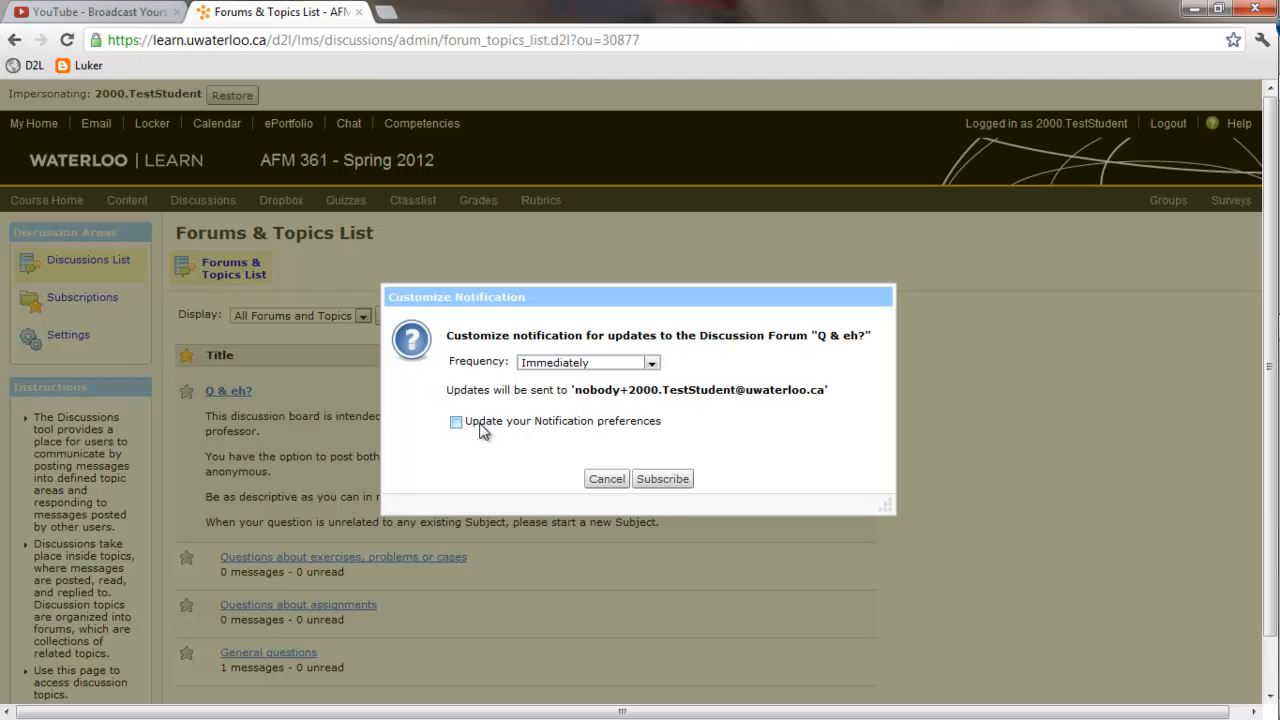
{"action": "mouse_move", "coordinate": [662, 478]}
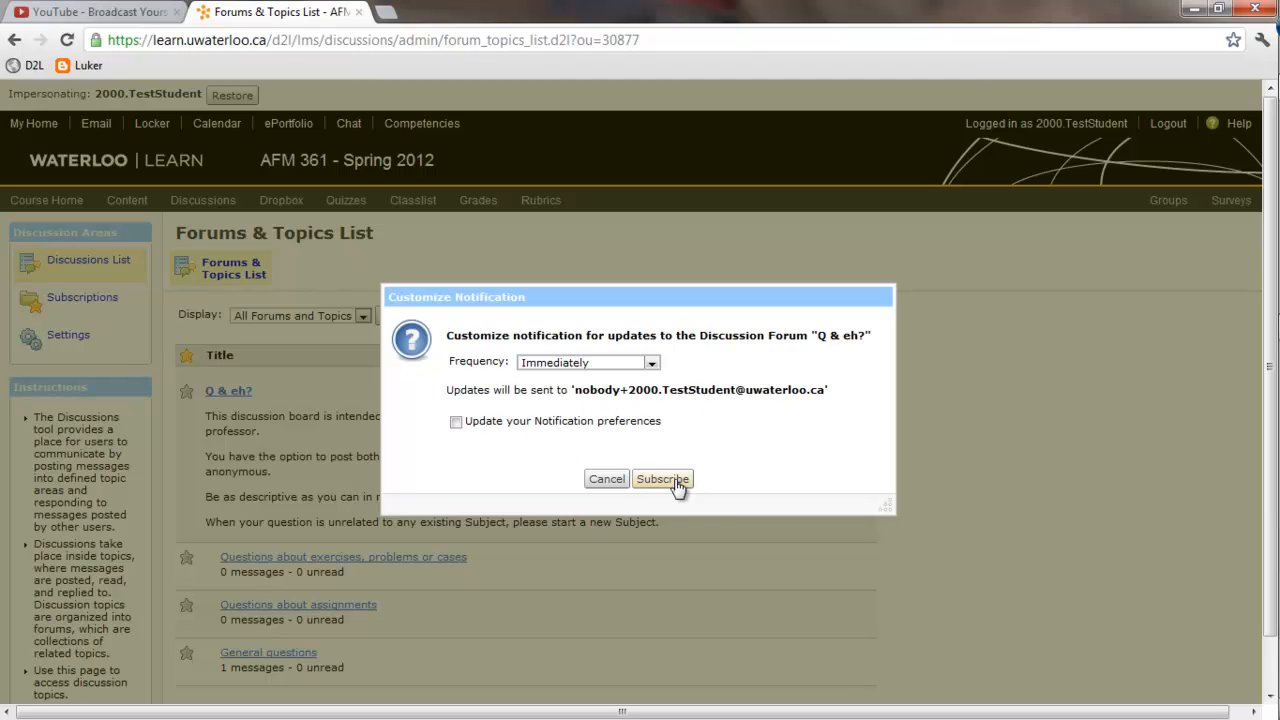
{"action": "mouse_move", "coordinate": [648, 490]}
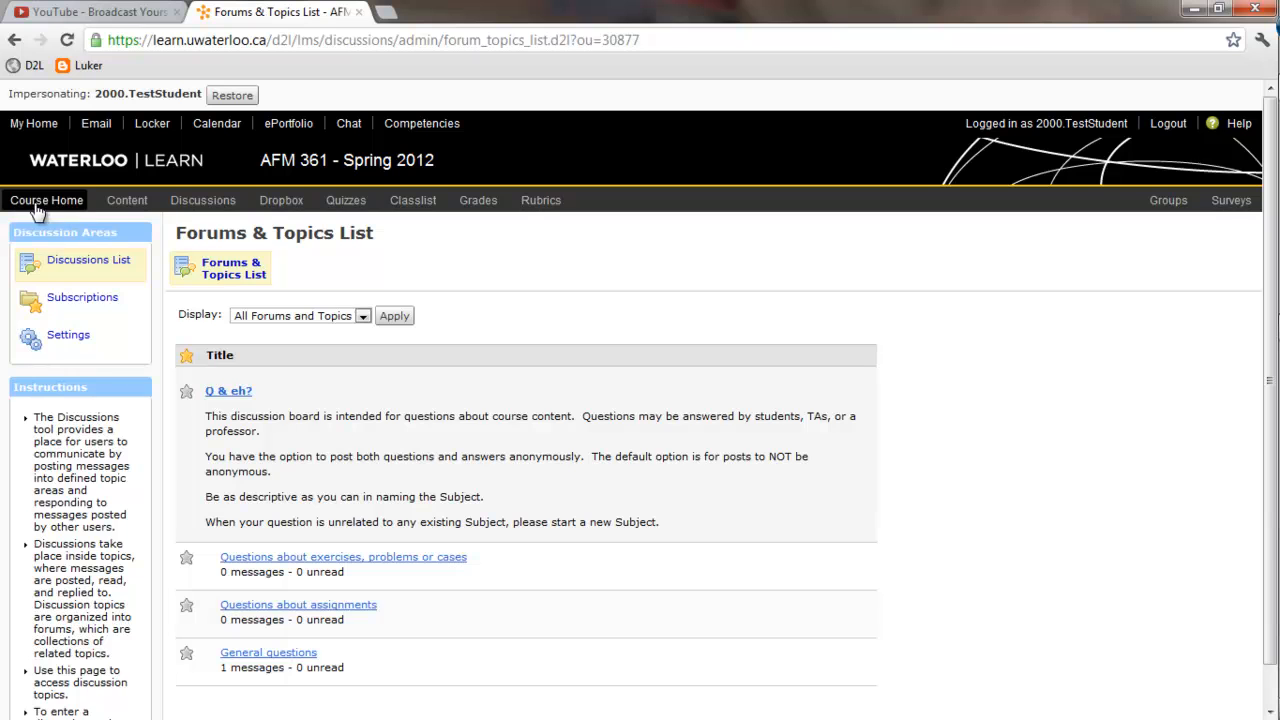
Step: Return to the AFM 361 course home page from the discussions
{"action": "left_click", "coordinate": [46, 200]}
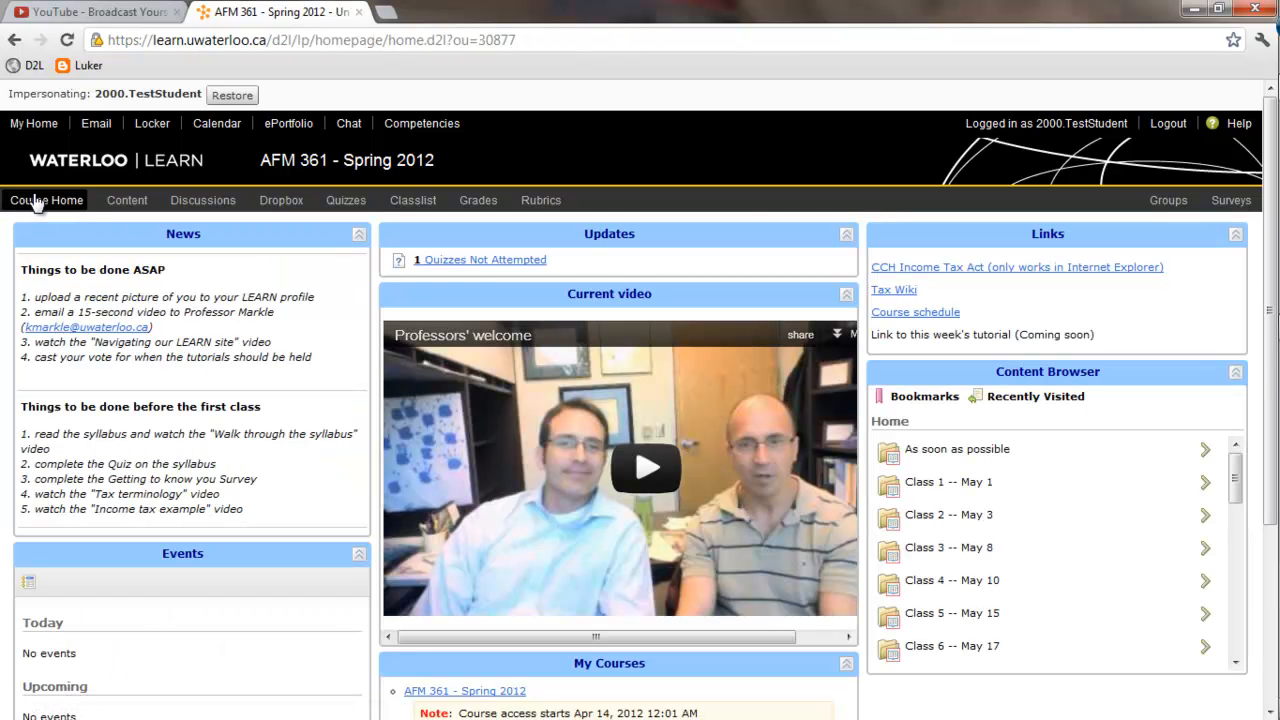
{"action": "mouse_move", "coordinate": [40, 210]}
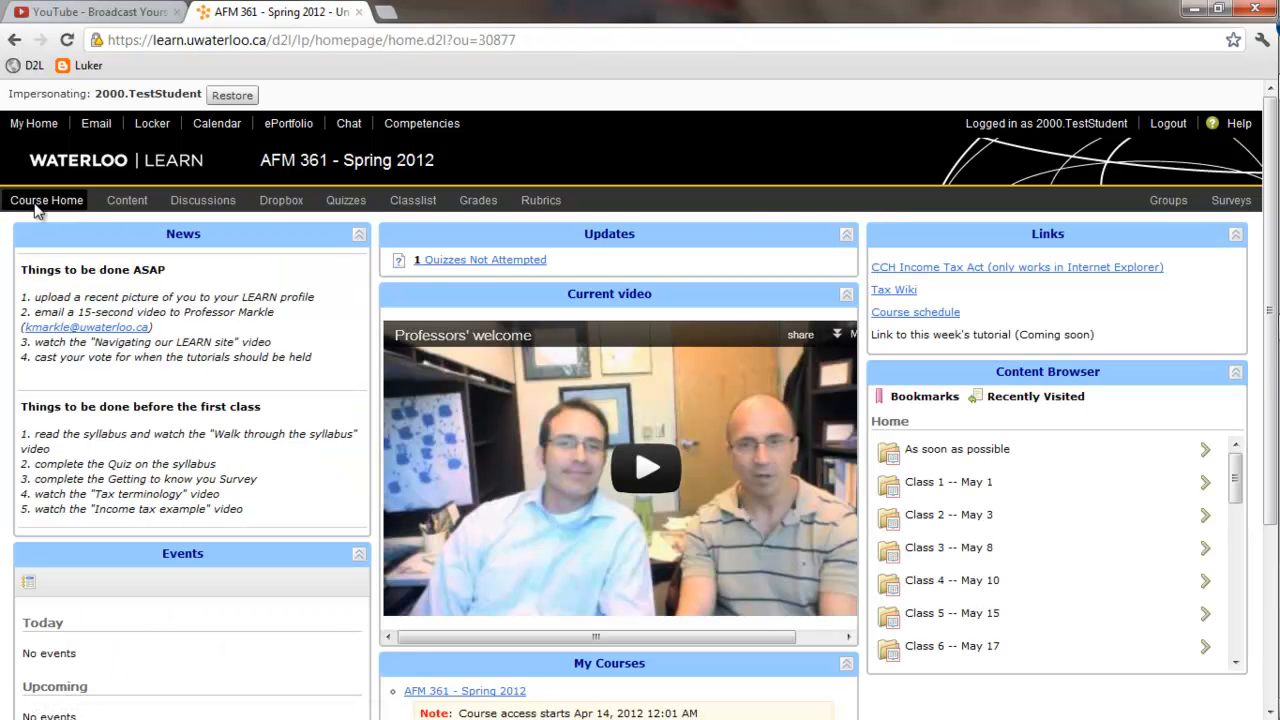
{"action": "mouse_move", "coordinate": [130, 292]}
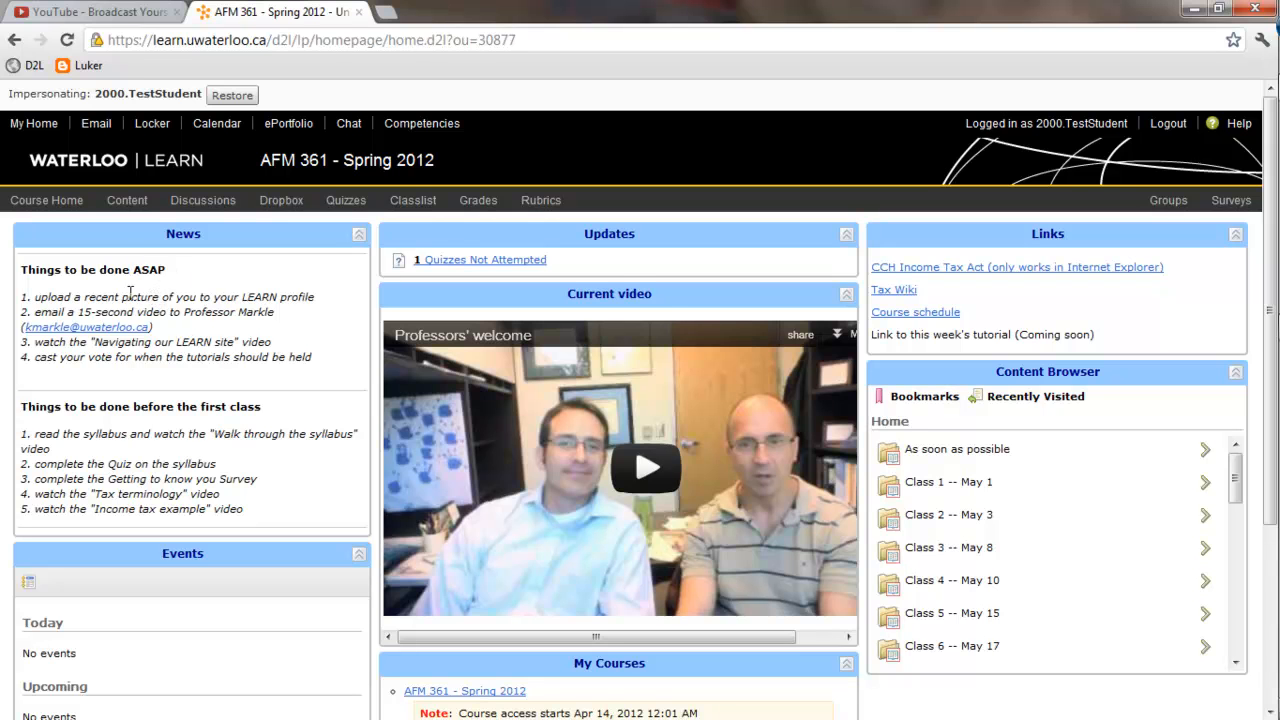
{"action": "mouse_move", "coordinate": [64, 362]}
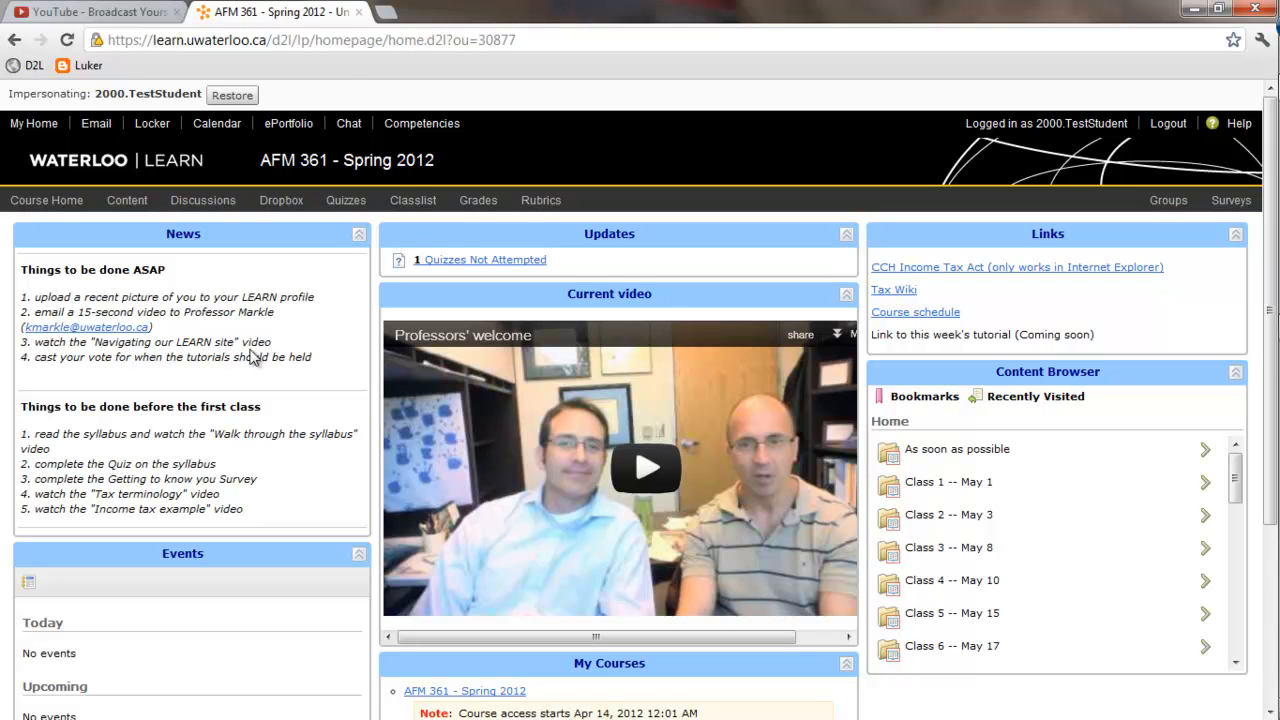
{"action": "mouse_move", "coordinate": [258, 304]}
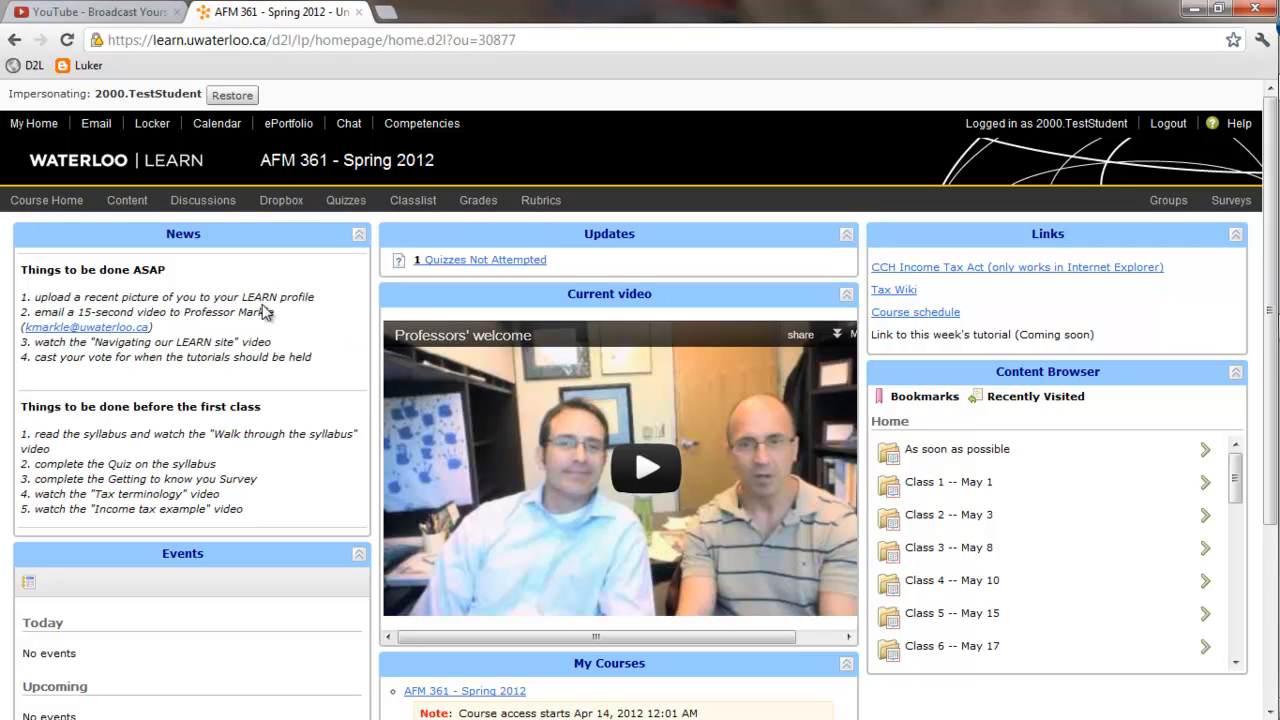
{"action": "mouse_move", "coordinate": [590, 350]}
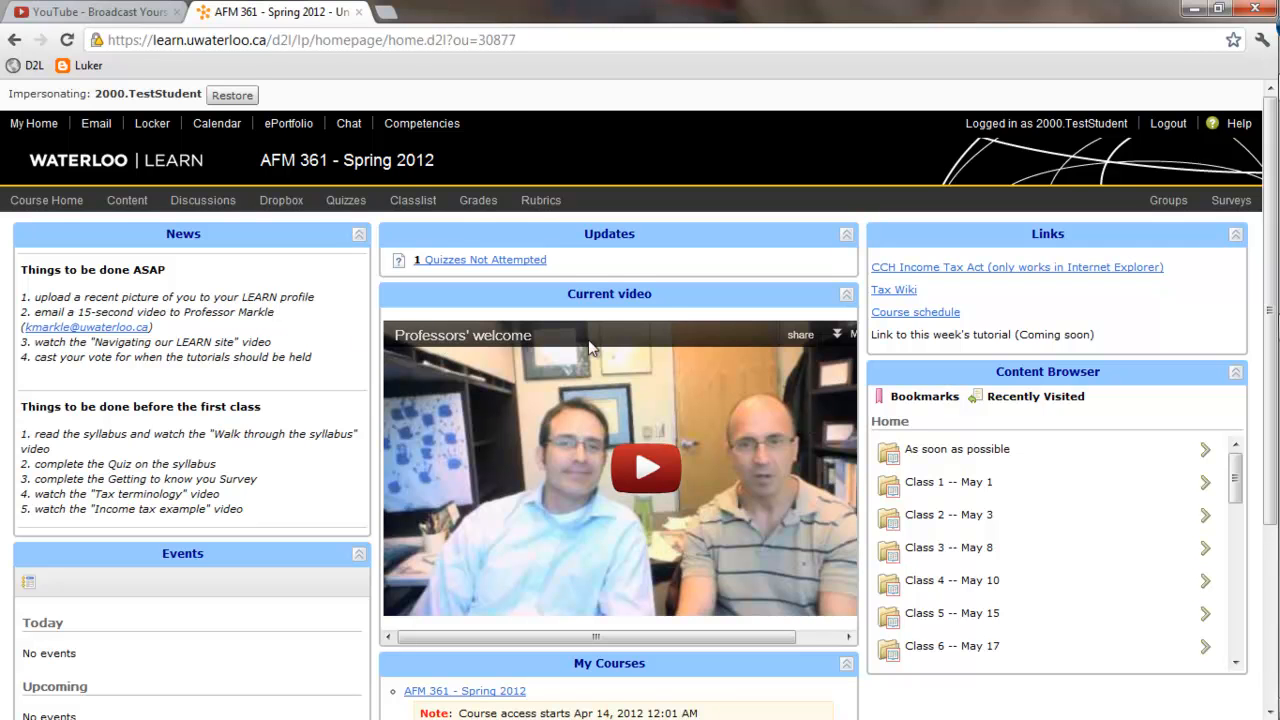
{"action": "mouse_move", "coordinate": [692, 374]}
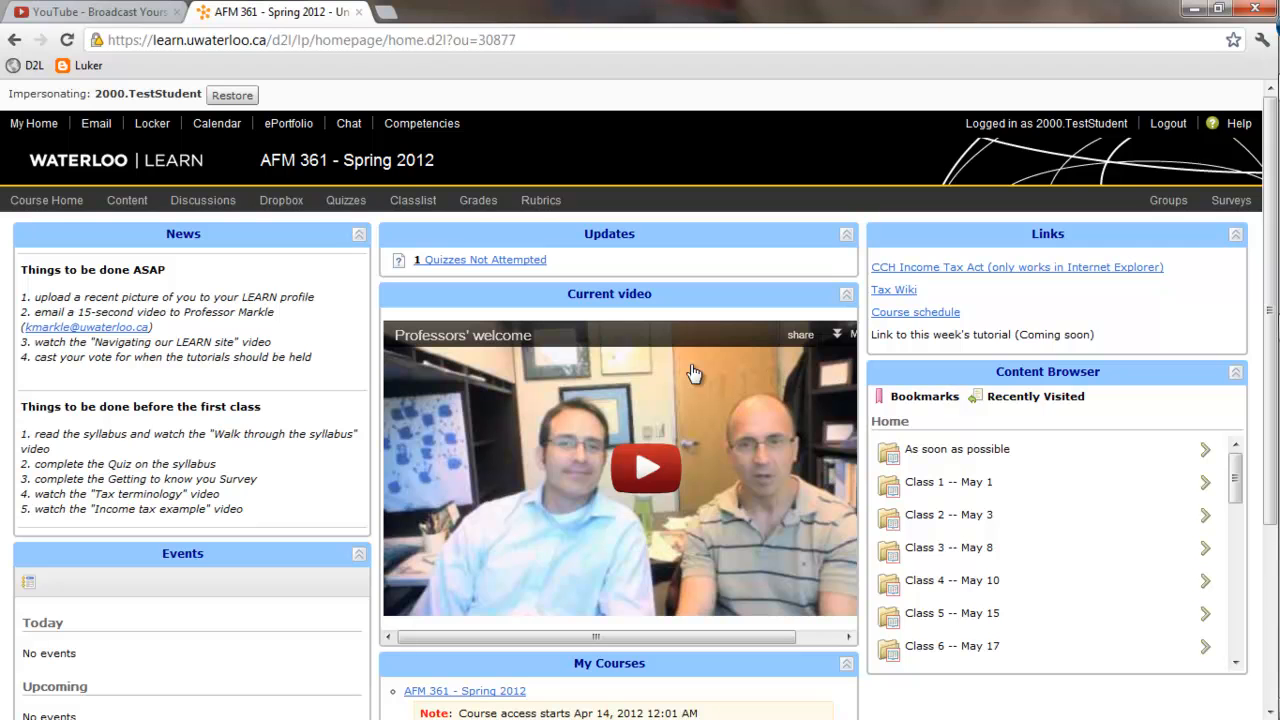
{"action": "mouse_move", "coordinate": [850, 328]}
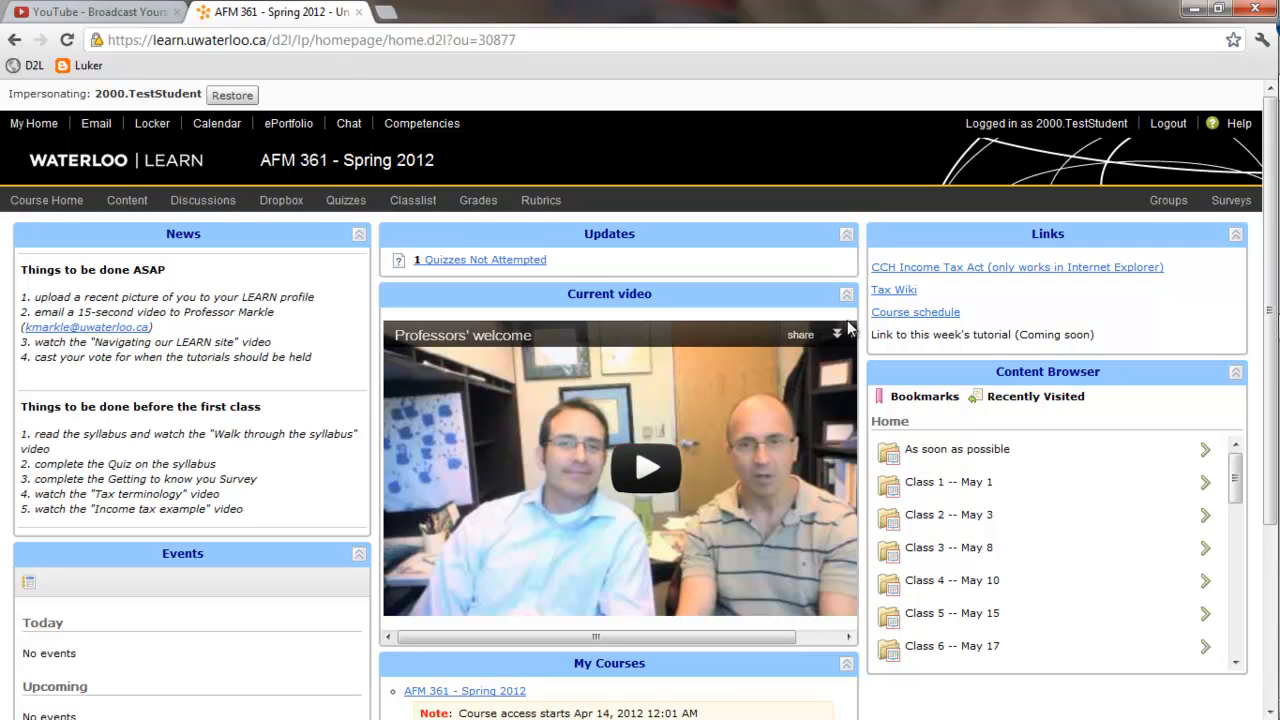
{"action": "mouse_move", "coordinate": [944, 304]}
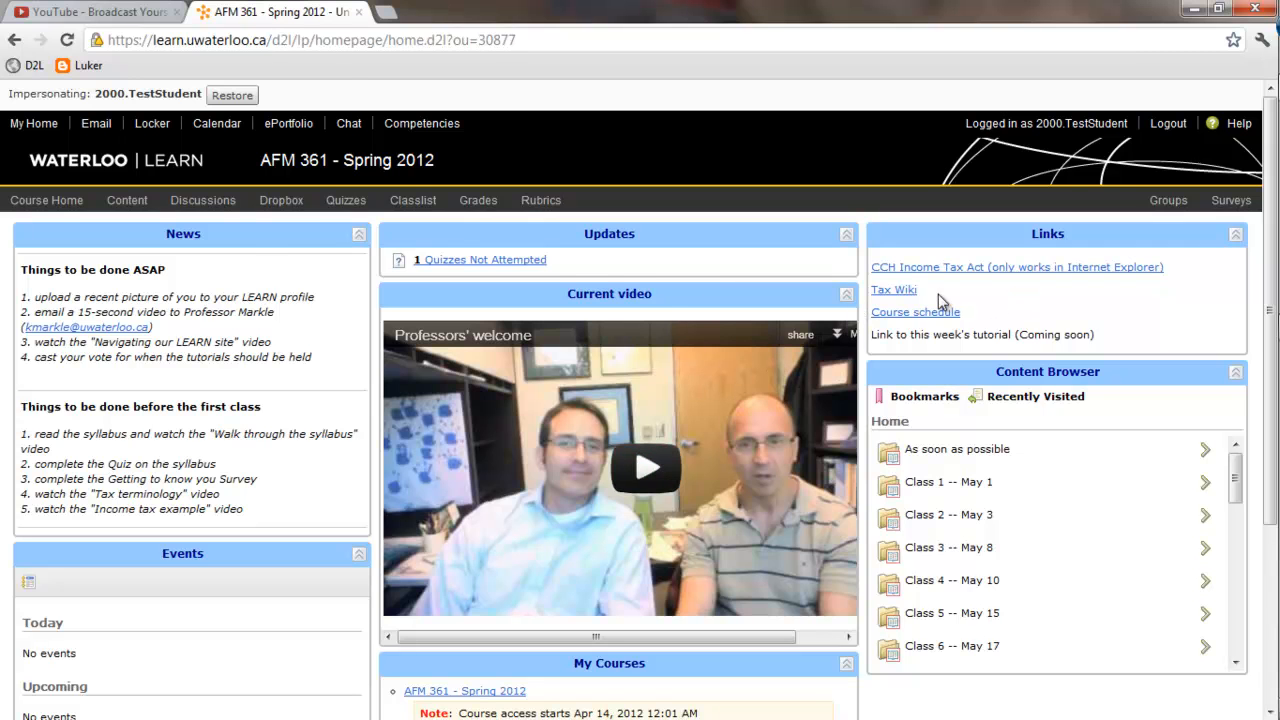
{"action": "mouse_move", "coordinate": [46, 200]}
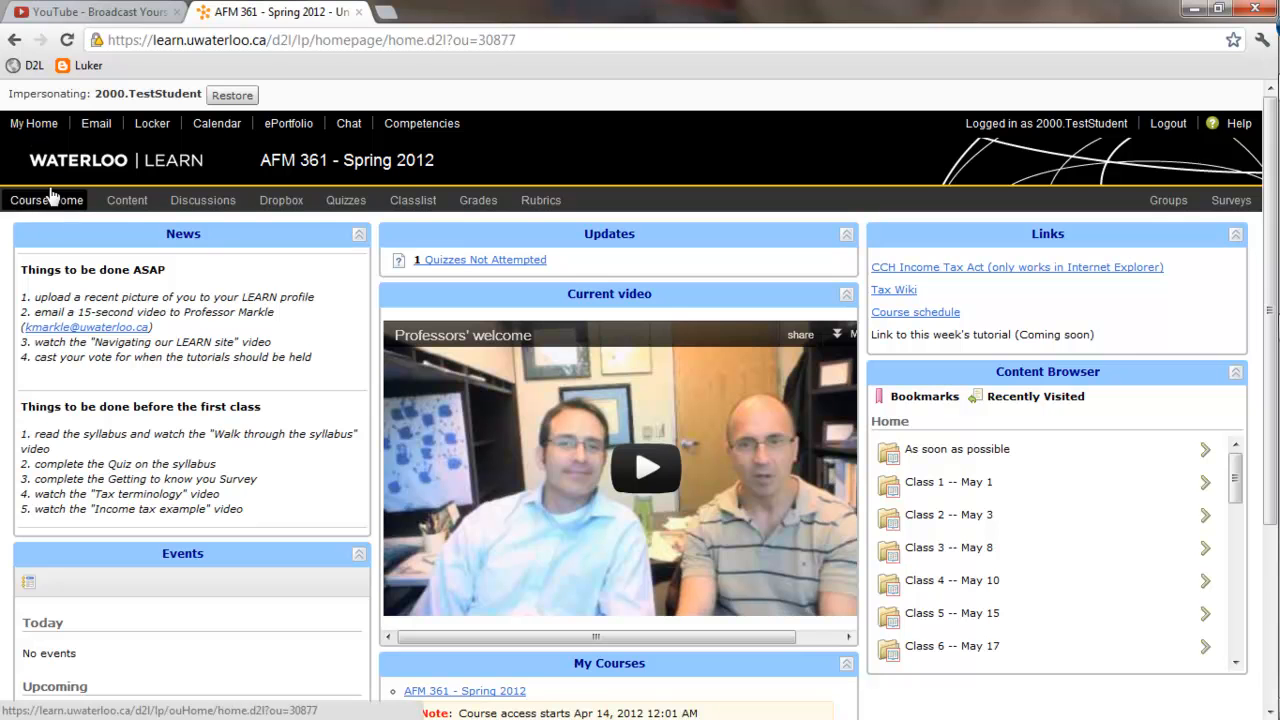
Step: From My Home, enter the profile editor, cancel the picture upload dialog and cancel the editor
{"action": "left_click", "coordinate": [32, 124]}
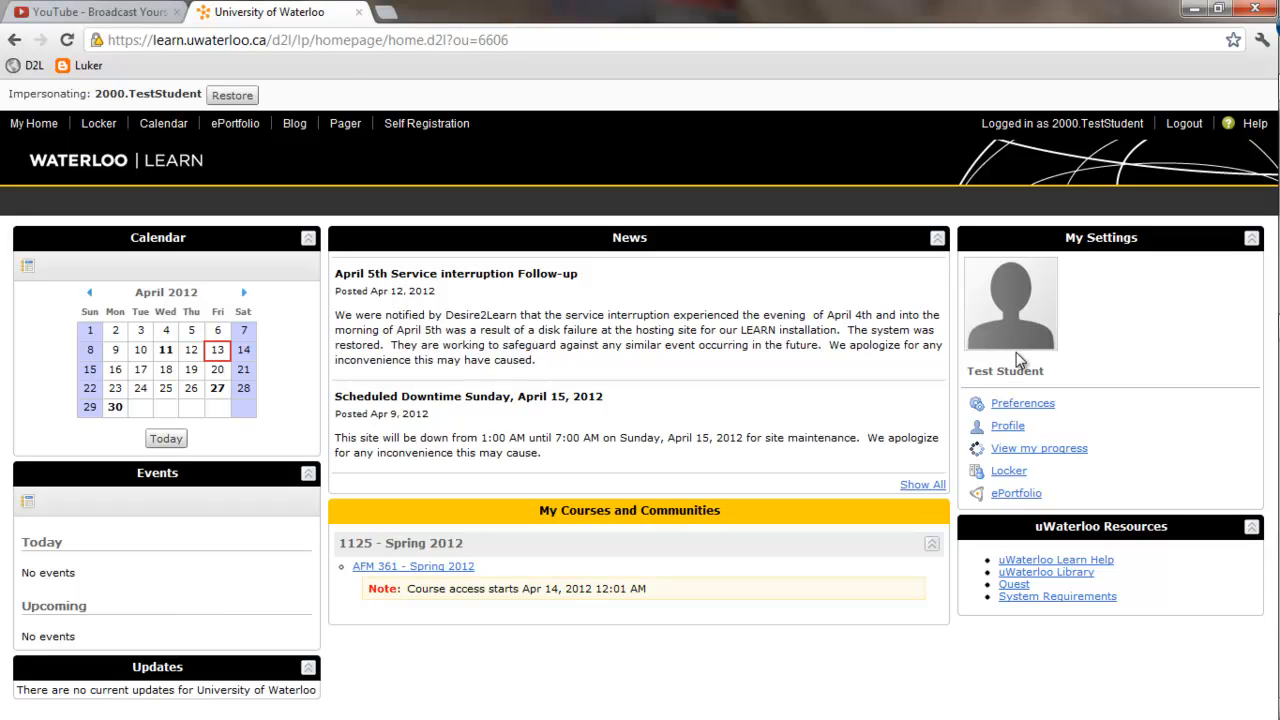
{"action": "mouse_move", "coordinate": [1058, 332]}
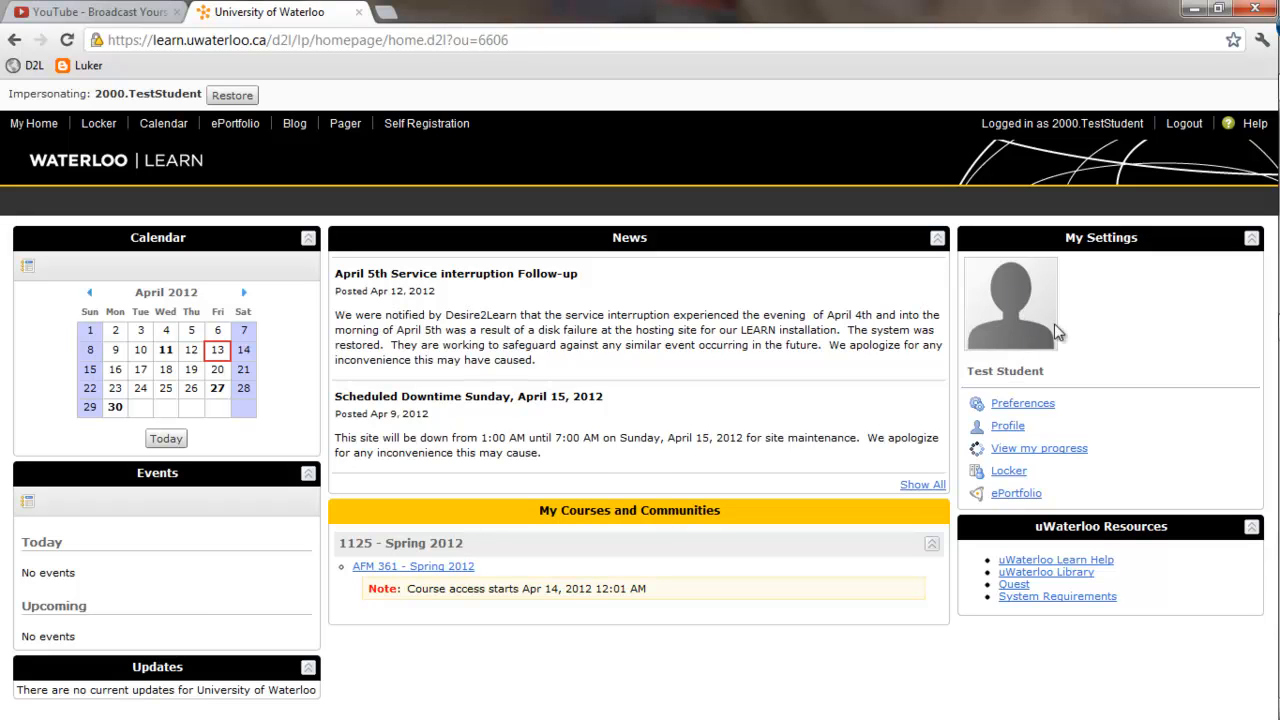
{"action": "mouse_move", "coordinate": [1010, 304]}
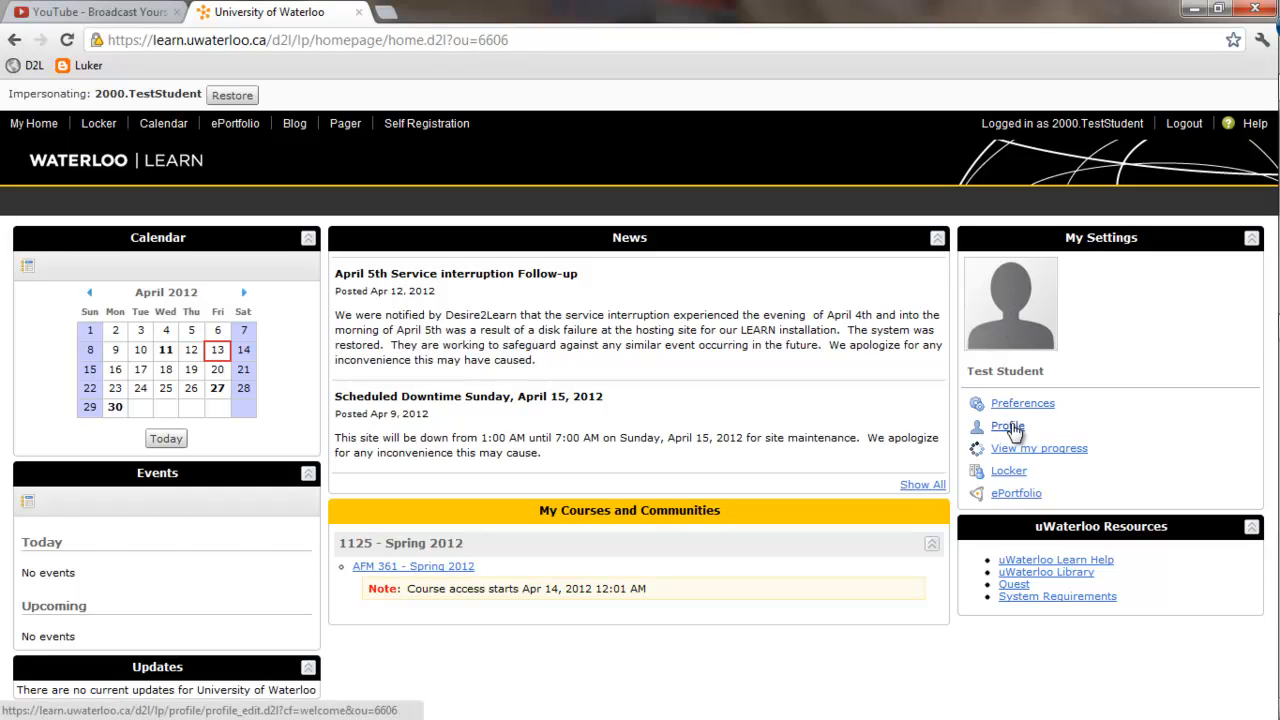
{"action": "left_click", "coordinate": [1008, 426]}
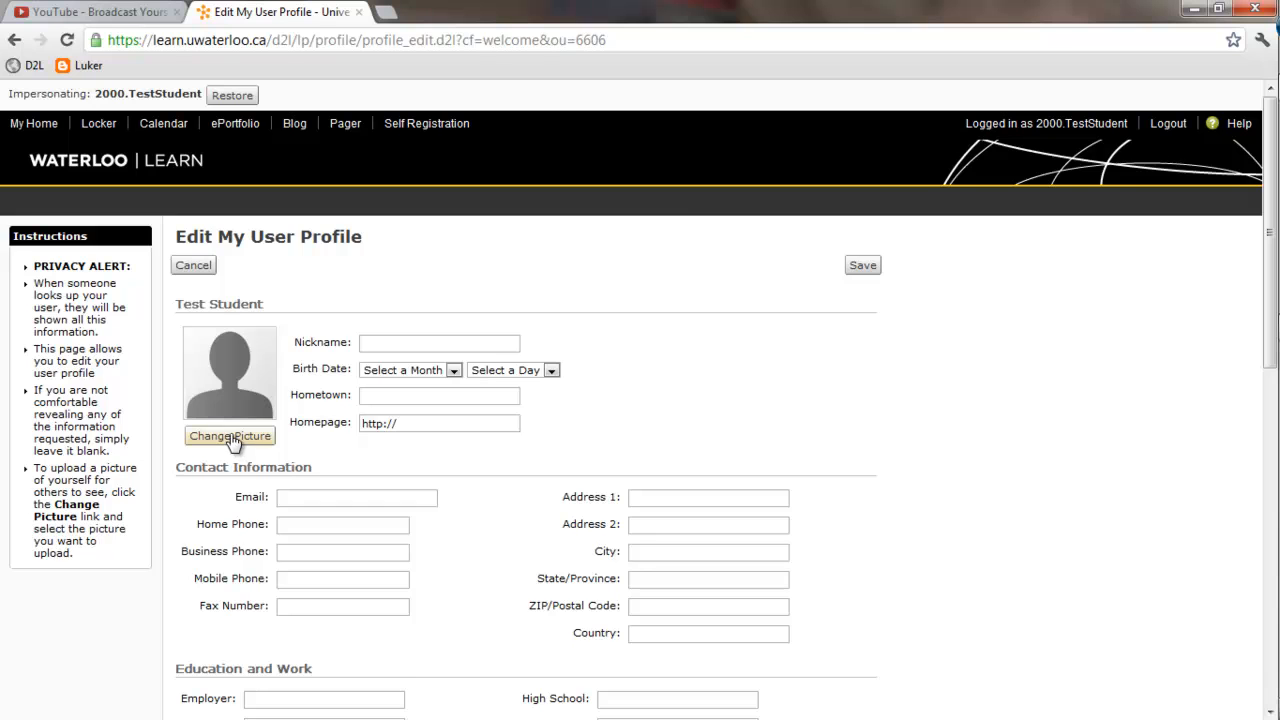
{"action": "left_click", "coordinate": [228, 436]}
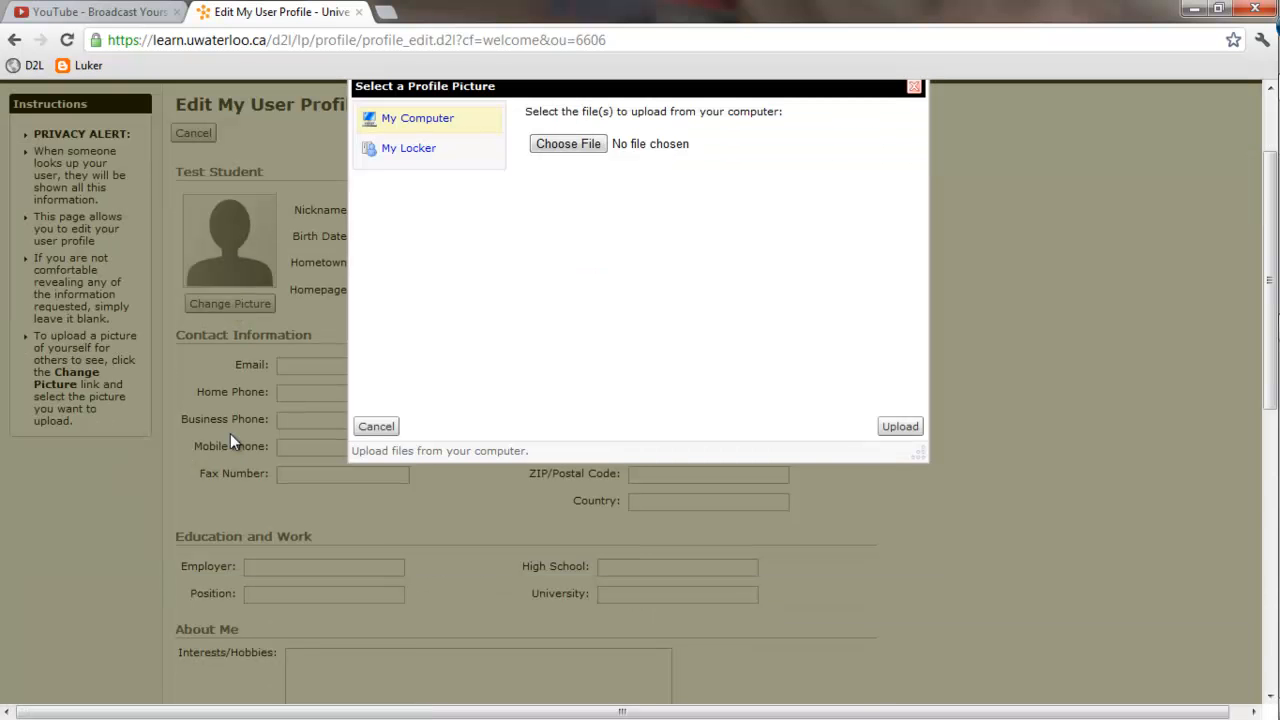
{"action": "mouse_move", "coordinate": [376, 428]}
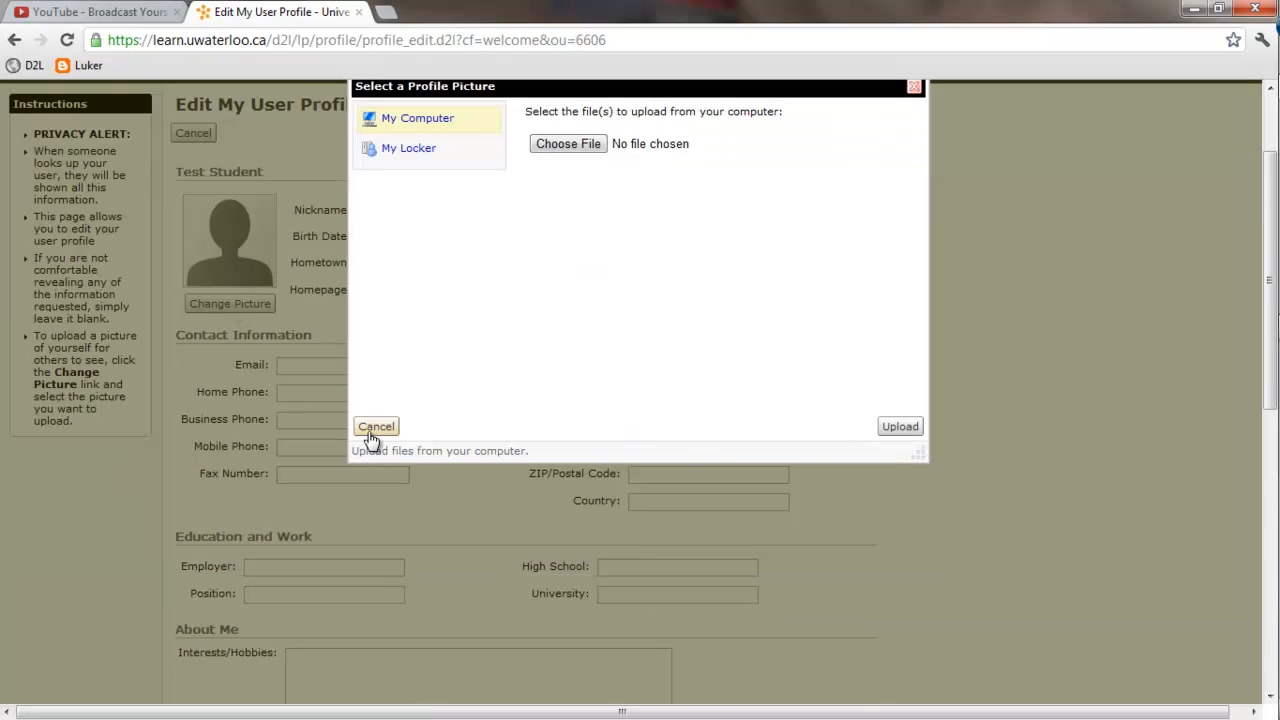
{"action": "left_click", "coordinate": [376, 426]}
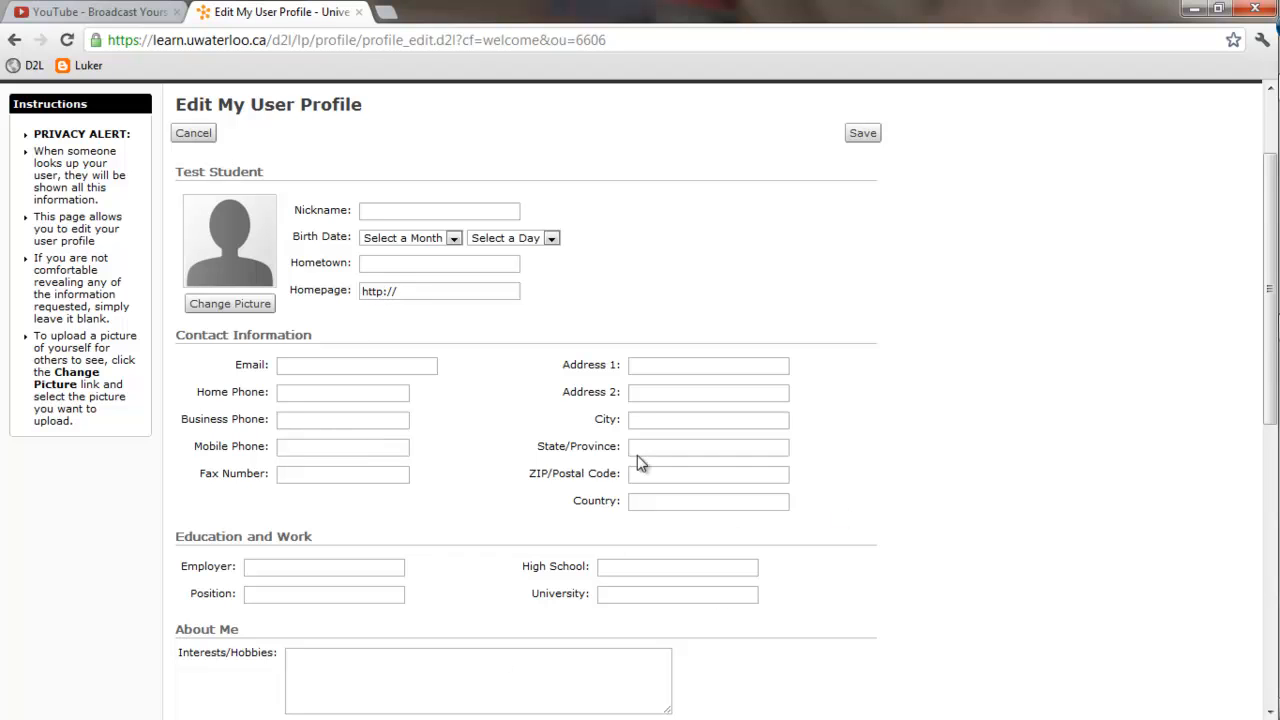
{"action": "left_click", "coordinate": [192, 132]}
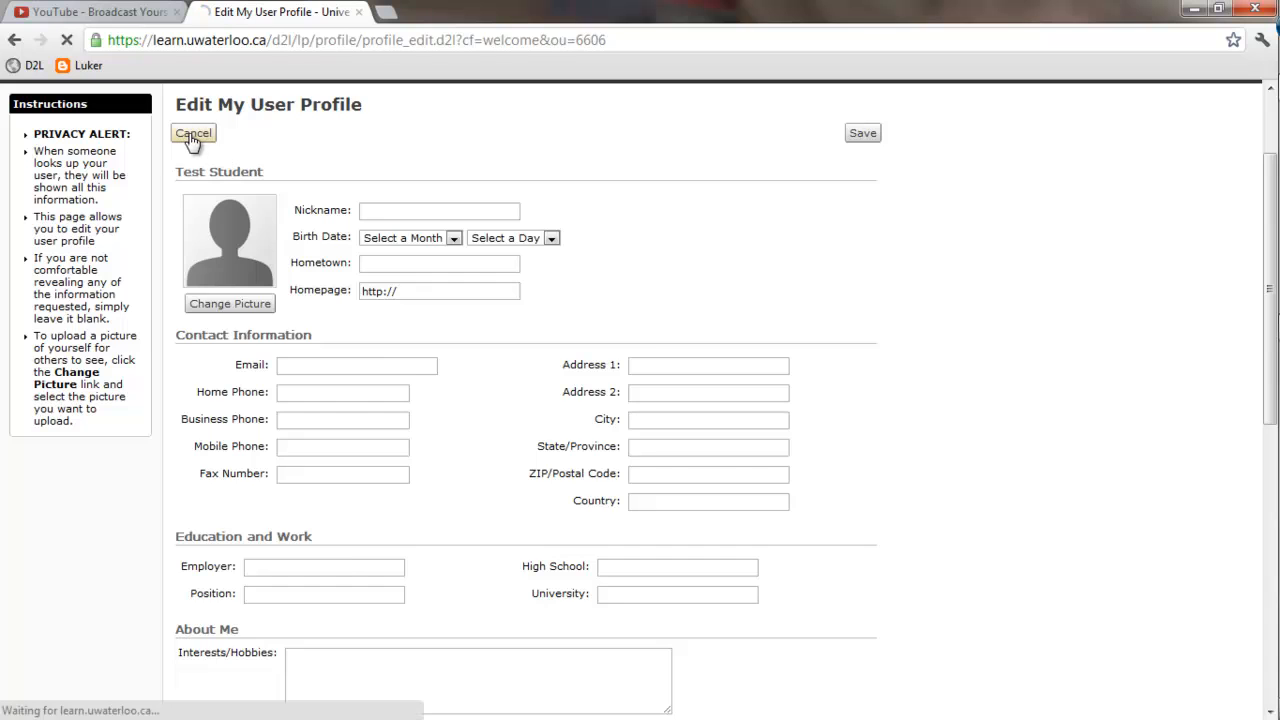
{"action": "left_click", "coordinate": [192, 132]}
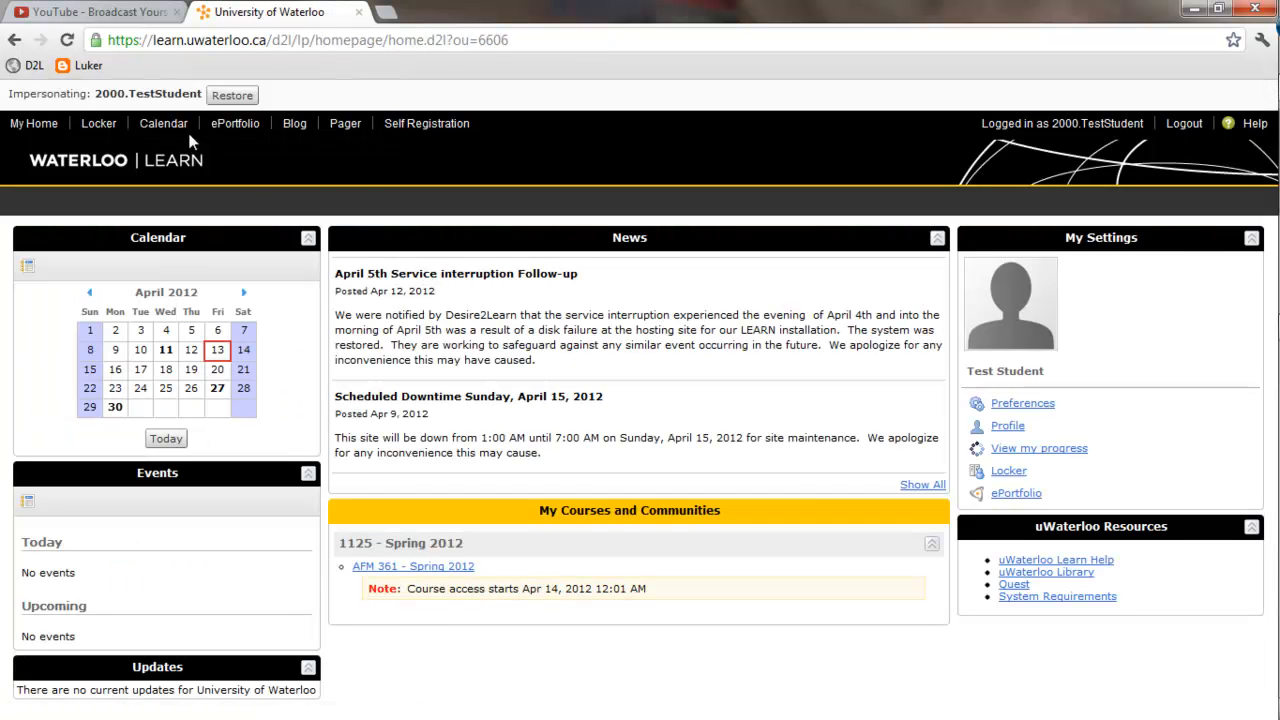
Step: From My Home, enter the AFM 361 - Spring 2012 course site
{"action": "left_click", "coordinate": [32, 124]}
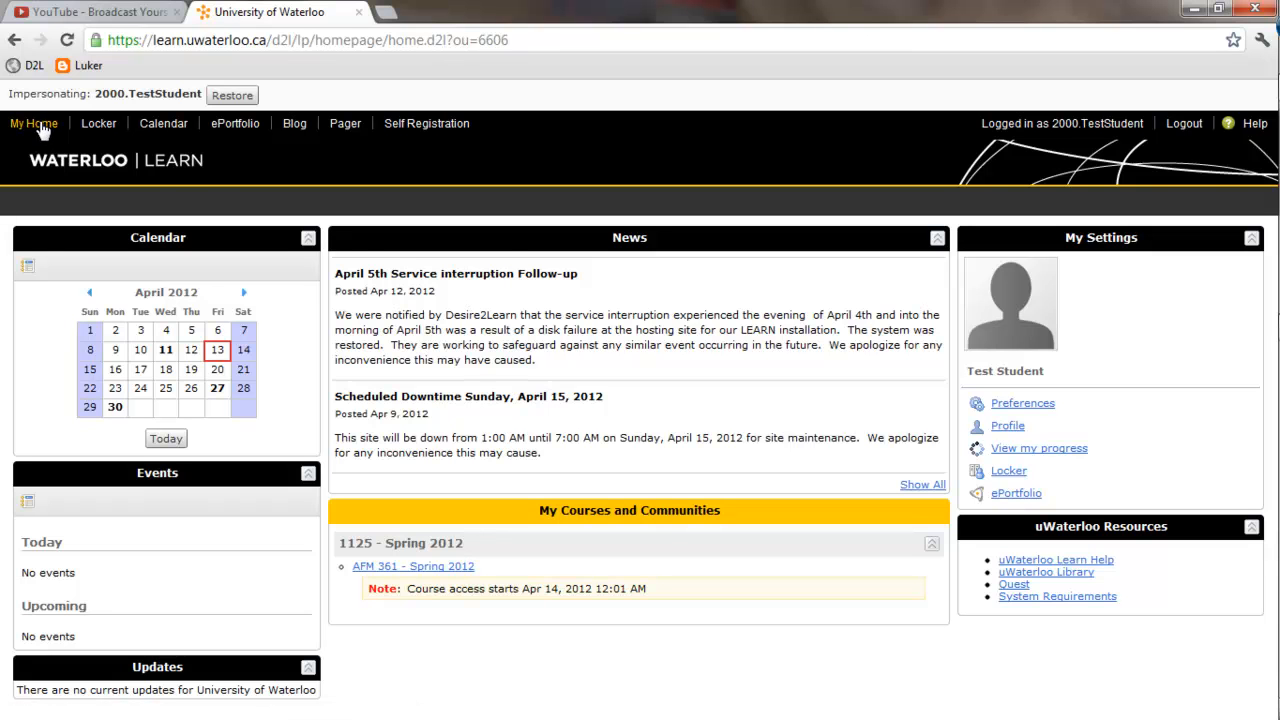
{"action": "mouse_move", "coordinate": [436, 572]}
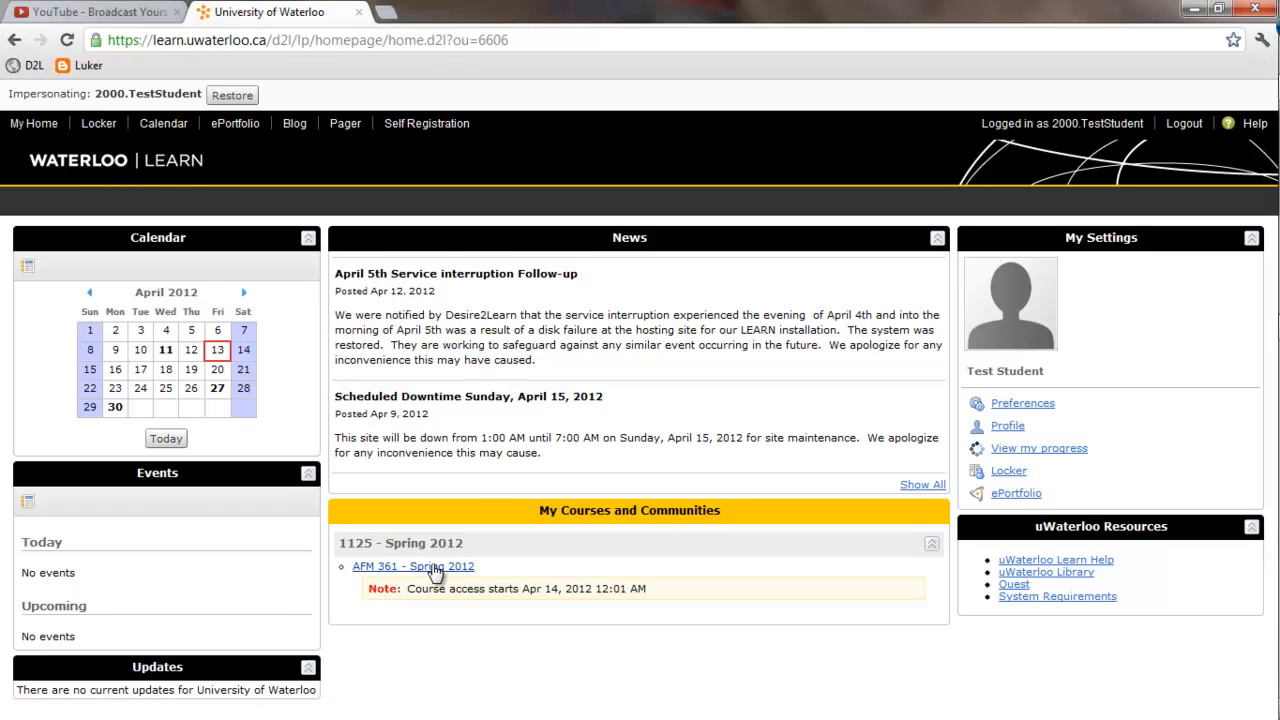
{"action": "left_click", "coordinate": [412, 566]}
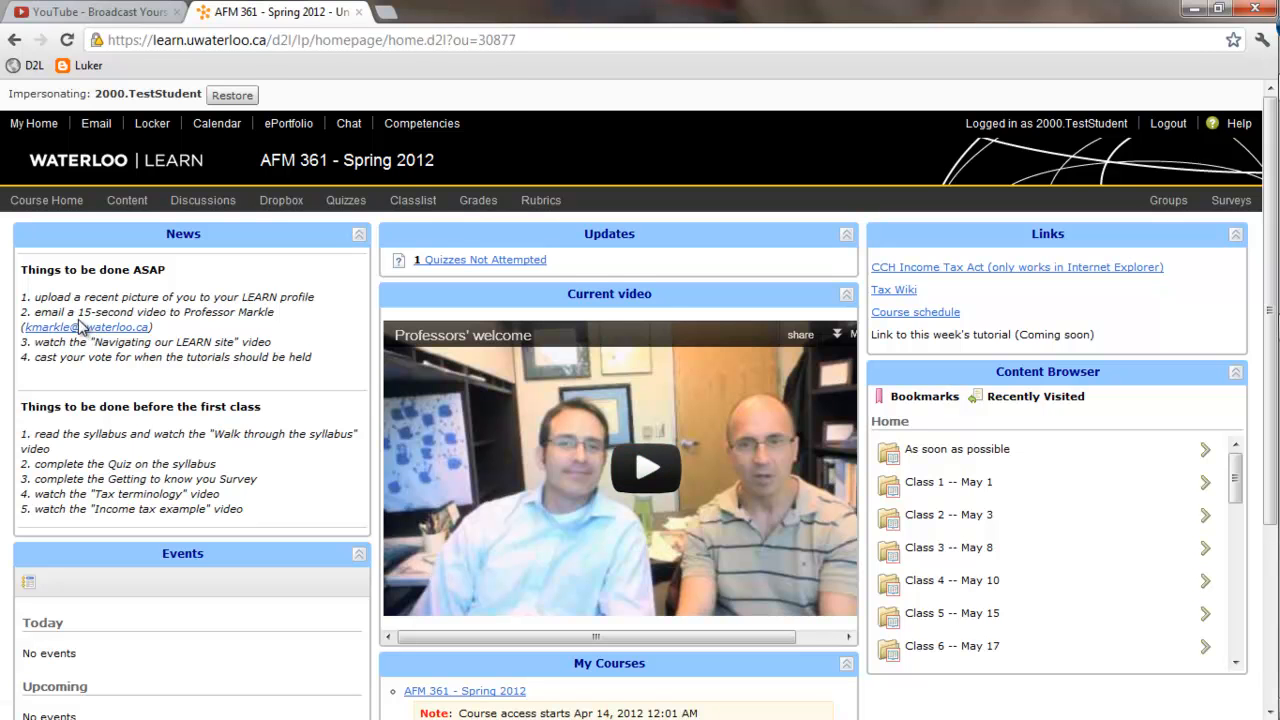
{"action": "mouse_move", "coordinate": [112, 340]}
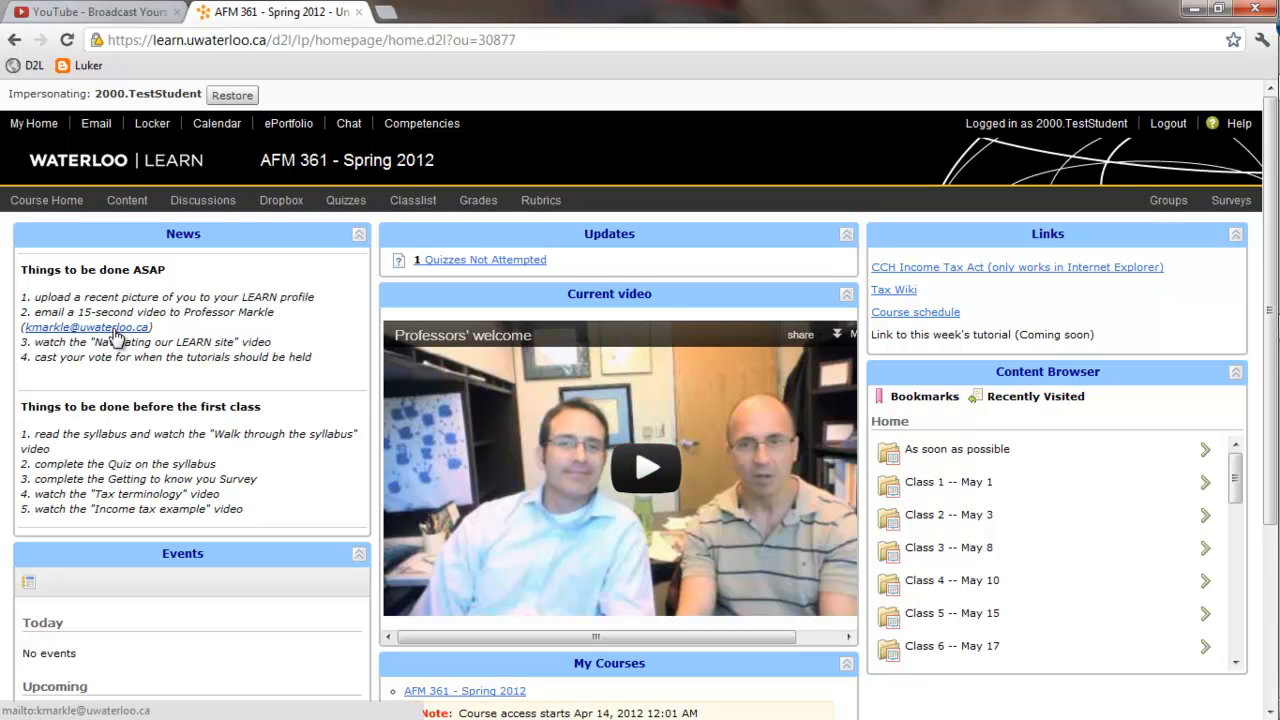
{"action": "mouse_move", "coordinate": [170, 340]}
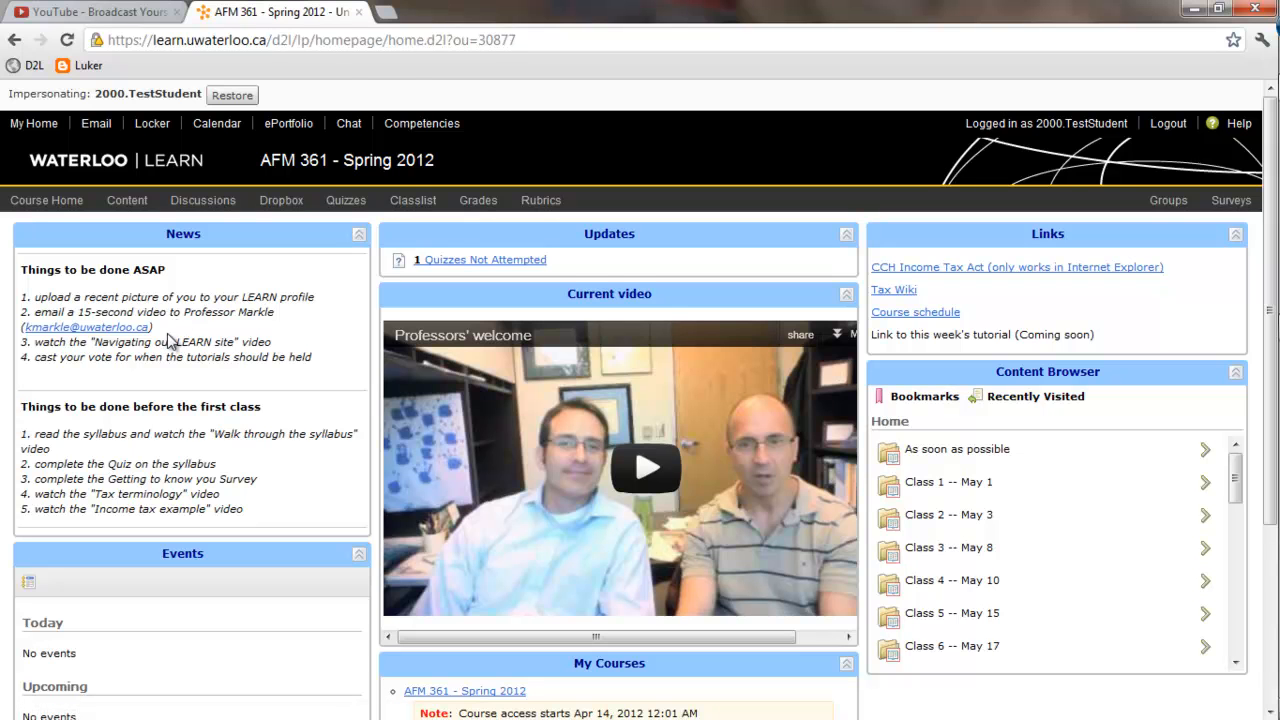
{"action": "mouse_move", "coordinate": [168, 328]}
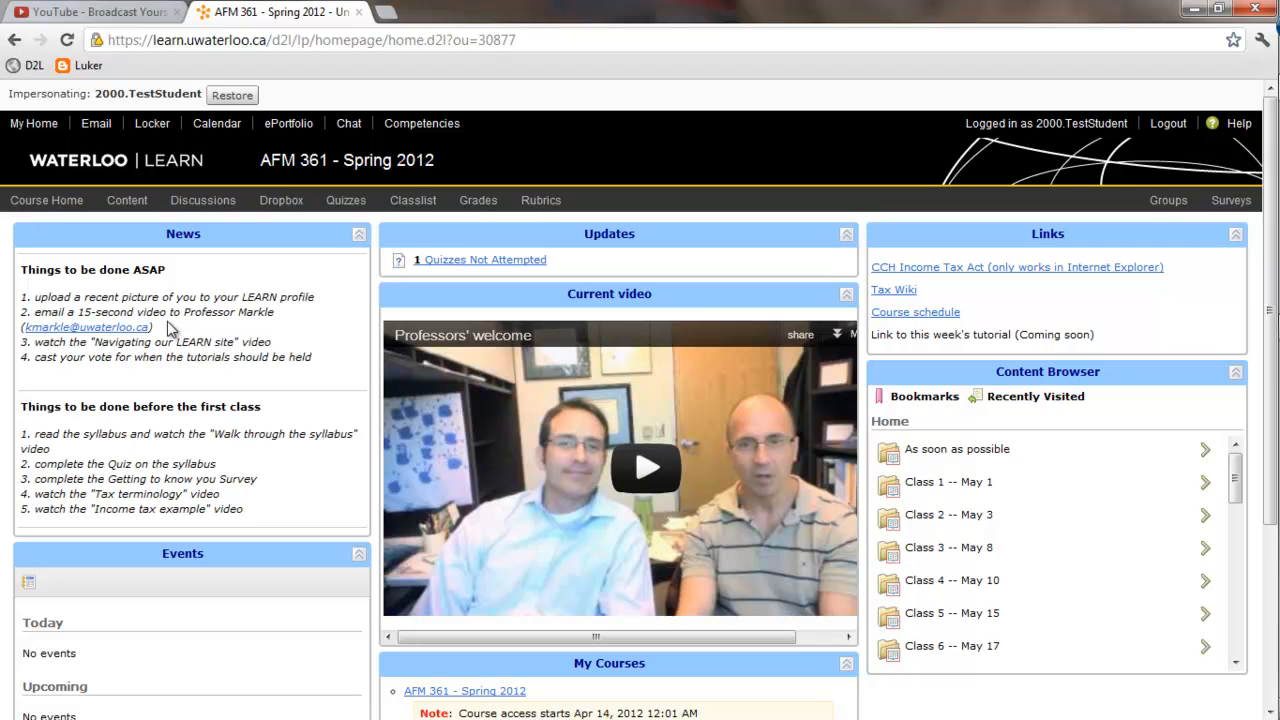
{"action": "mouse_move", "coordinate": [180, 336]}
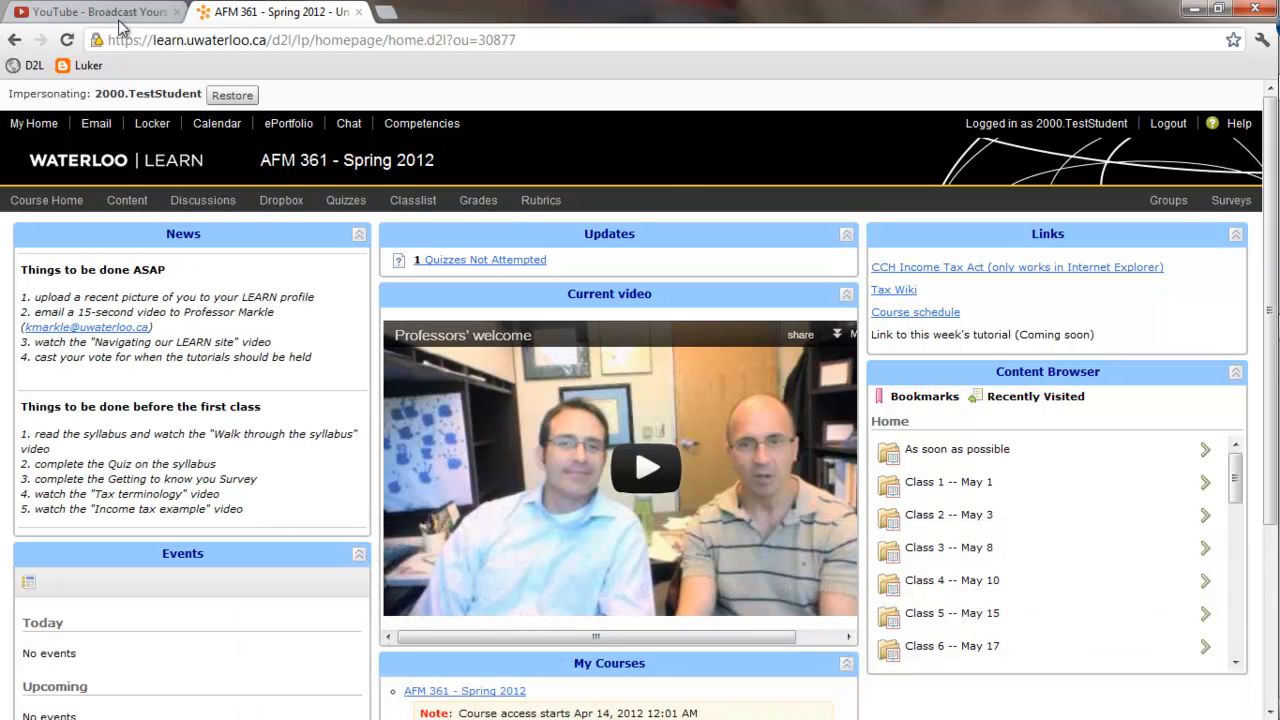
Step: Sign in to YouTube as ProfMarkle and go to the Upload your video page
{"action": "left_click", "coordinate": [96, 12]}
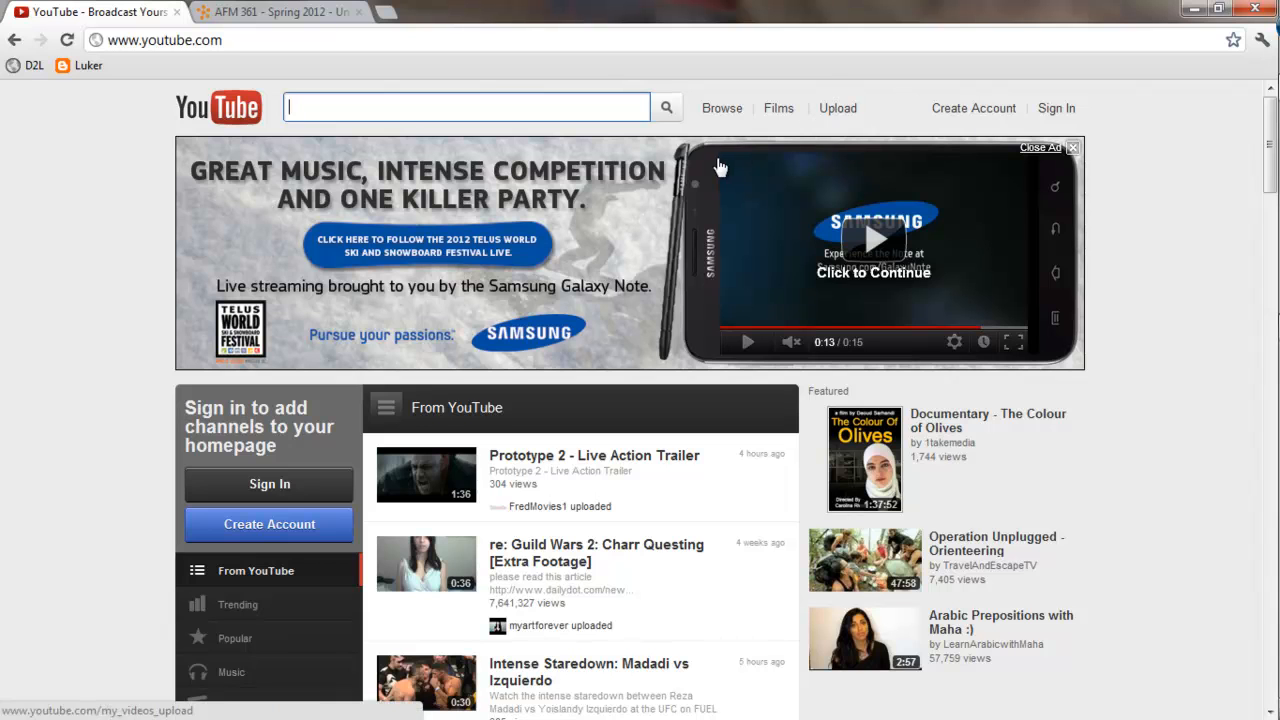
{"action": "mouse_move", "coordinate": [398, 600]}
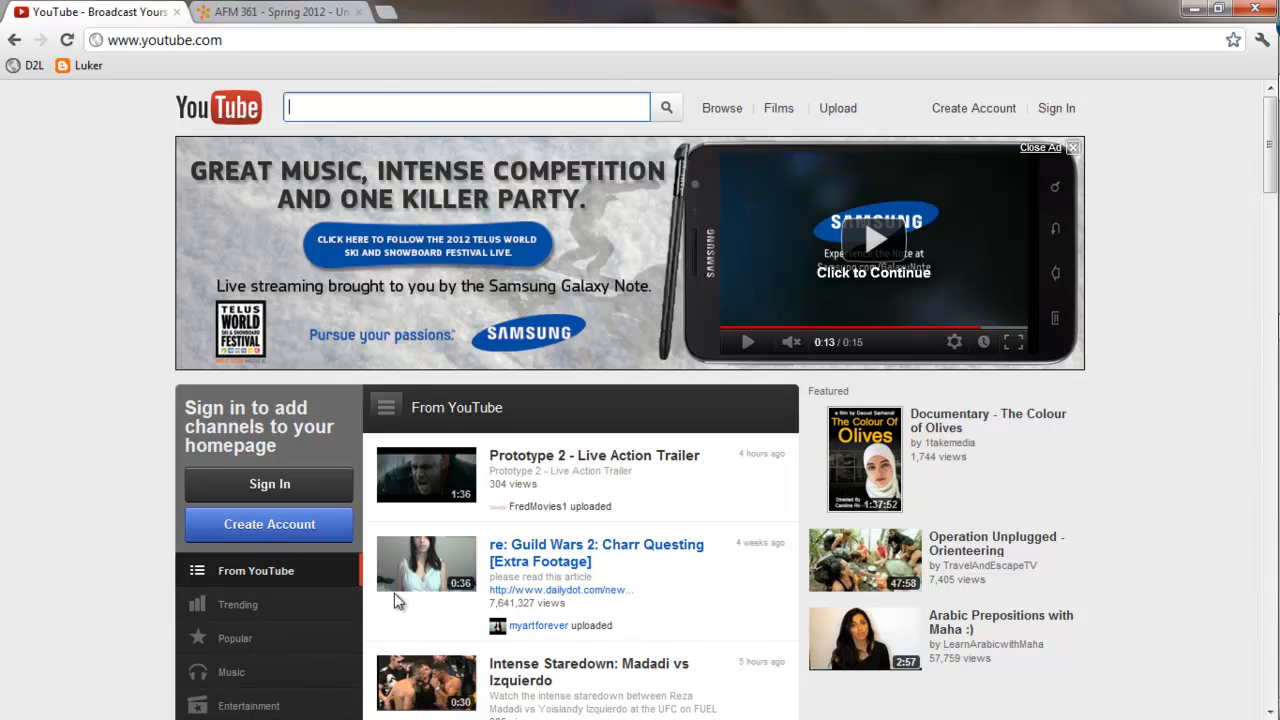
{"action": "mouse_move", "coordinate": [1056, 108]}
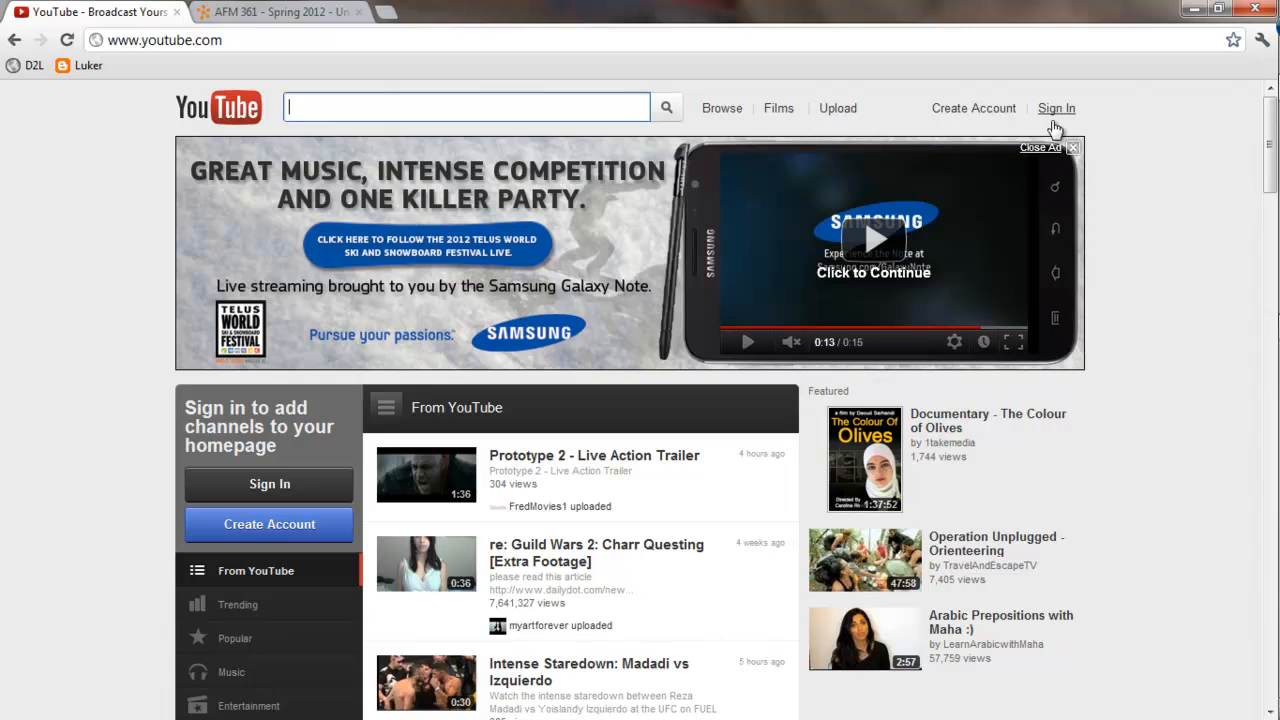
{"action": "left_click", "coordinate": [1056, 108]}
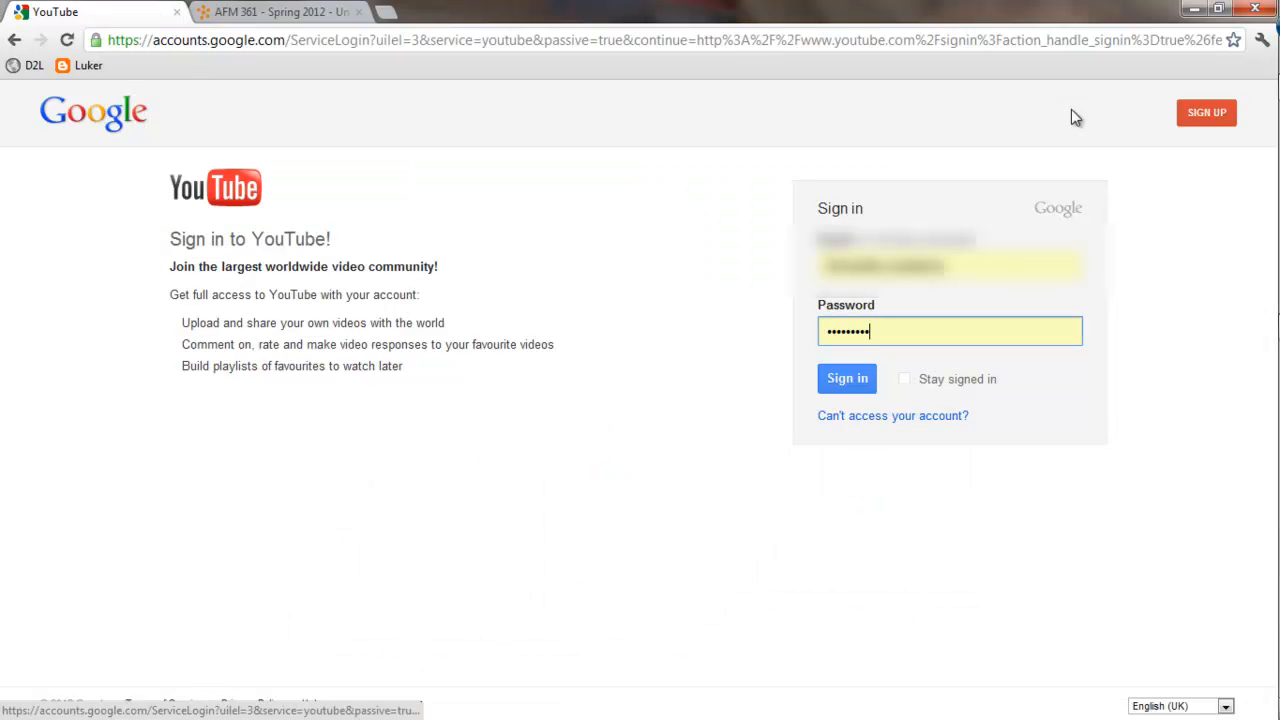
{"action": "left_click", "coordinate": [848, 378]}
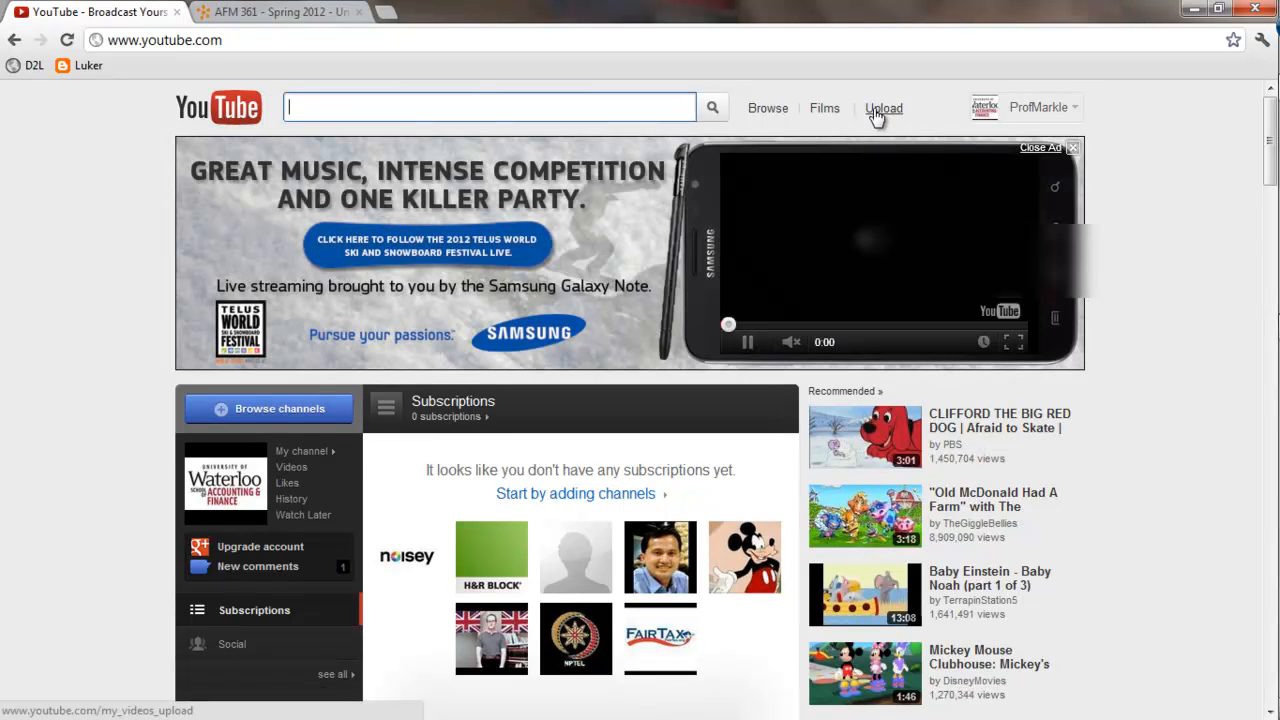
{"action": "left_click", "coordinate": [884, 108]}
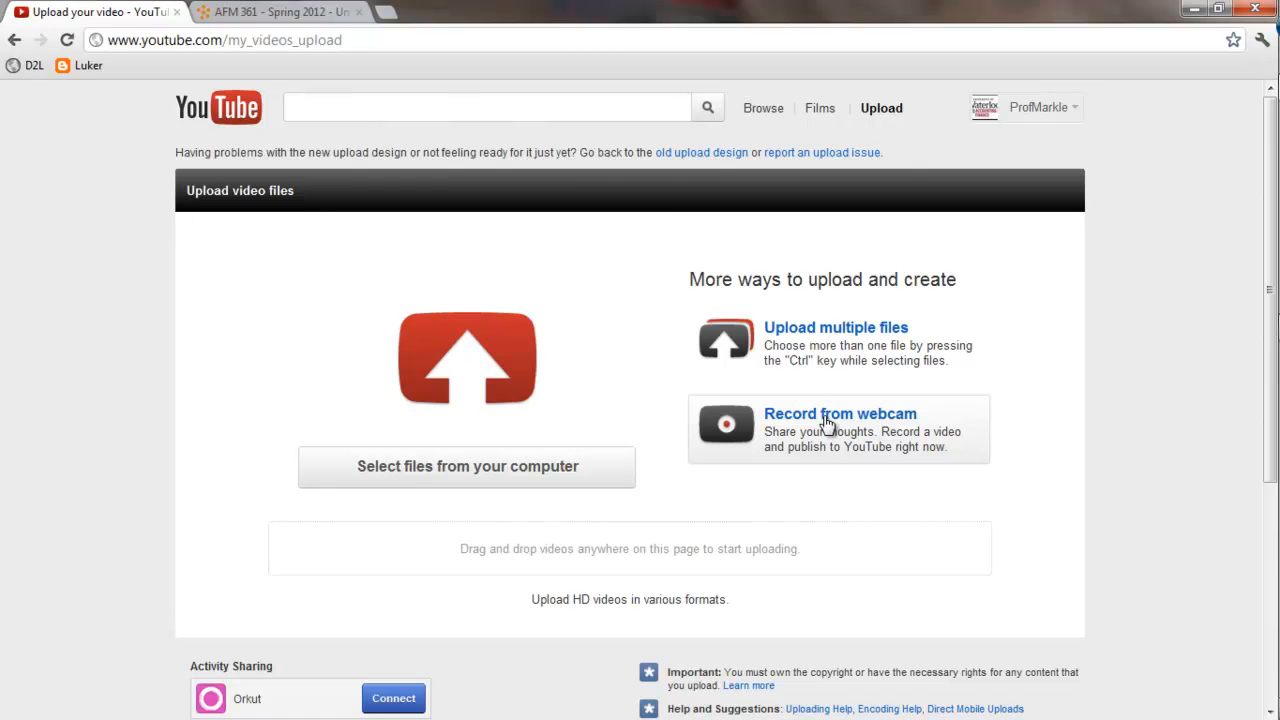
{"action": "mouse_move", "coordinate": [948, 272]}
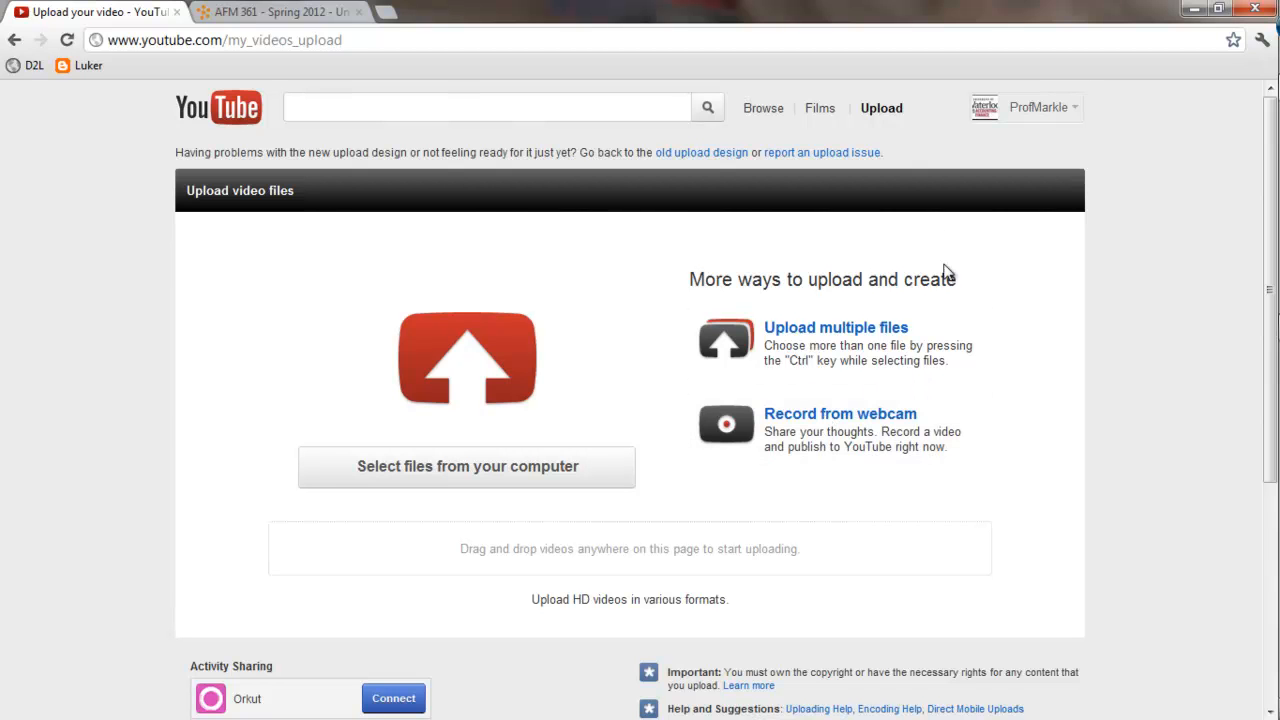
Step: Switch back to the AFM 361 - Spring 2012 browser tab
{"action": "left_click", "coordinate": [276, 12]}
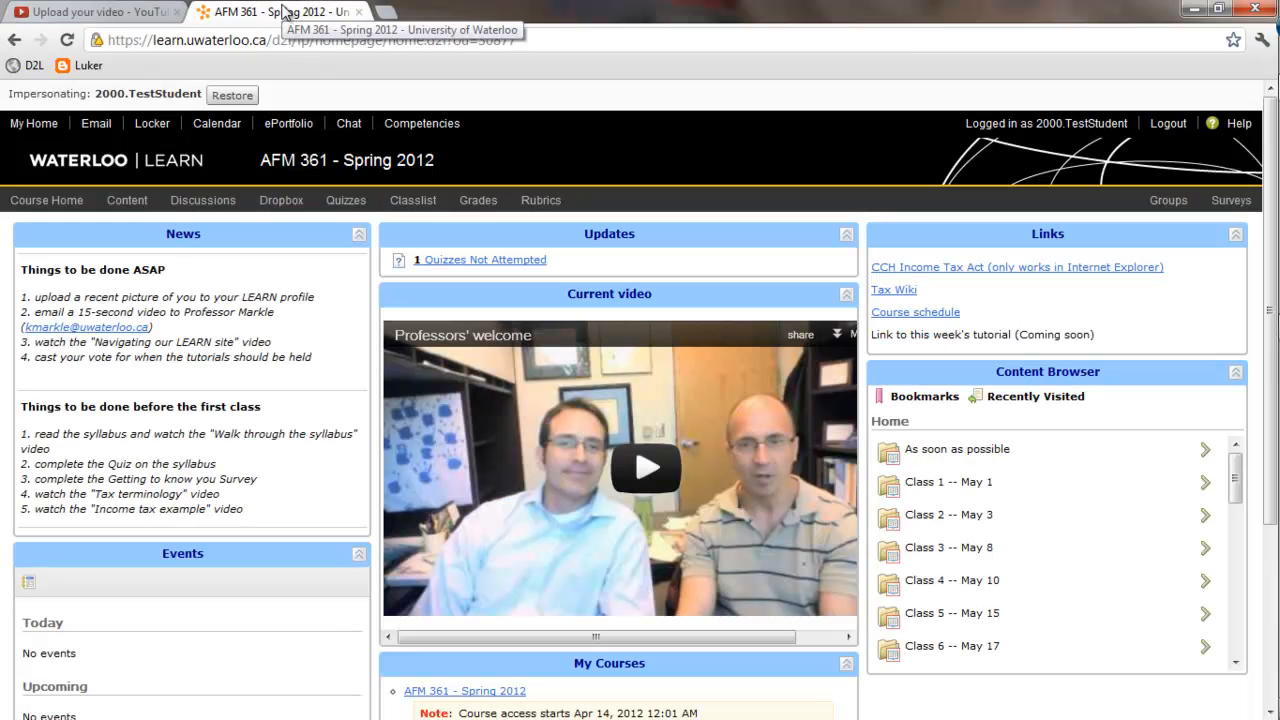
{"action": "mouse_move", "coordinate": [448, 374]}
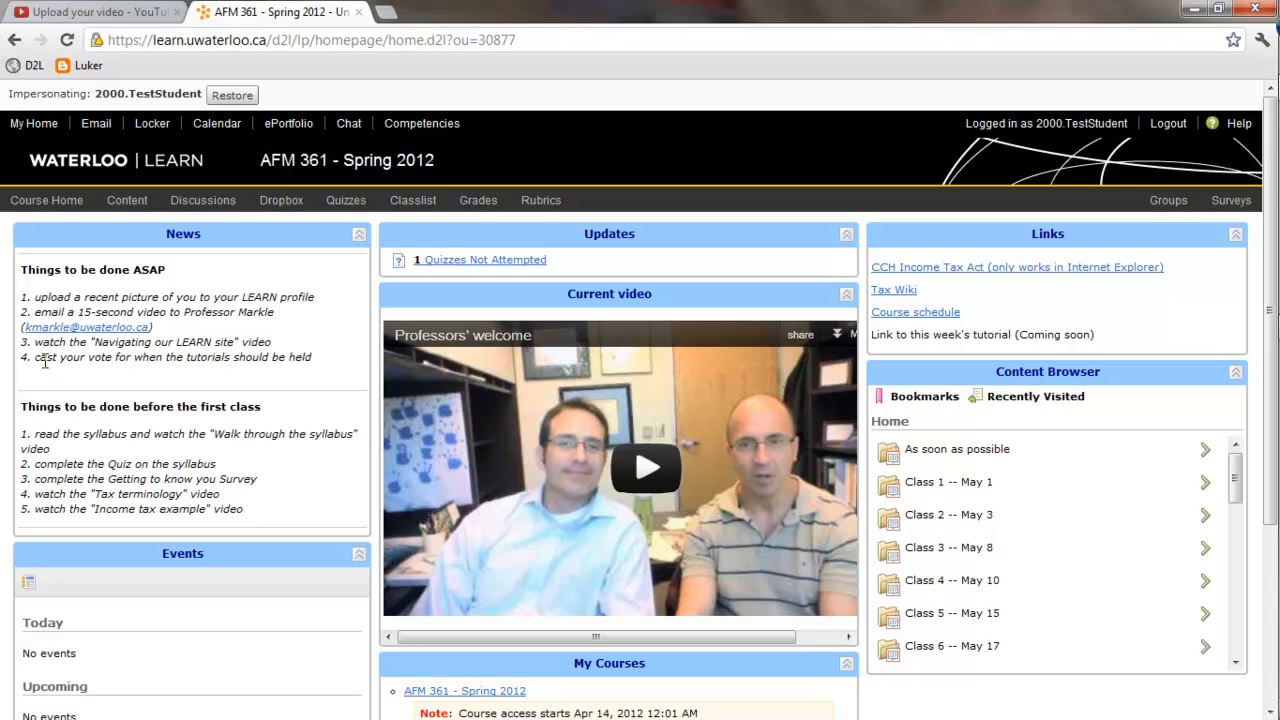
{"action": "mouse_move", "coordinate": [268, 340]}
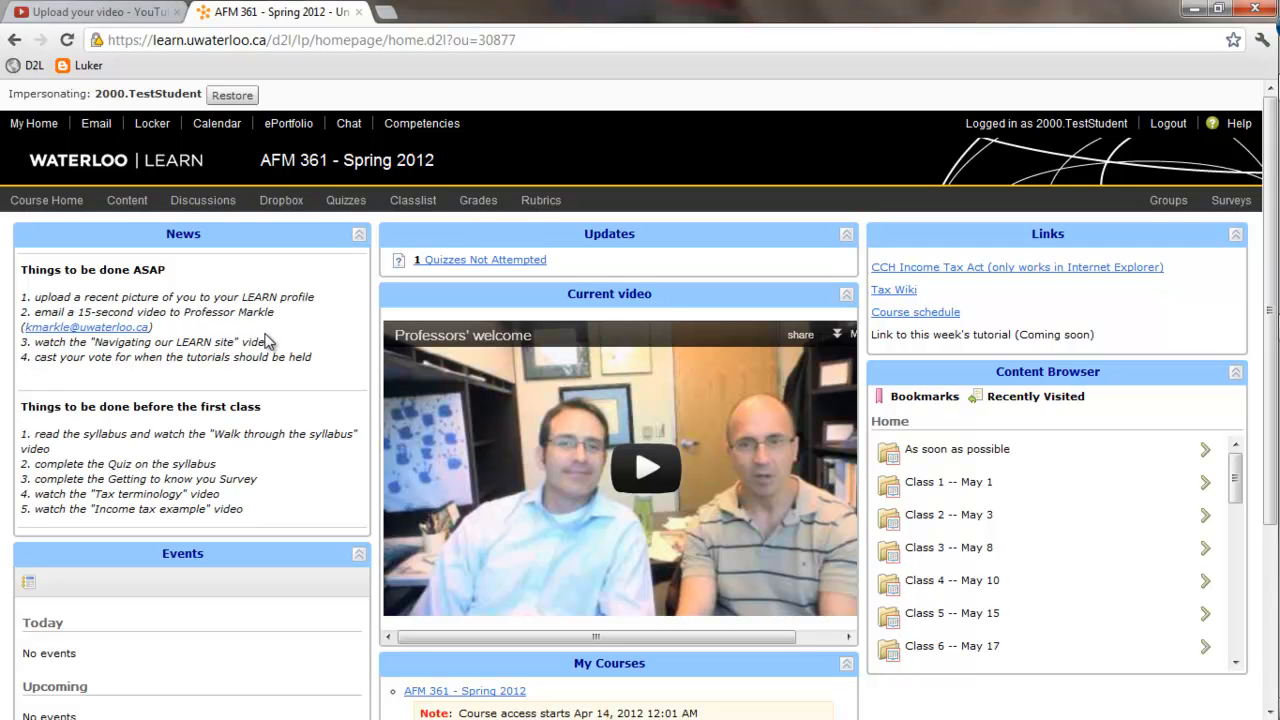
{"action": "mouse_move", "coordinate": [224, 360]}
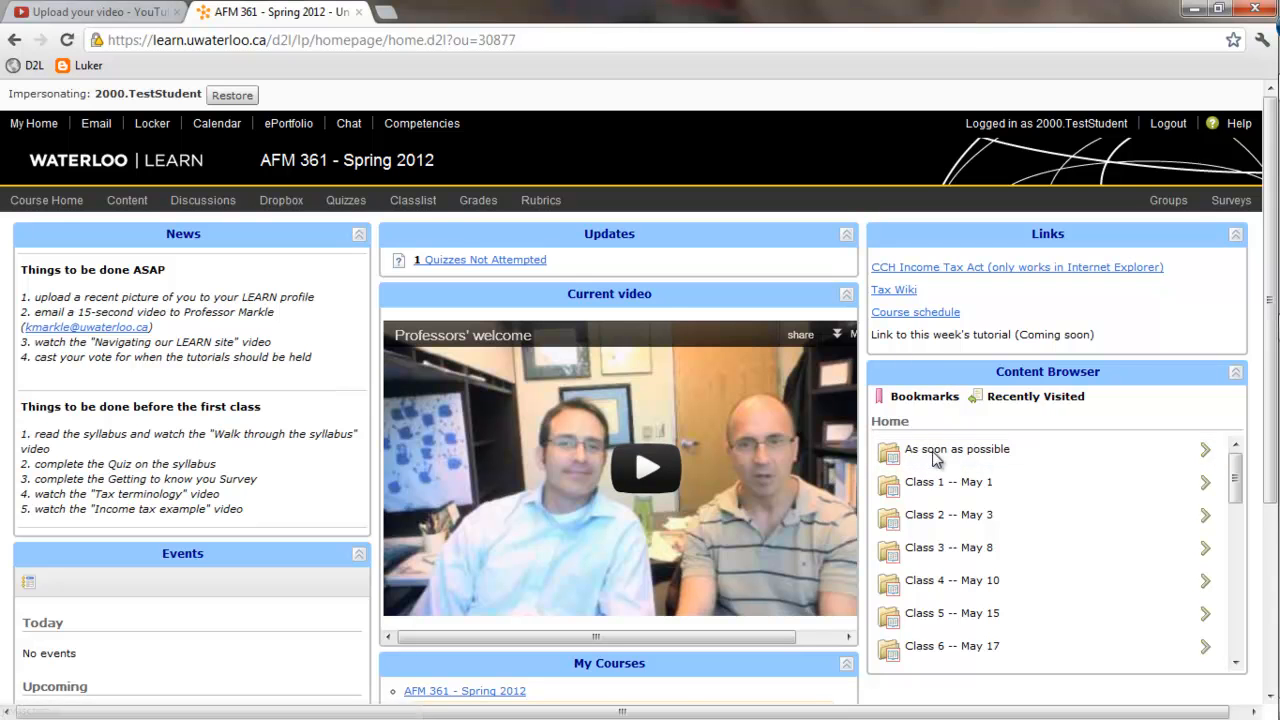
Step: View the Vote on tutorial time survey, then return via the table of contents to Course Home
{"action": "left_click", "coordinate": [956, 448]}
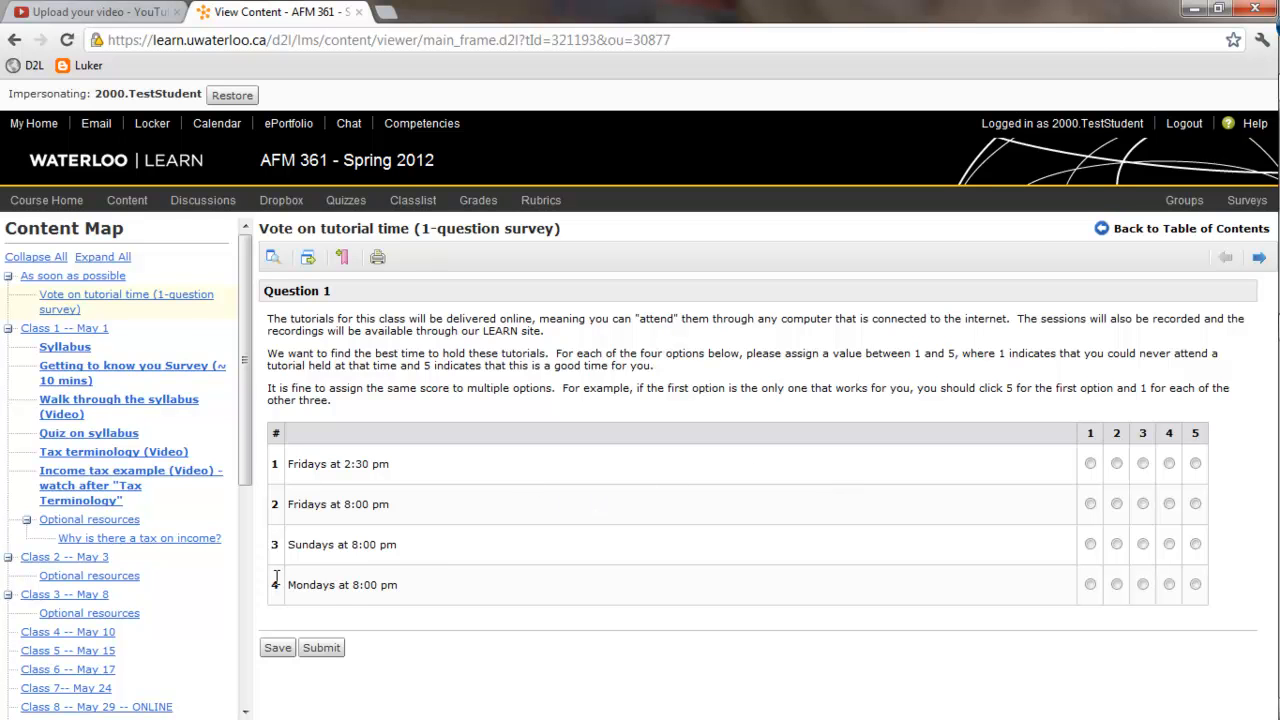
{"action": "mouse_move", "coordinate": [1114, 476]}
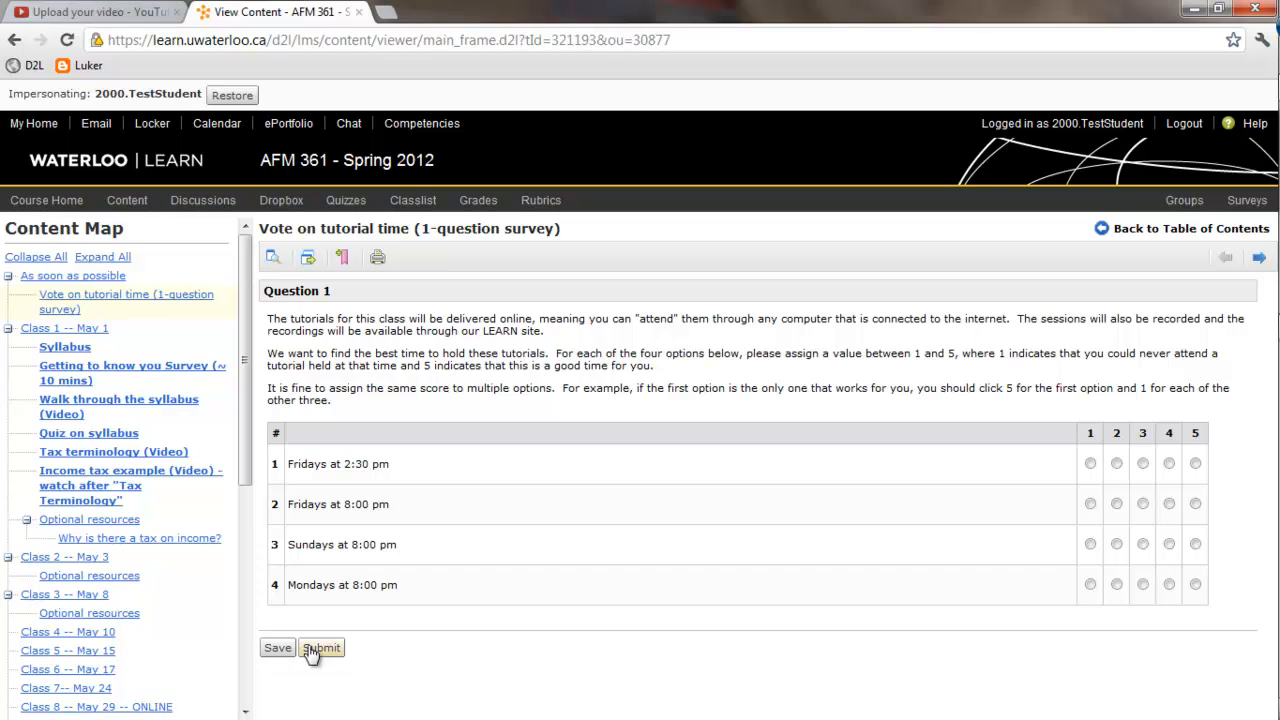
{"action": "mouse_move", "coordinate": [1144, 228]}
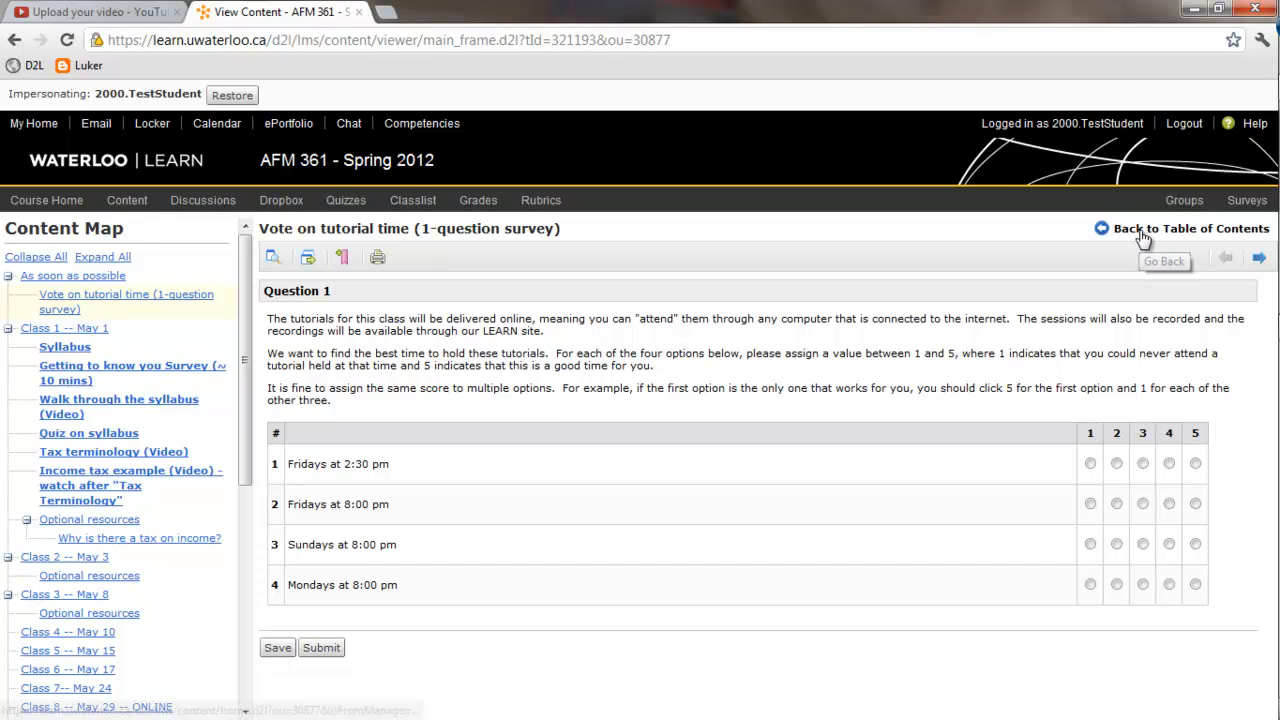
{"action": "left_click", "coordinate": [1188, 228]}
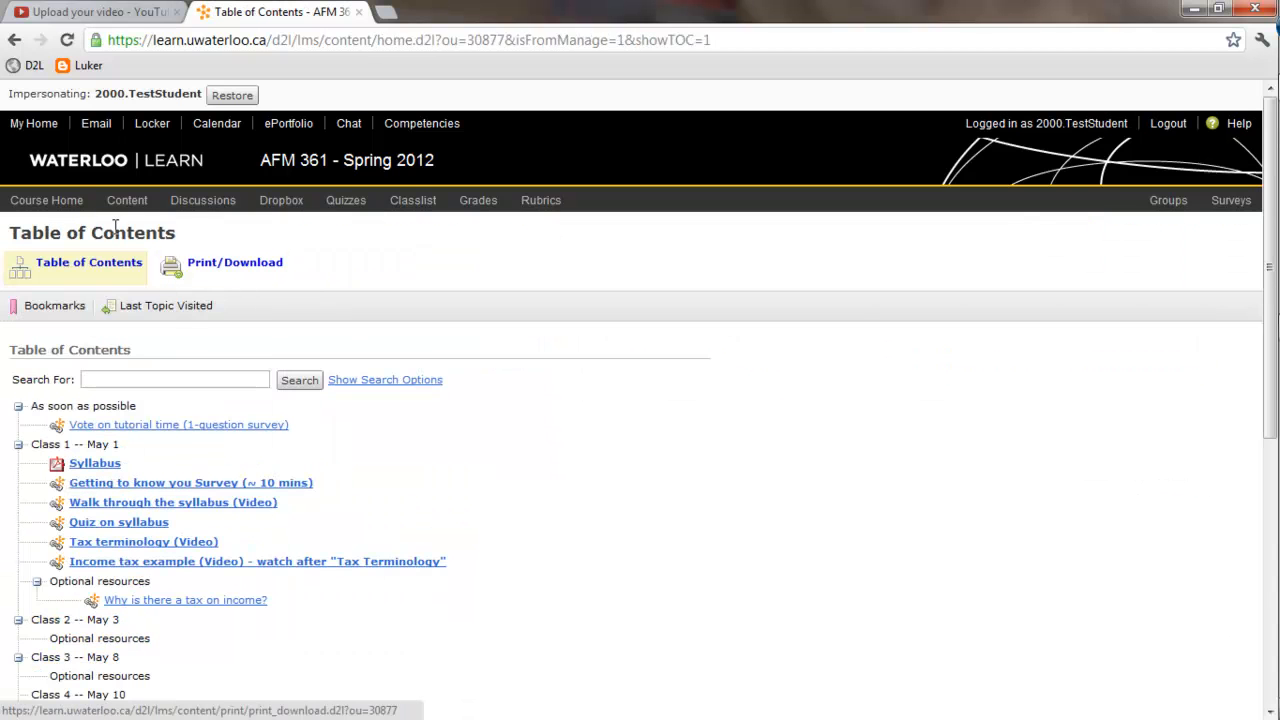
{"action": "left_click", "coordinate": [46, 200]}
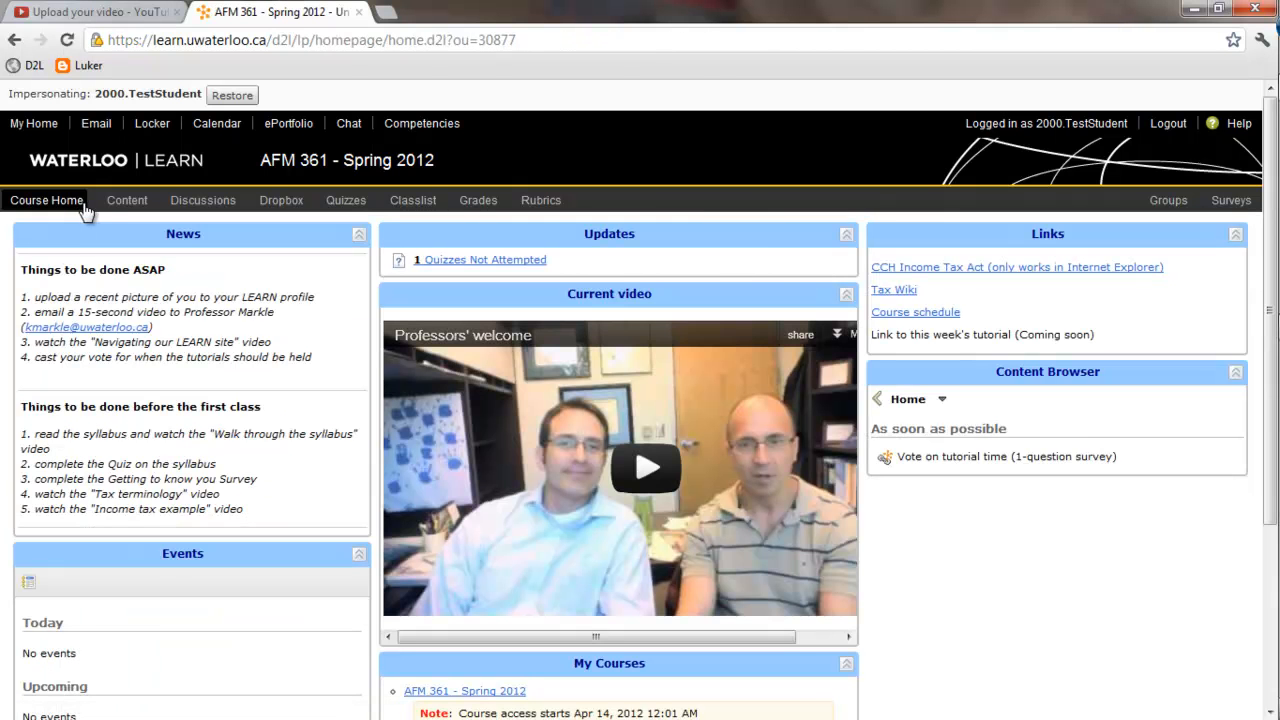
{"action": "mouse_move", "coordinate": [532, 362]}
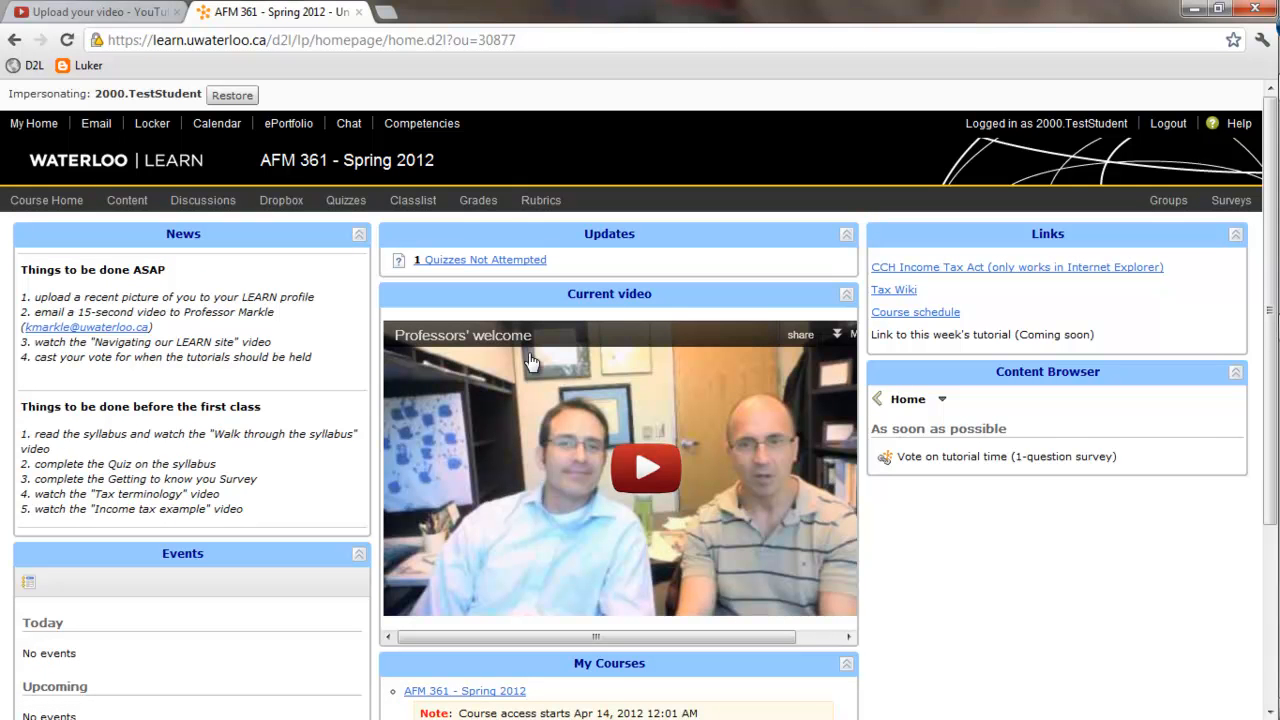